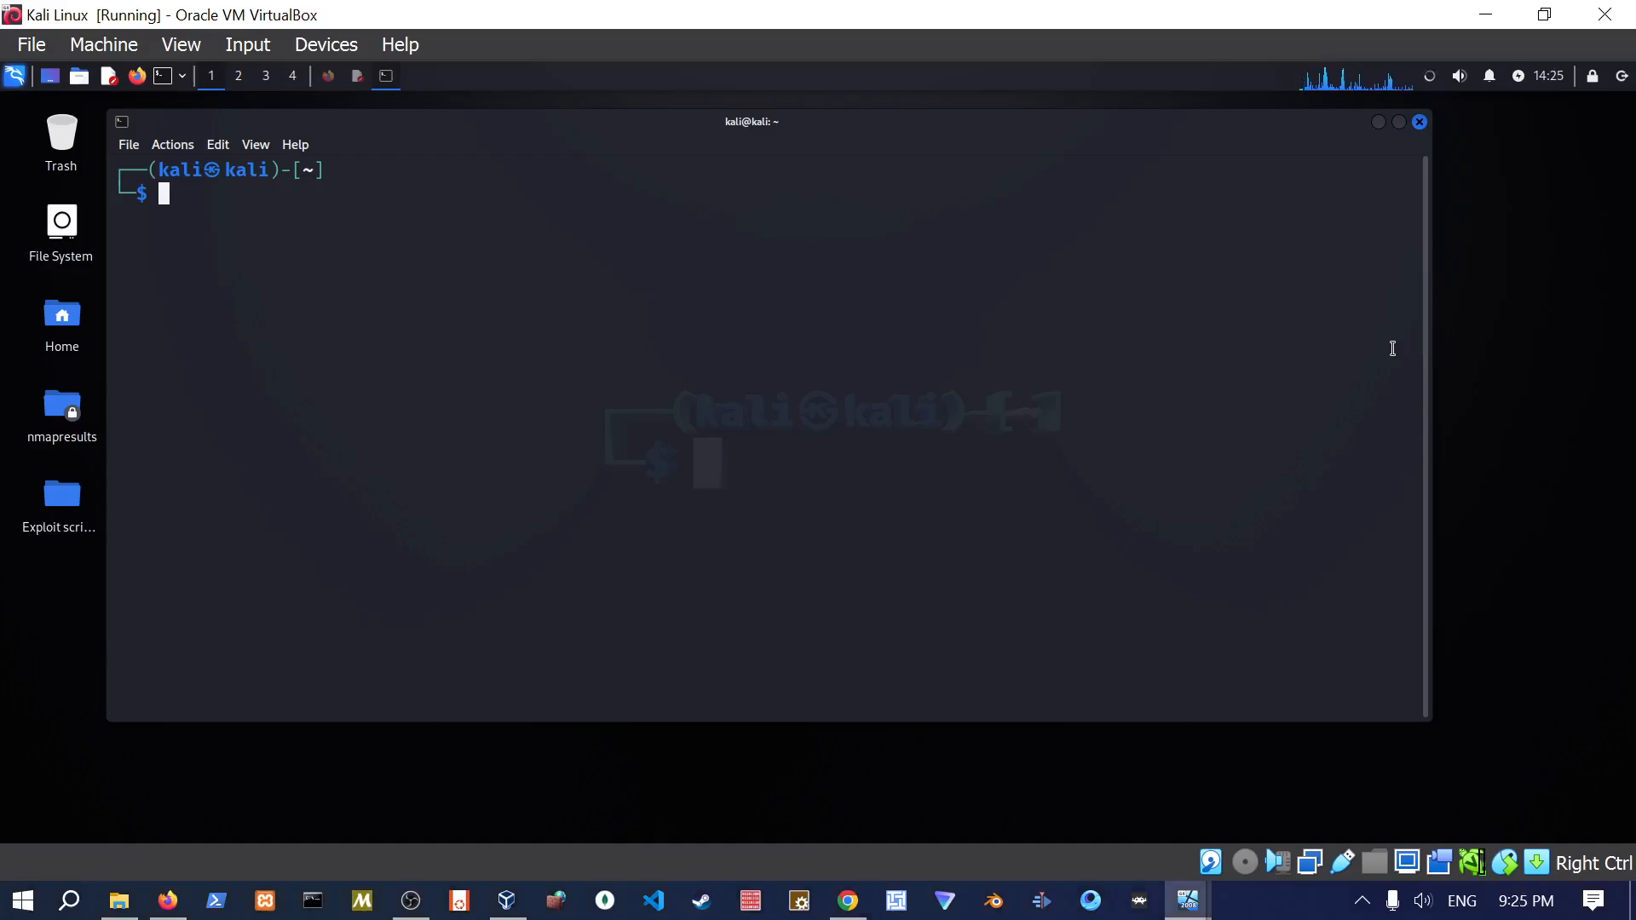
mouse_move(1384, 349)
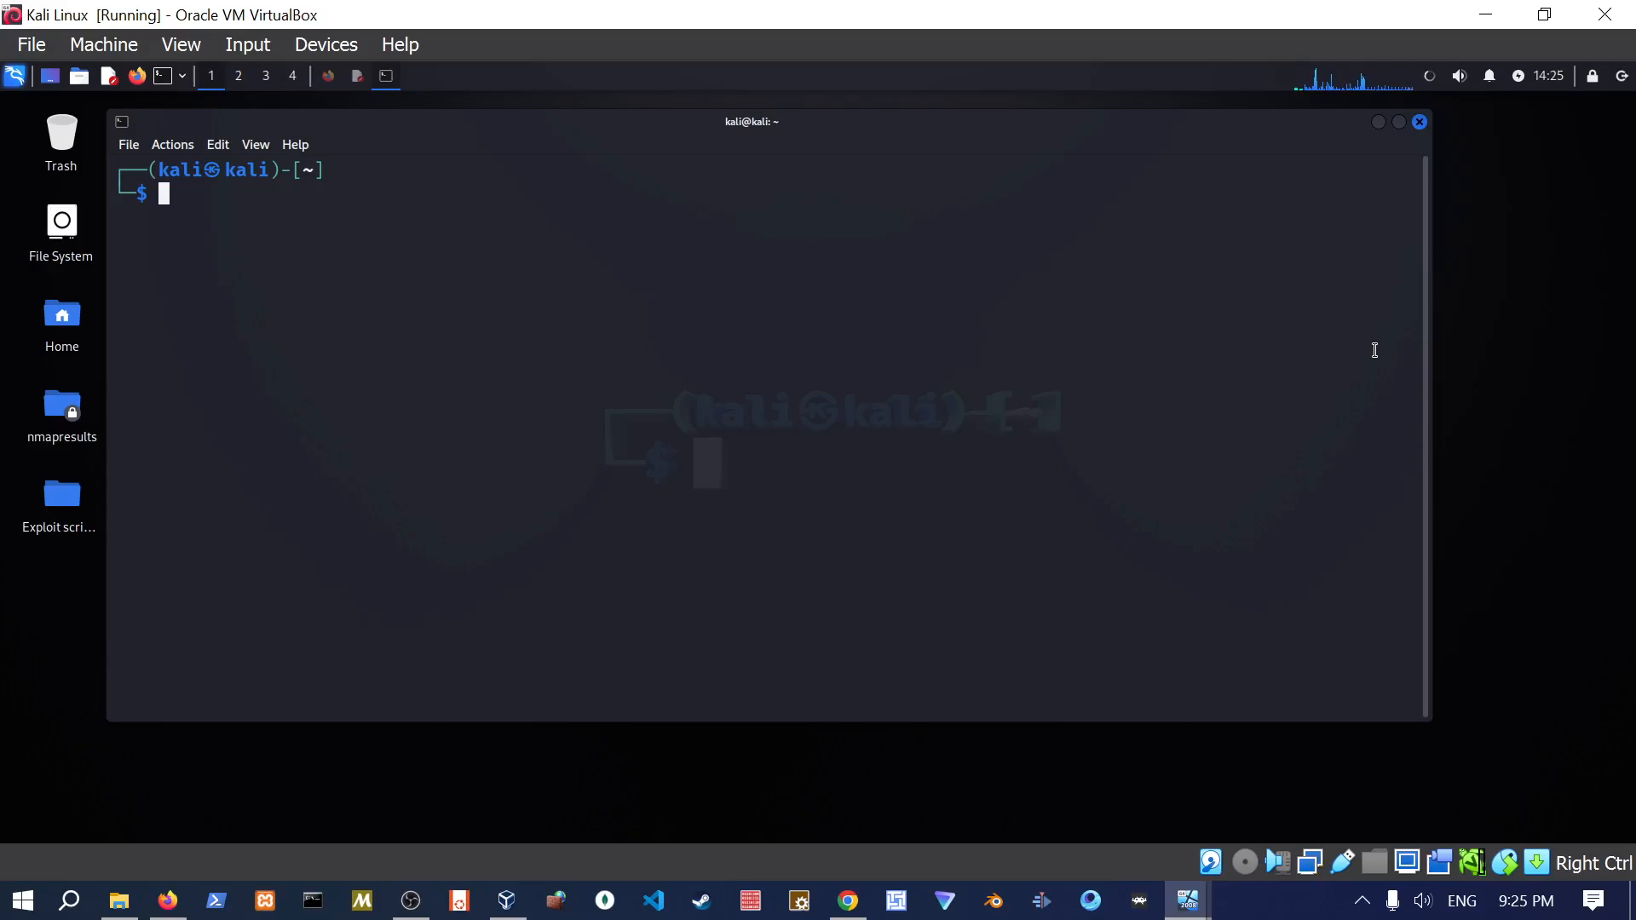
mouse_move(1184, 900)
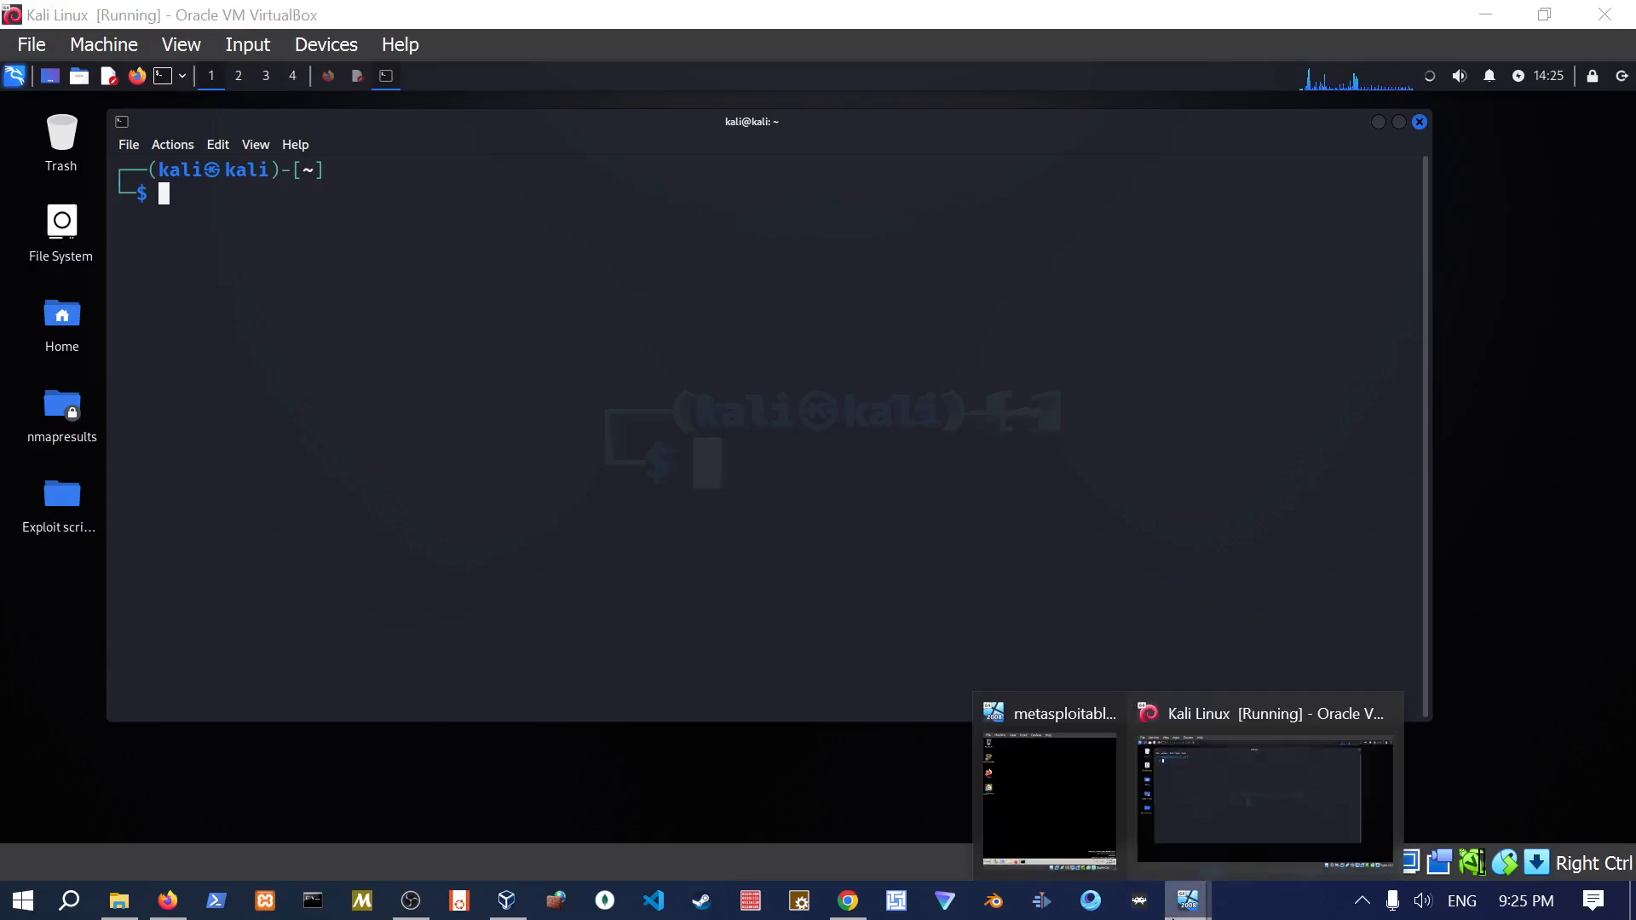
Load the WampServer homepage at 127.0.0.1:8585 in Metasploitable3's Firefox, then put the browser away.
click(1049, 794)
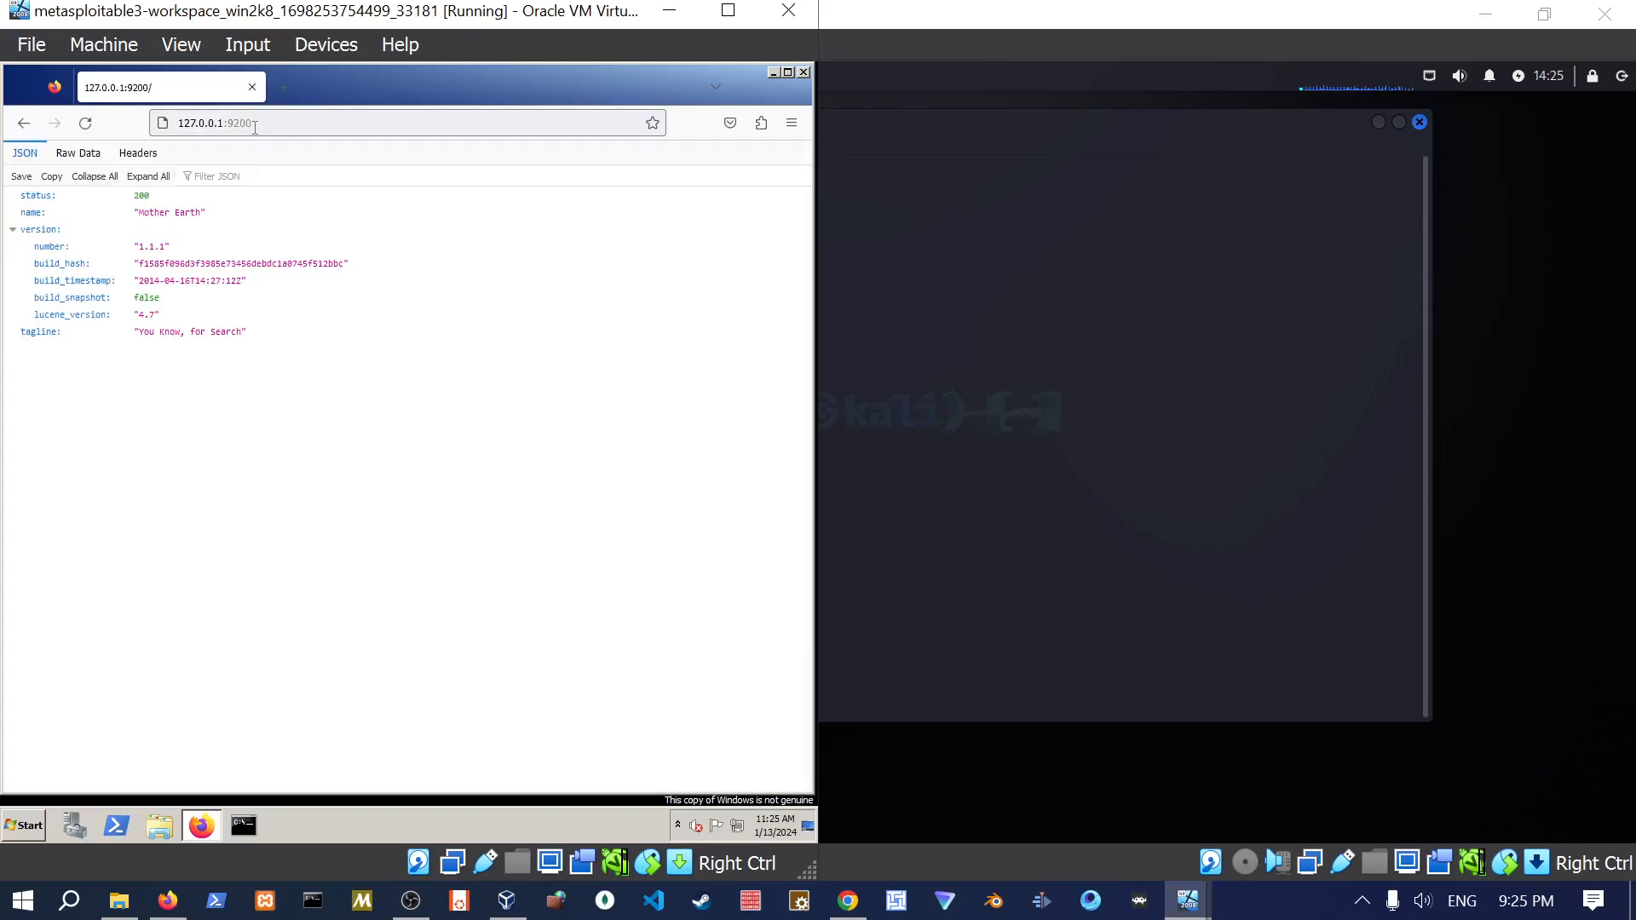
click(214, 123)
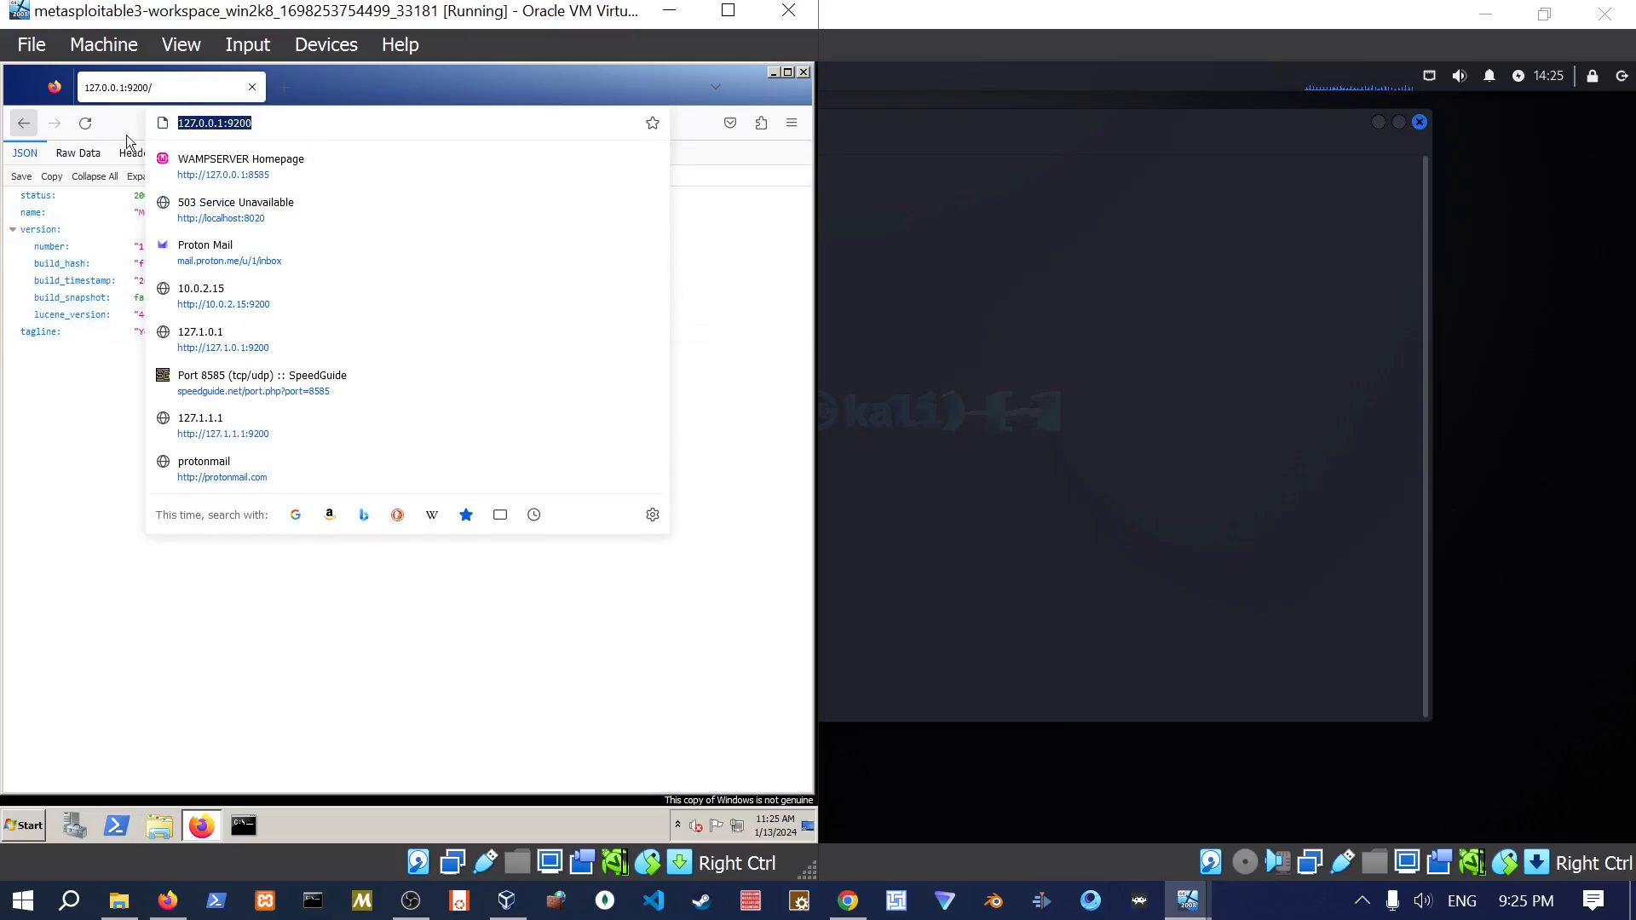
click(240, 166)
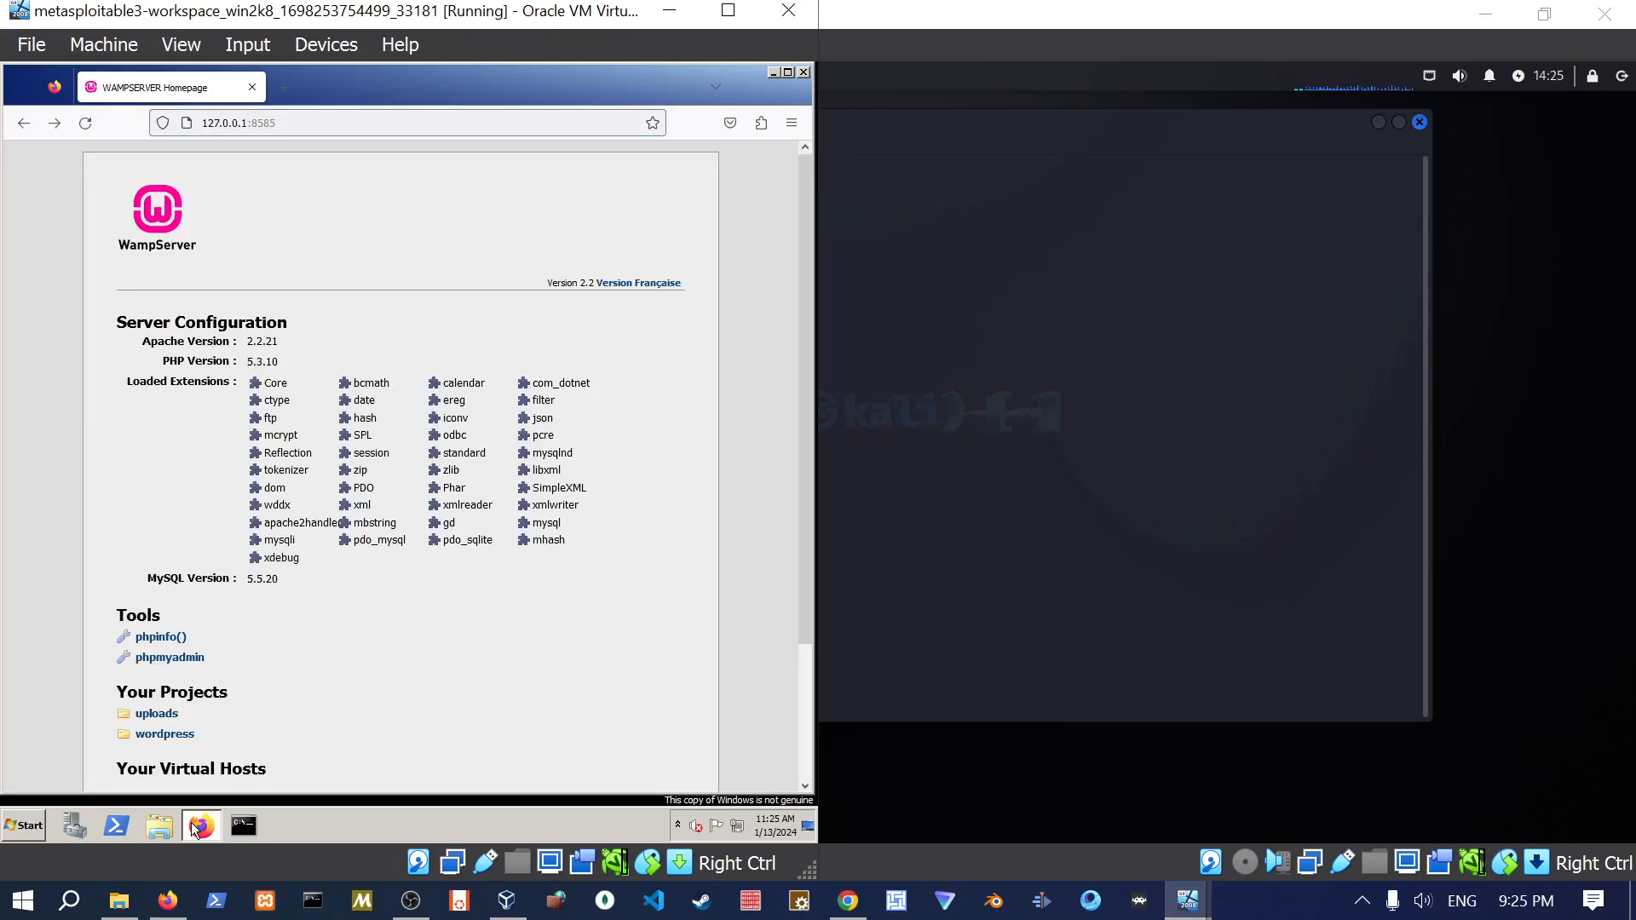
mouse_move(778, 80)
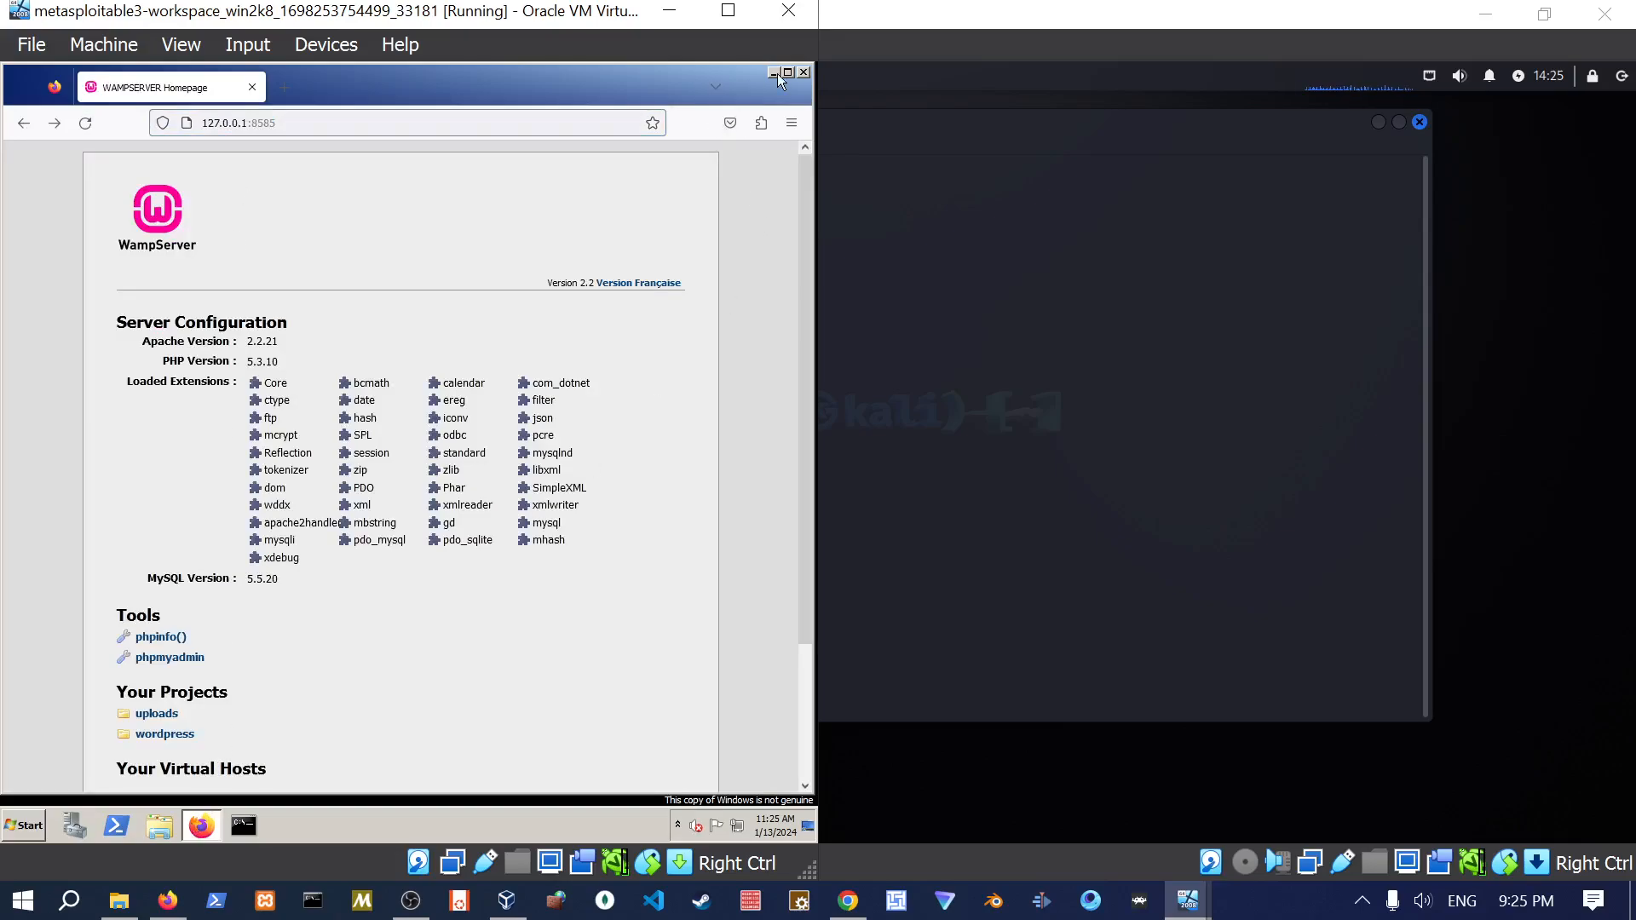
click(777, 71)
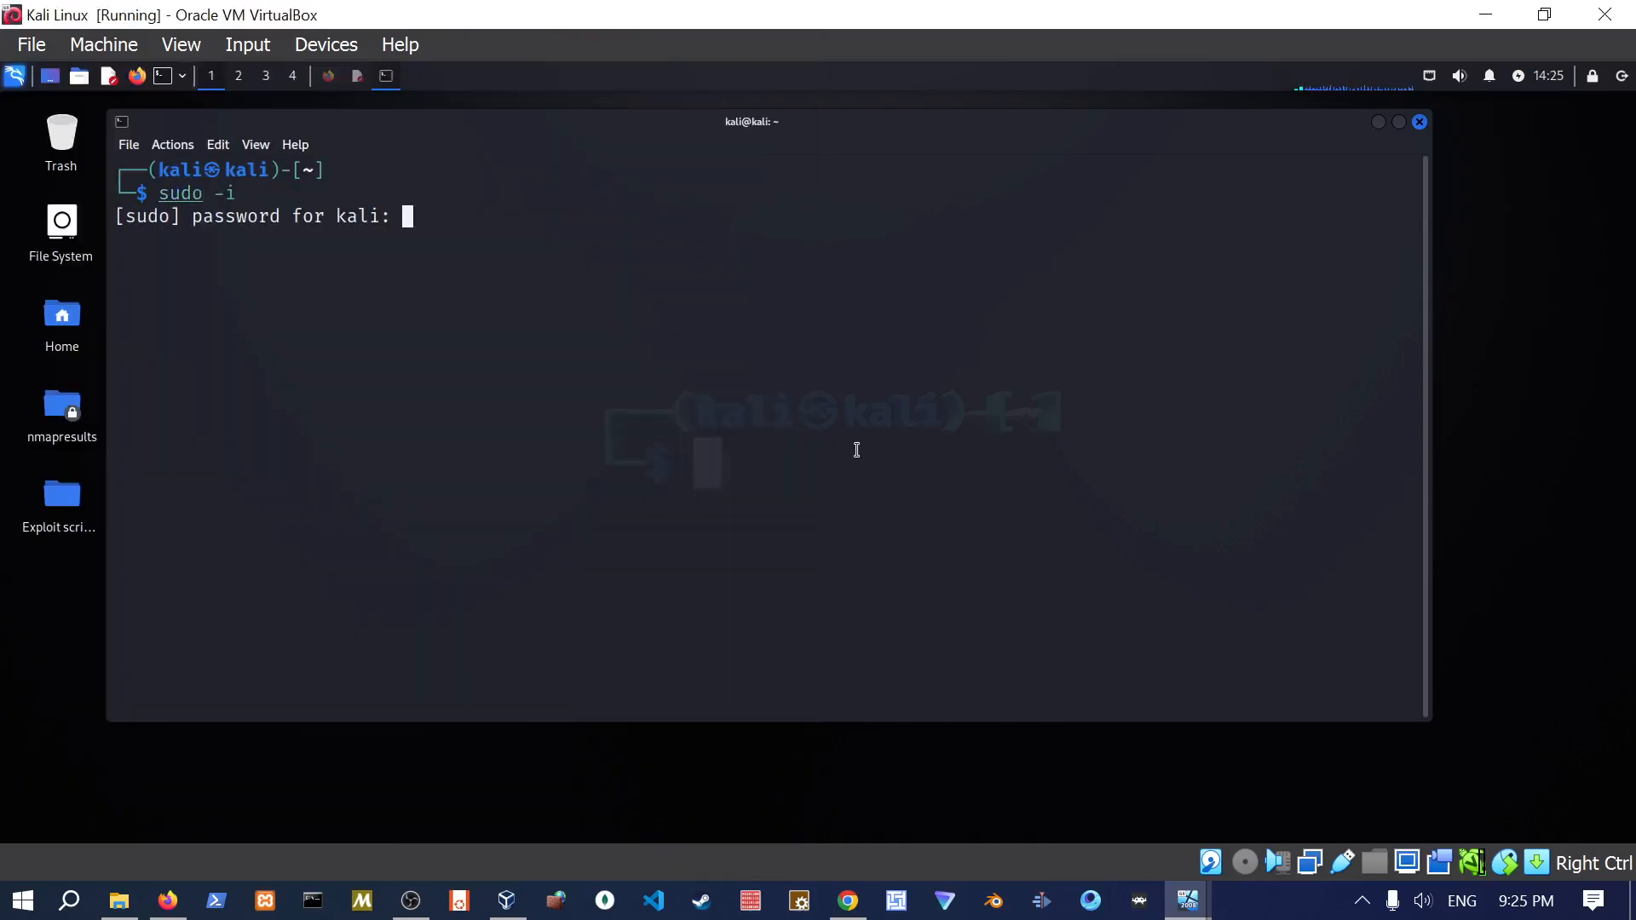
Get a root shell, move into /home/kali/Desktop/nmapresults, and type ifconfig.
key(Return)
text(cd /home/kali/)
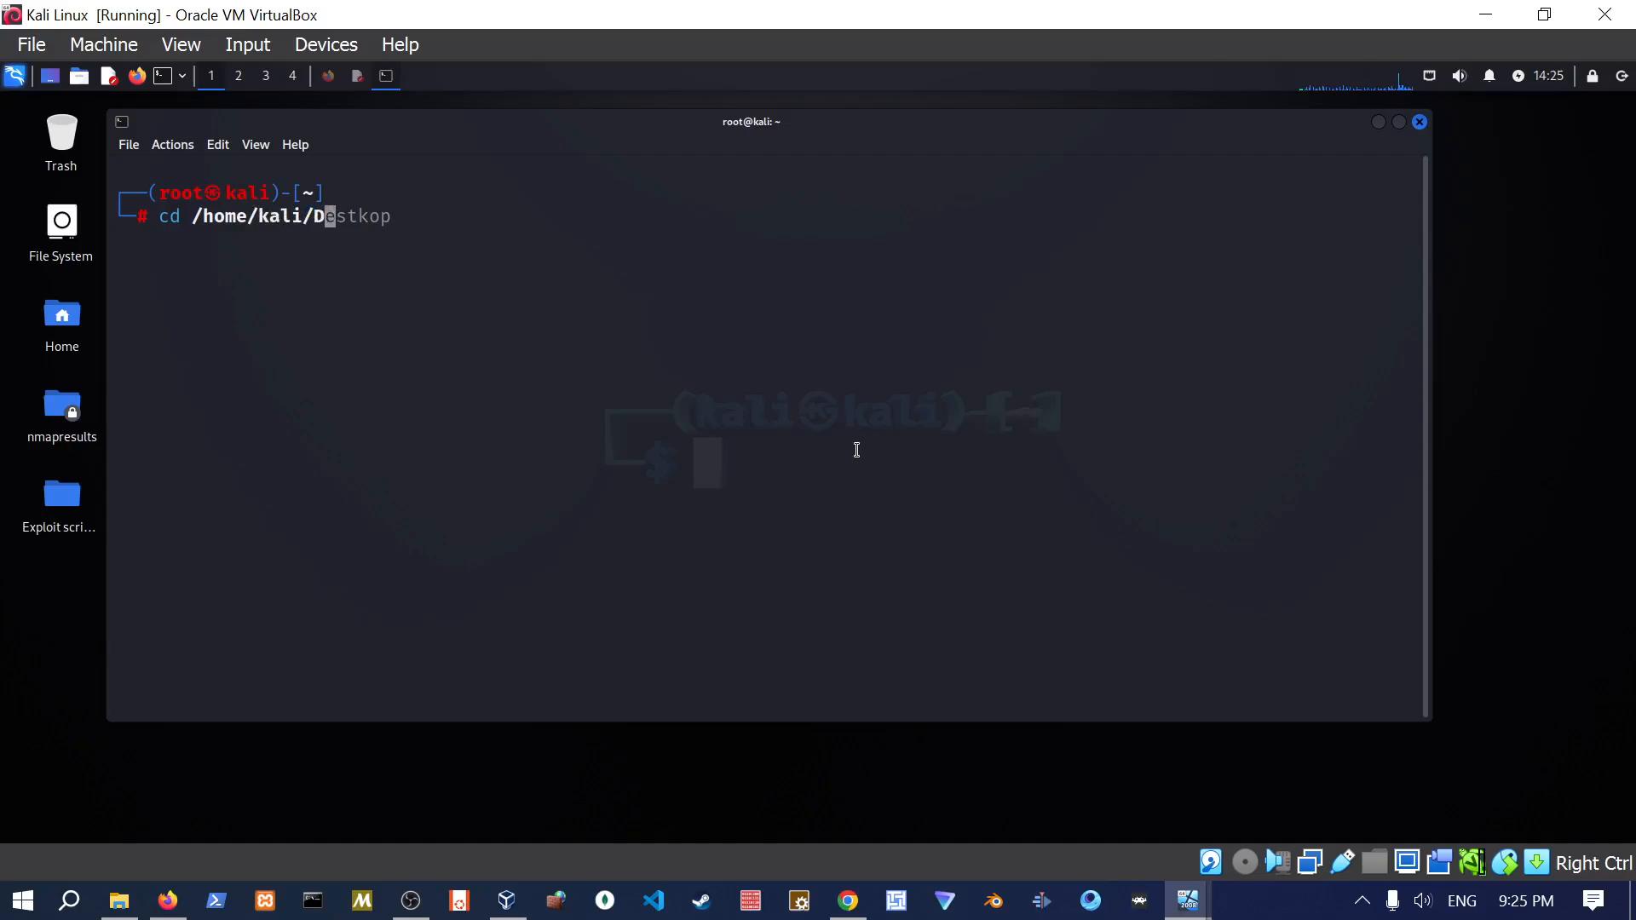
text(Desktop)
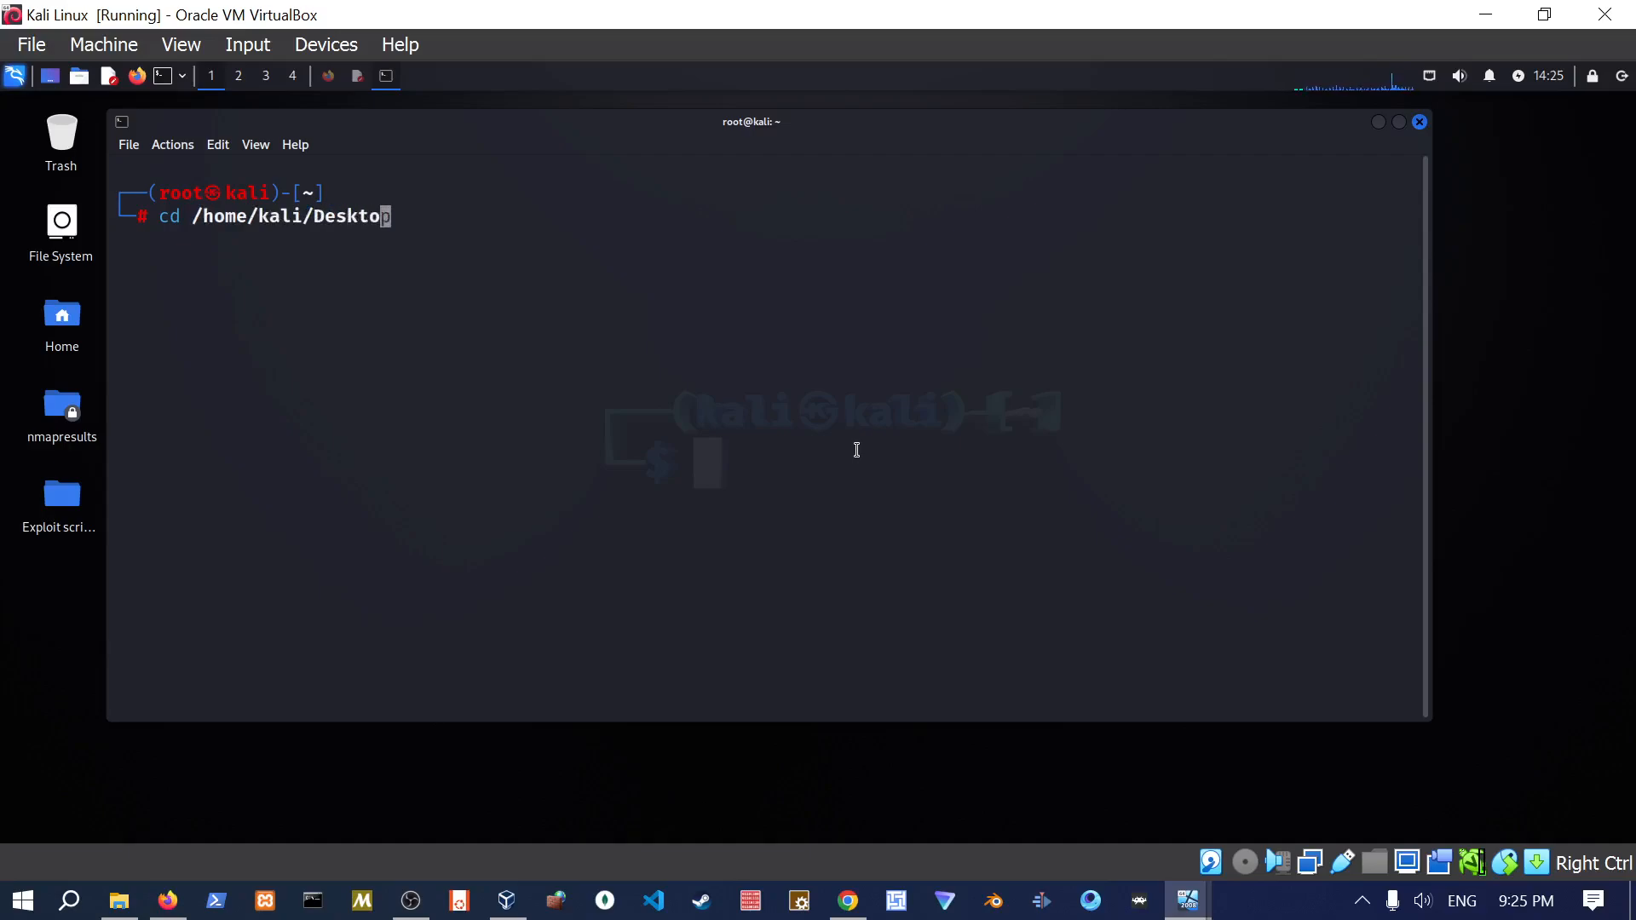
key(Return)
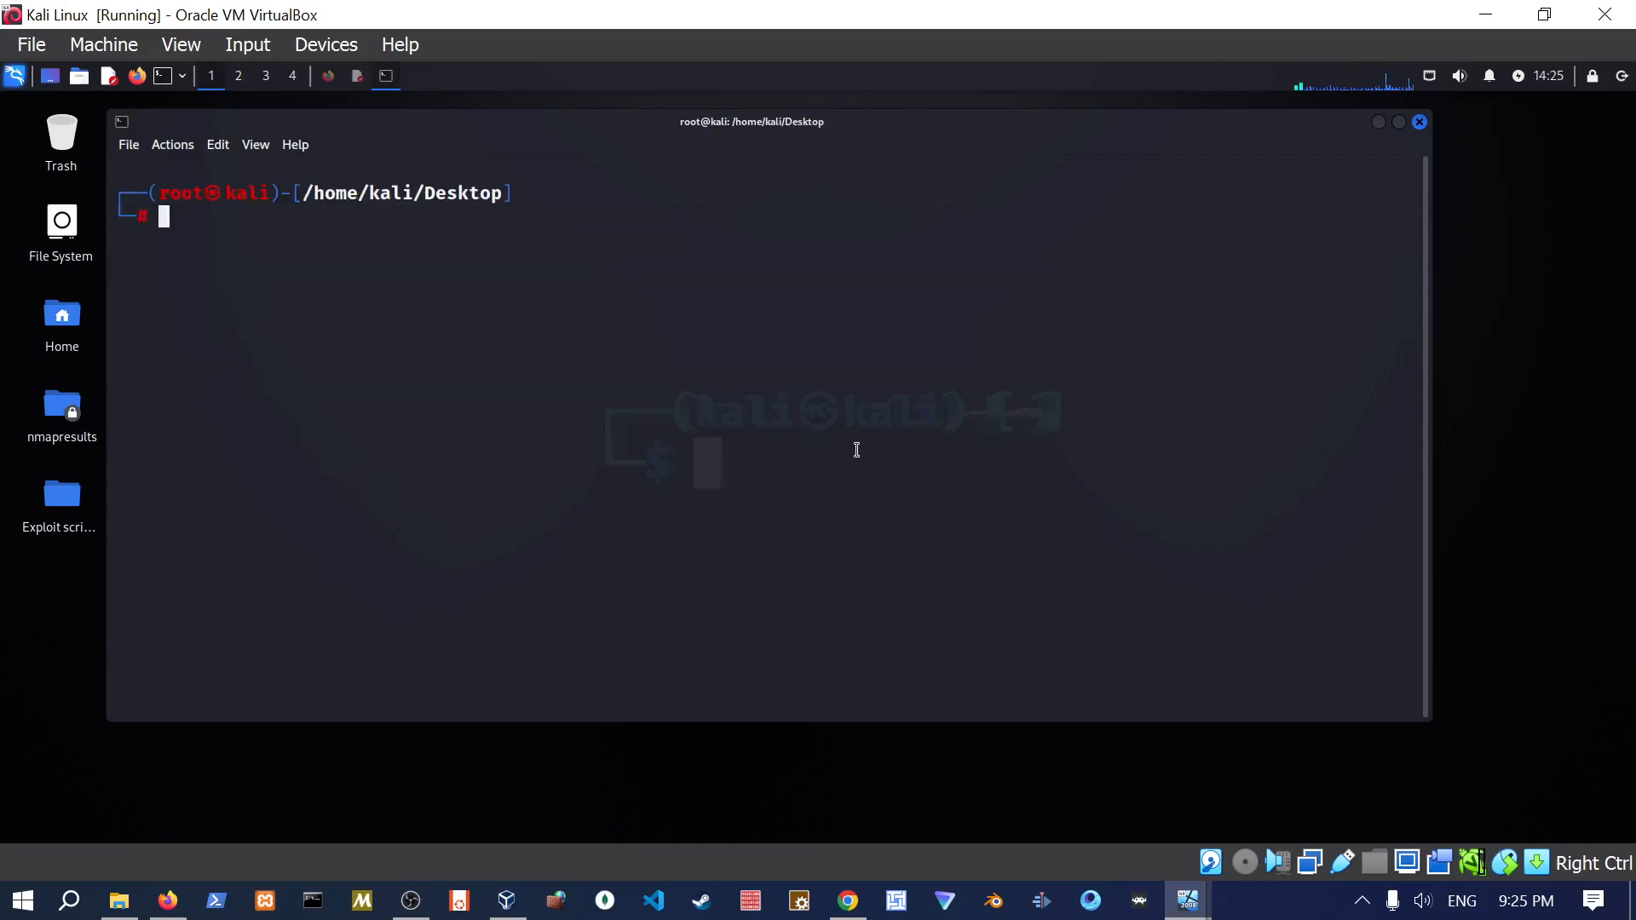
text(cd nmapresults)
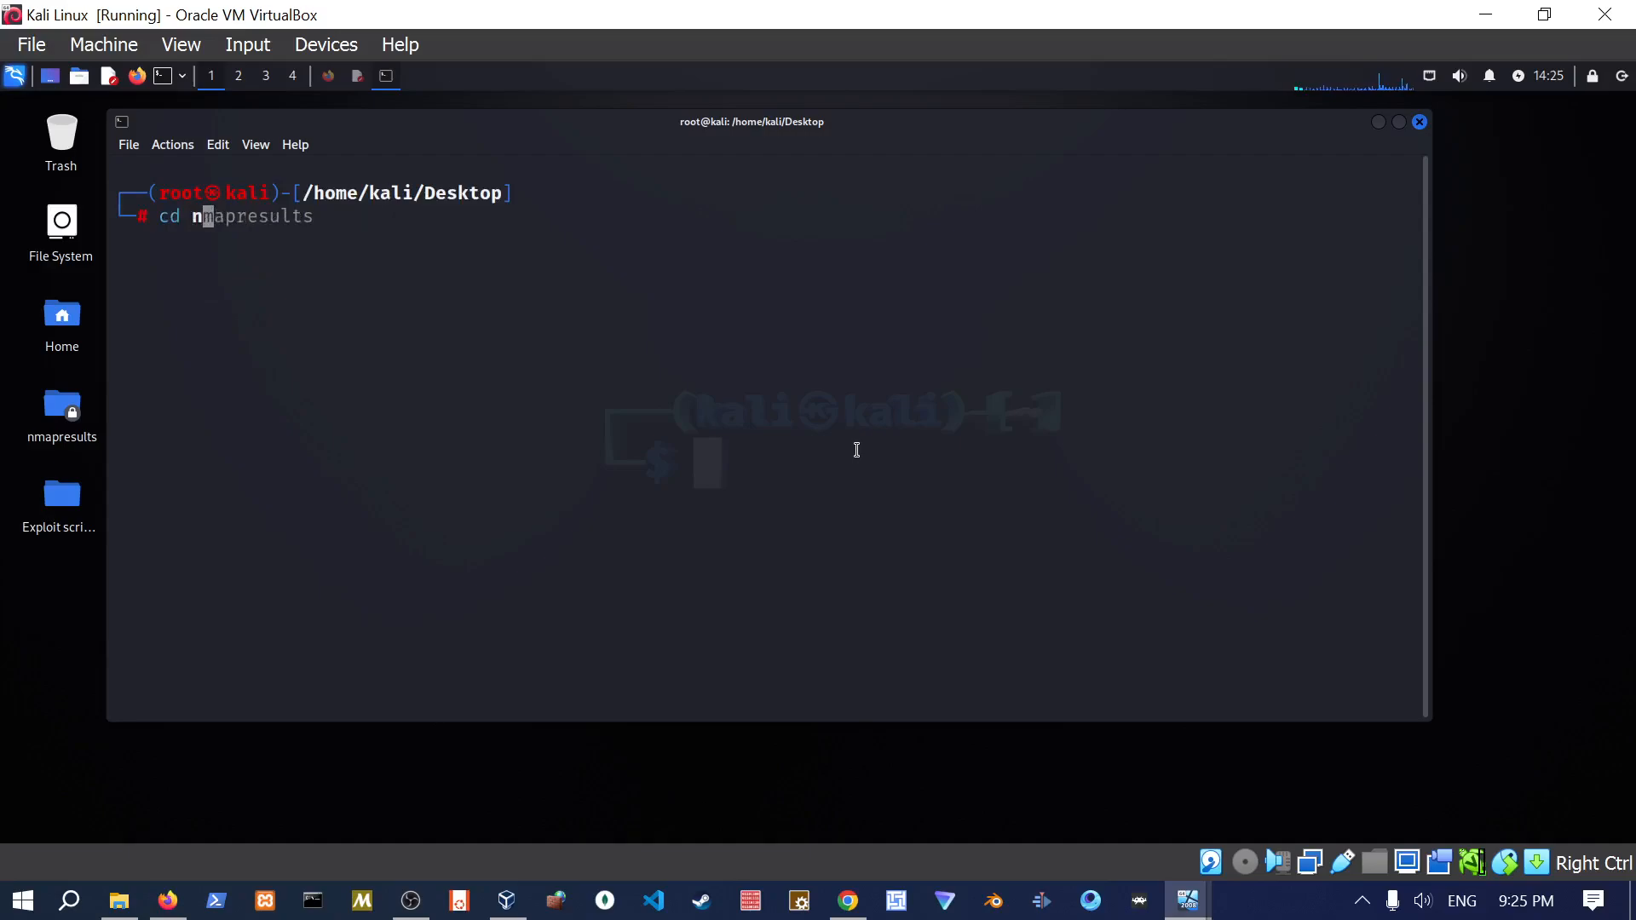
key(Return)
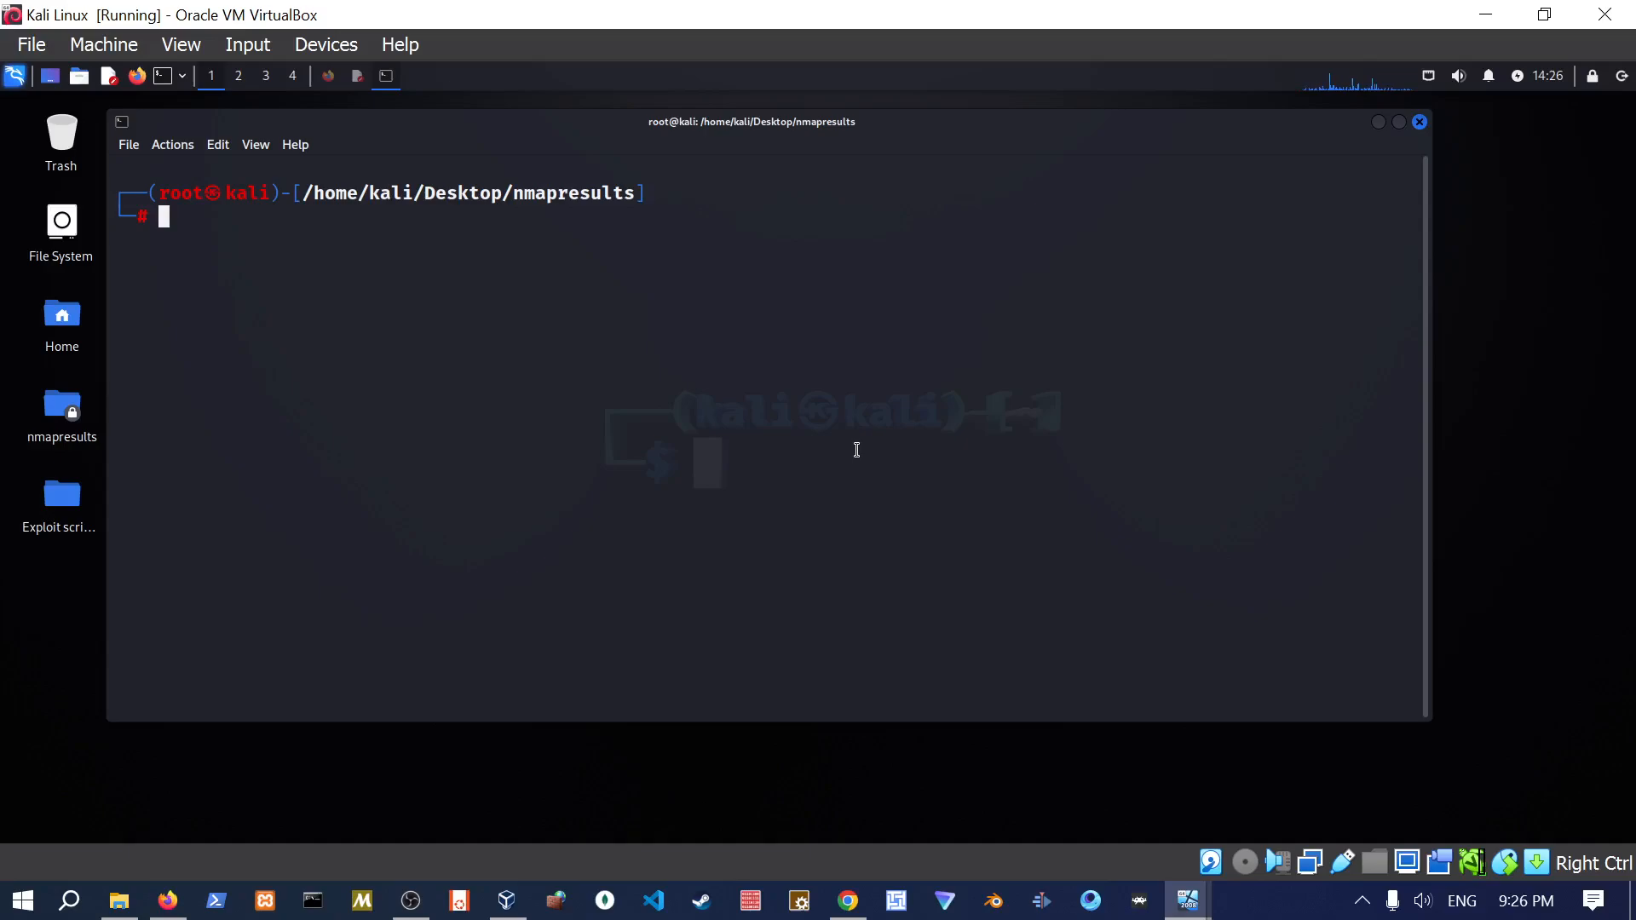
text(arp-scan 192.168.1.1/24)
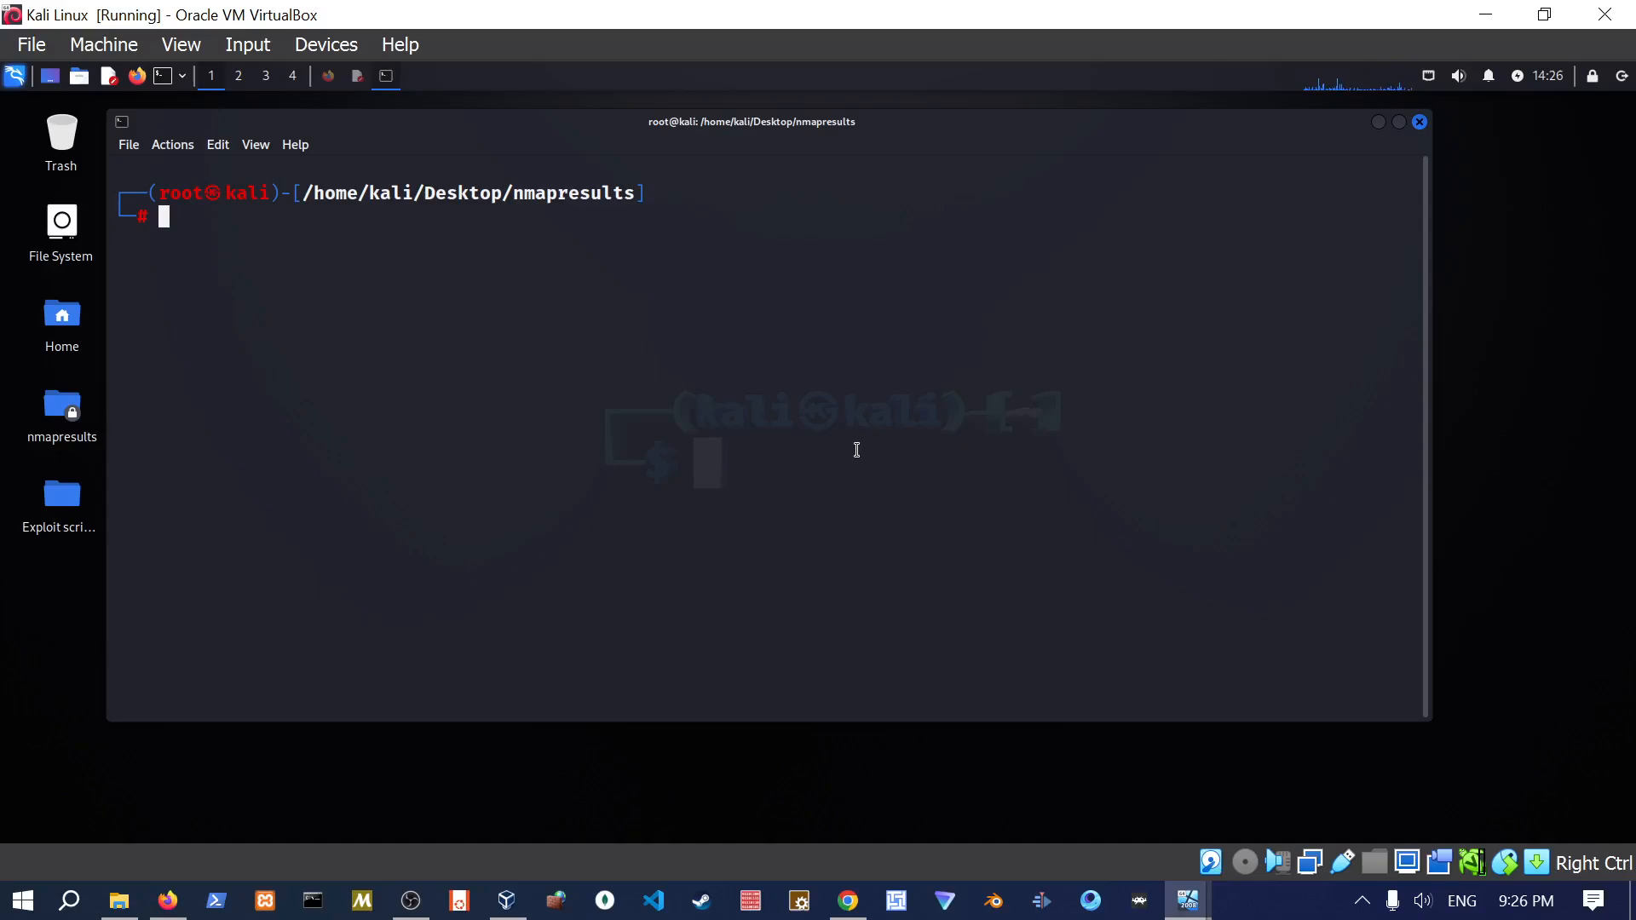
text(ifconfig)
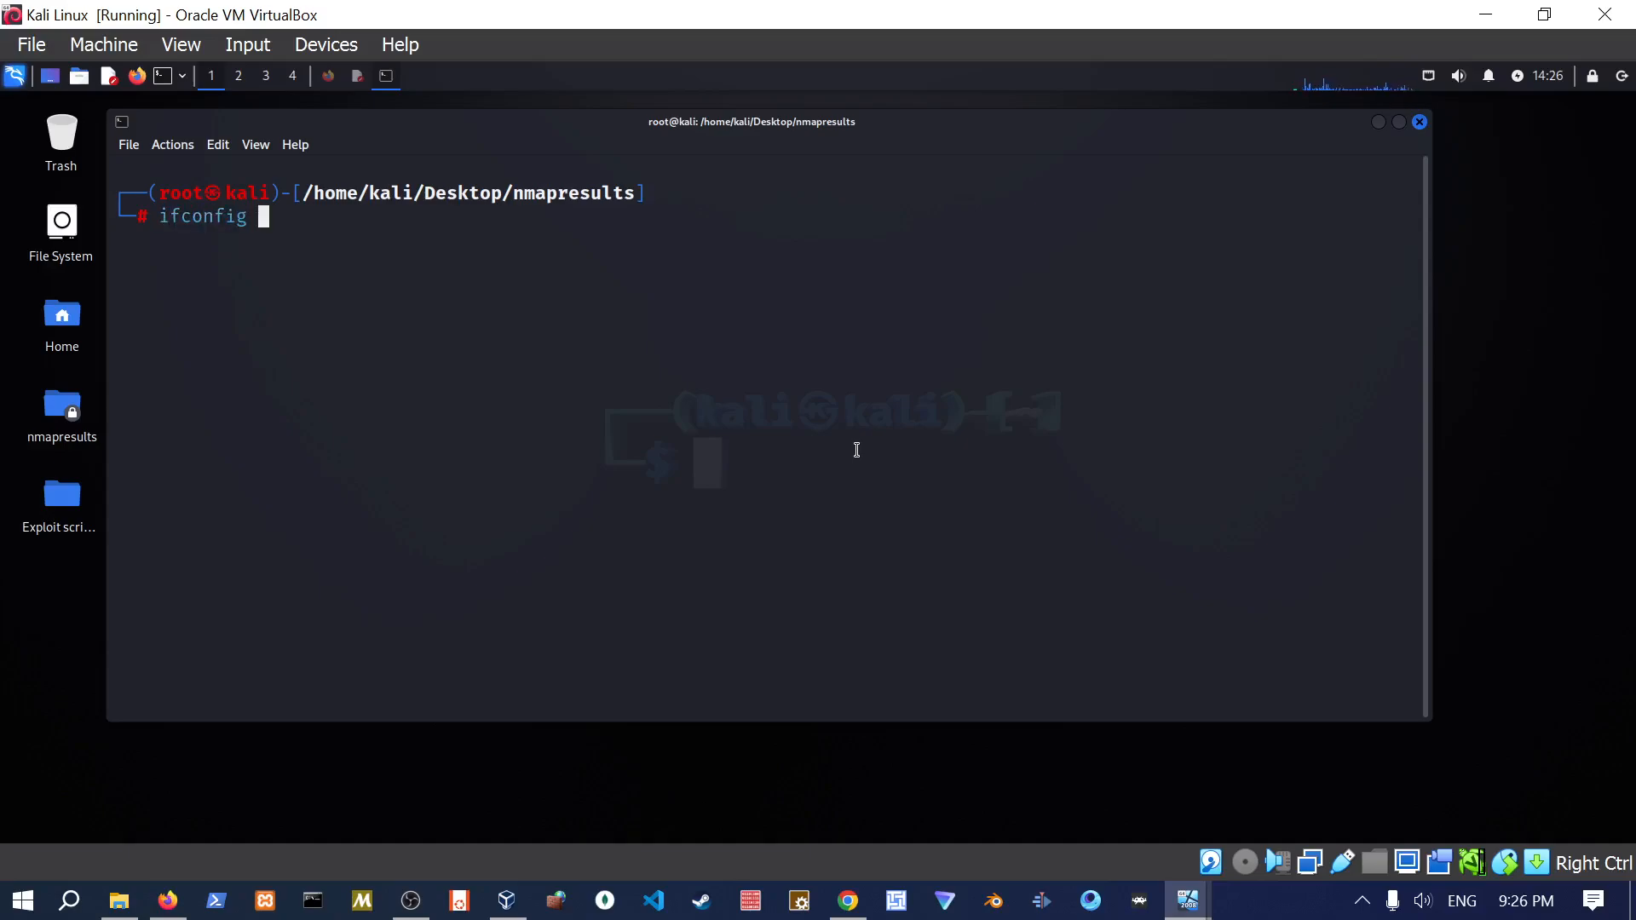
Run ifconfig showing eth0 at 192.168.1.10, then start typing arp-scan 192.168.1.1/24.
key(Return)
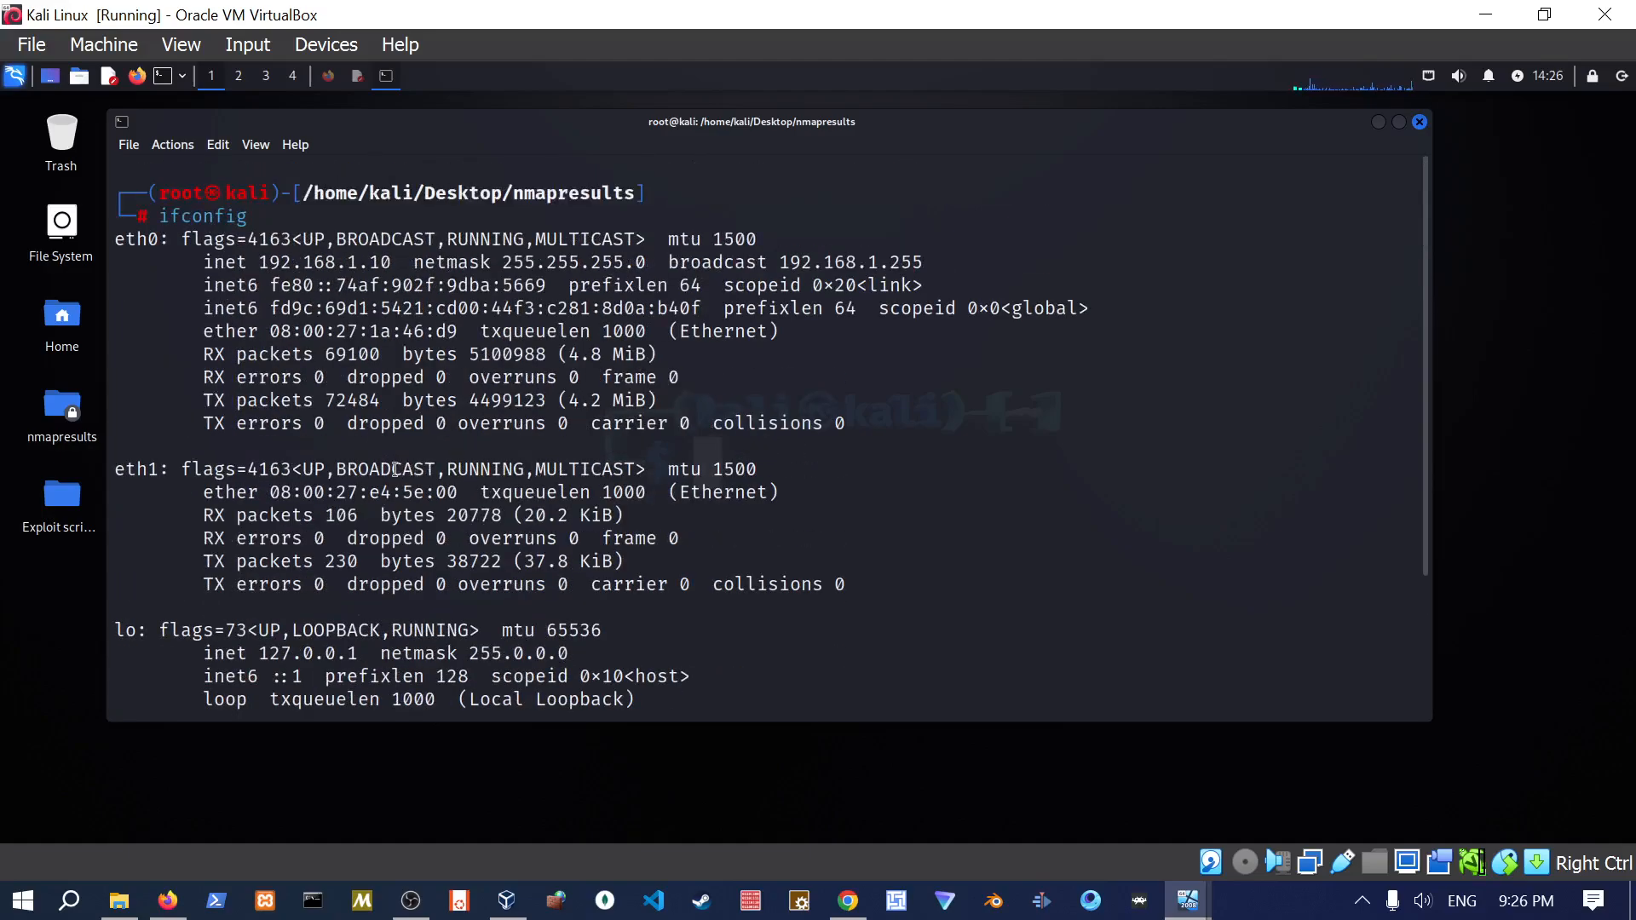
double_click(302, 262)
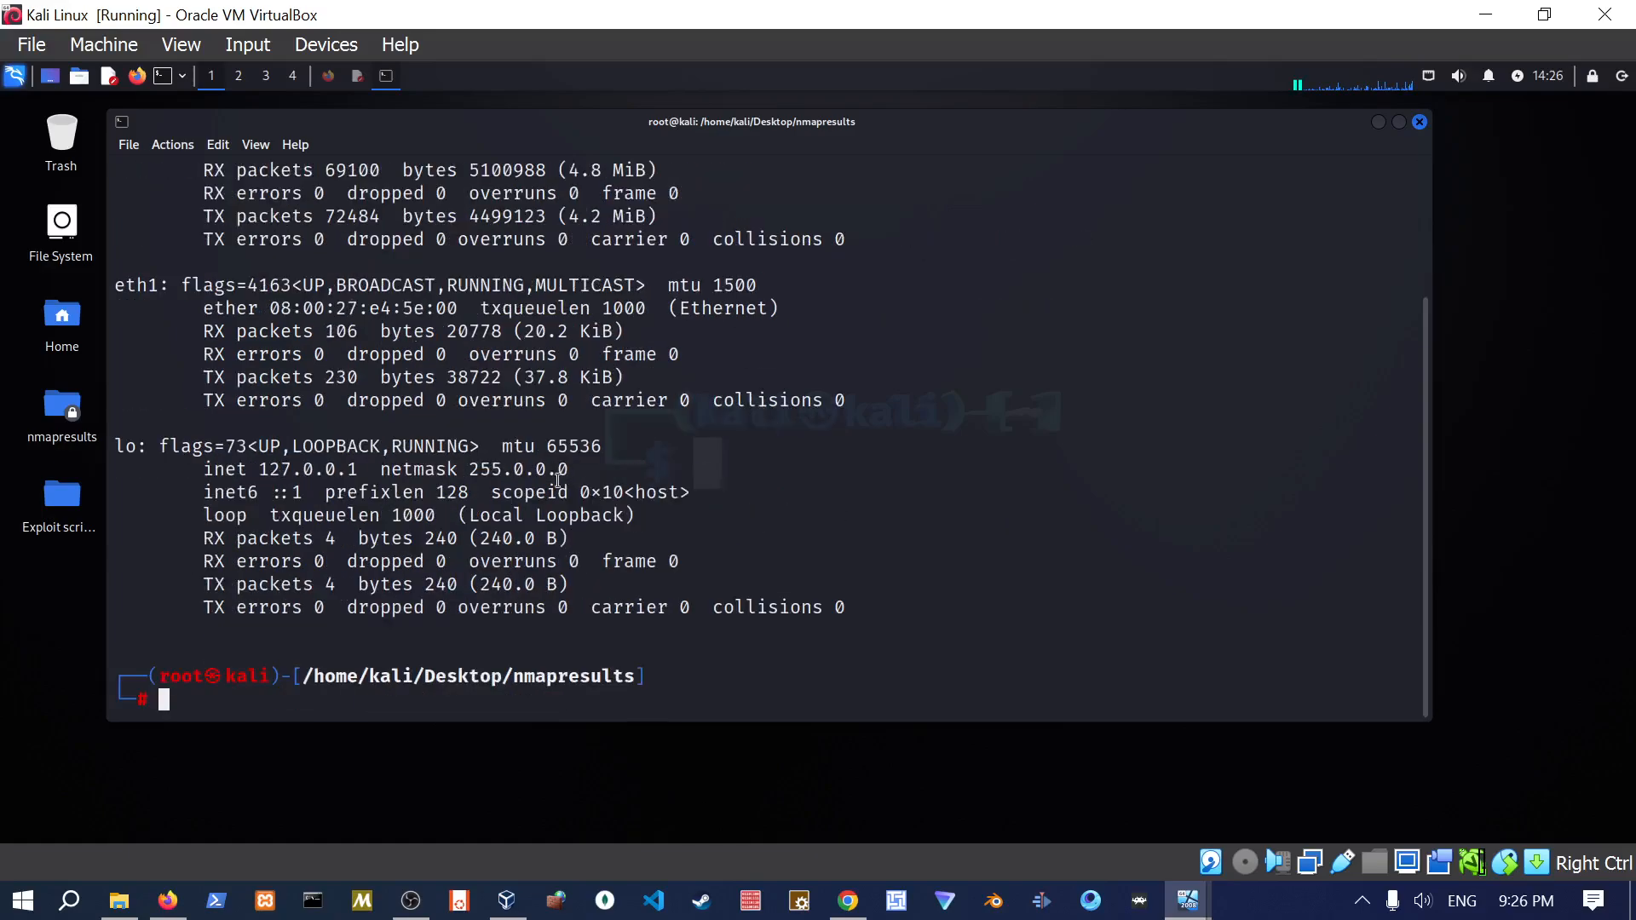
text(arp-scan 192.168.1.1/24)
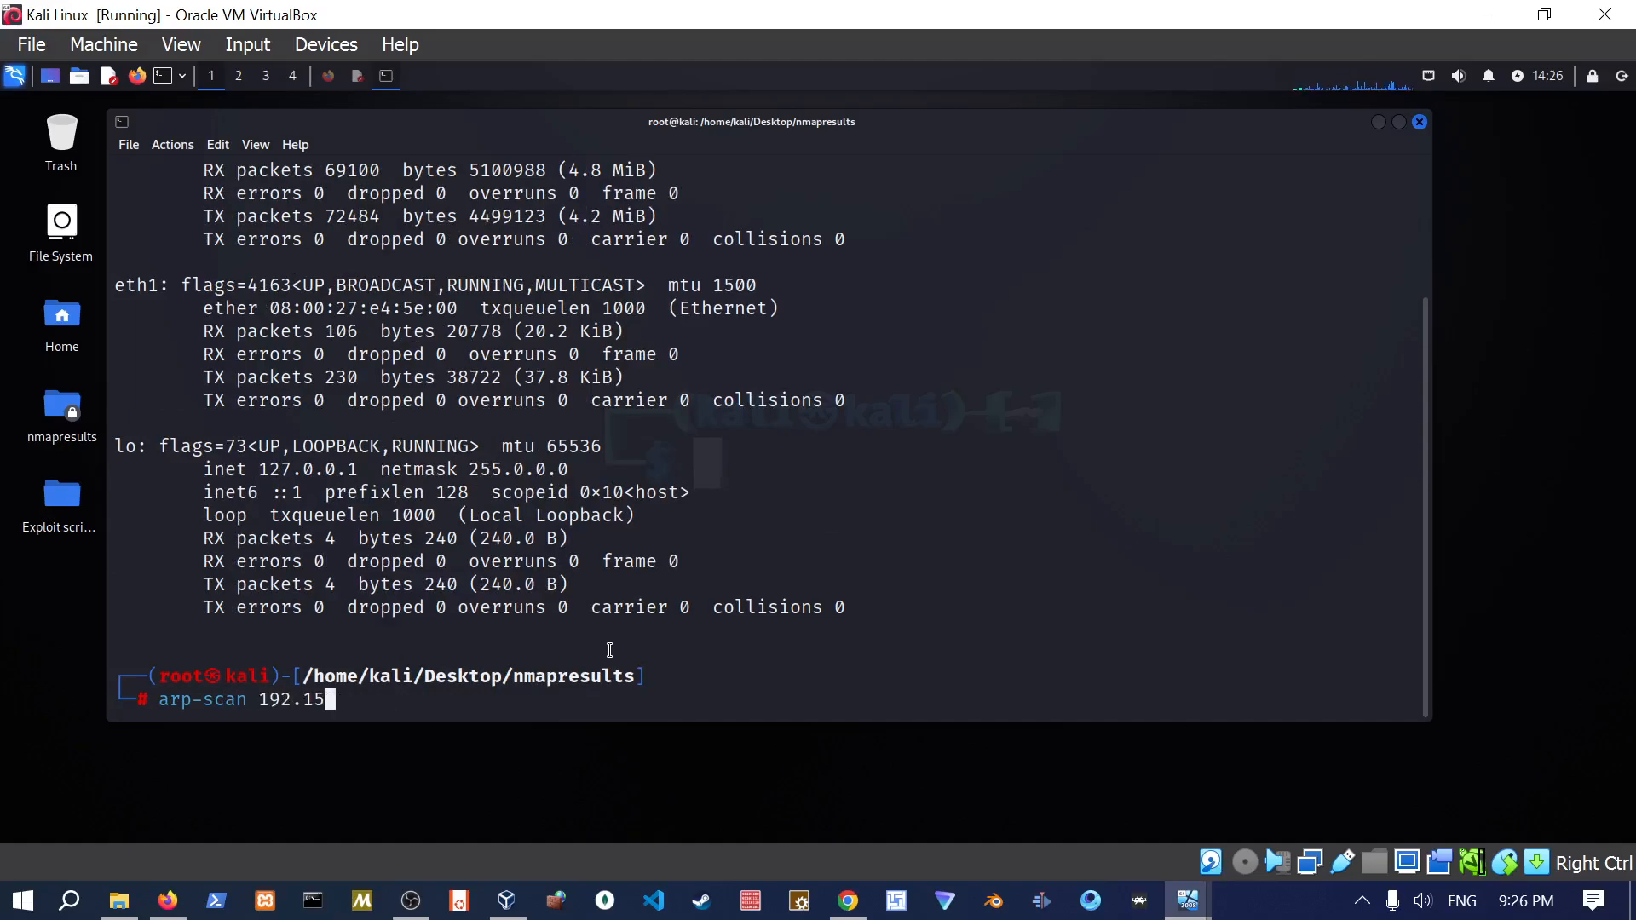
Run arp-scan on 192.168.1.1/24, finding four hosts including 192.168.1.9.
text(8.1.1/24)
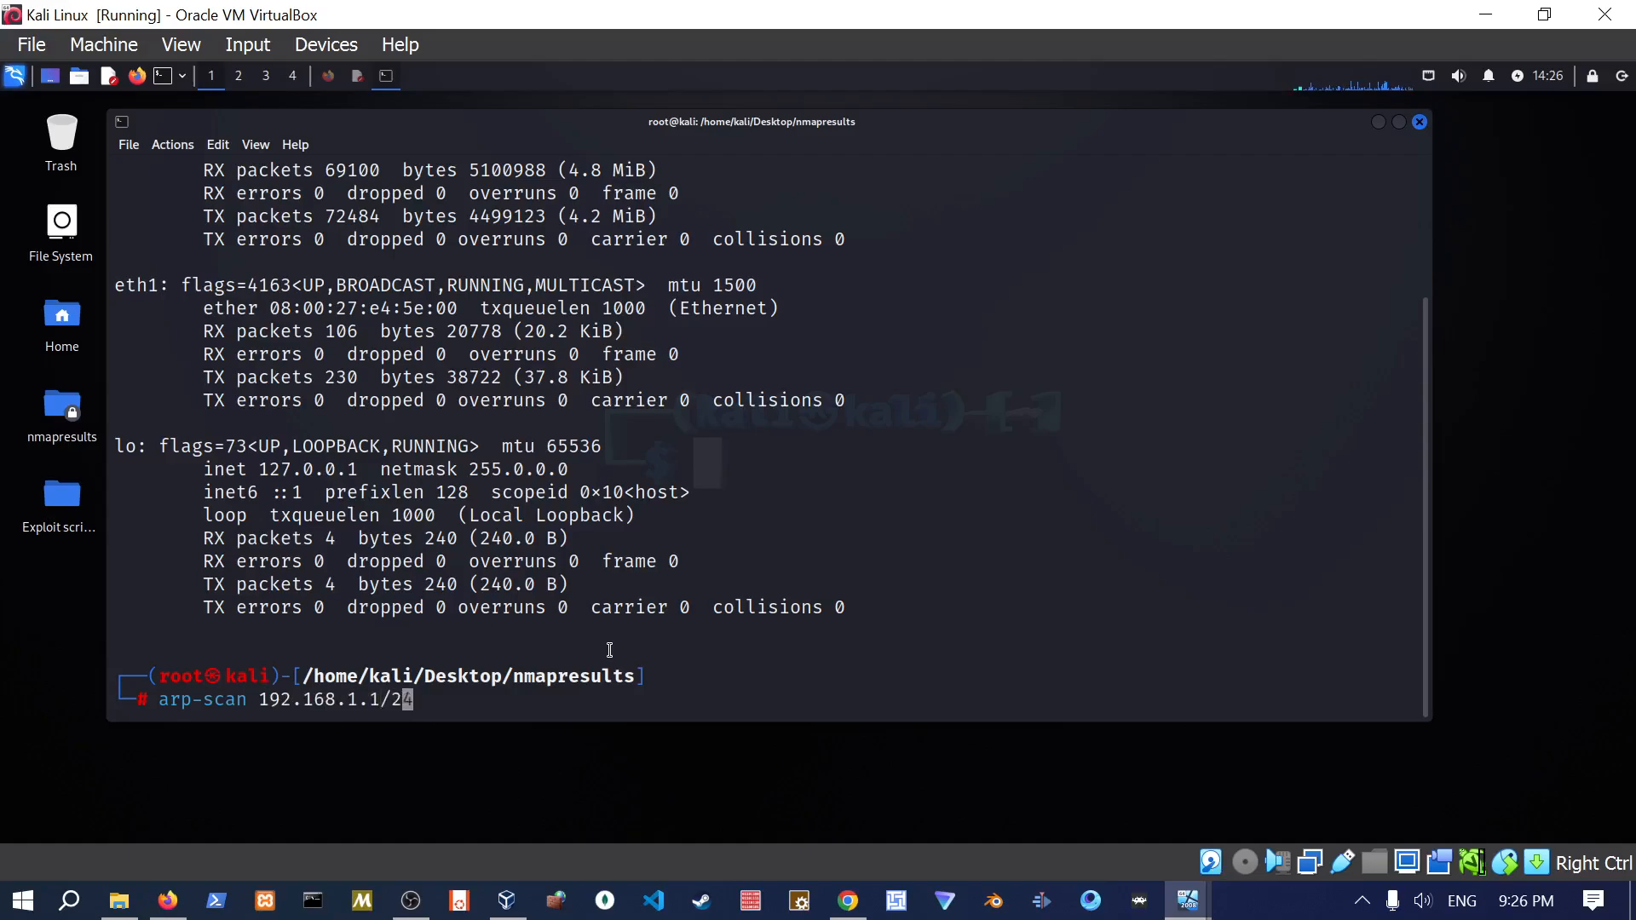
text(4)
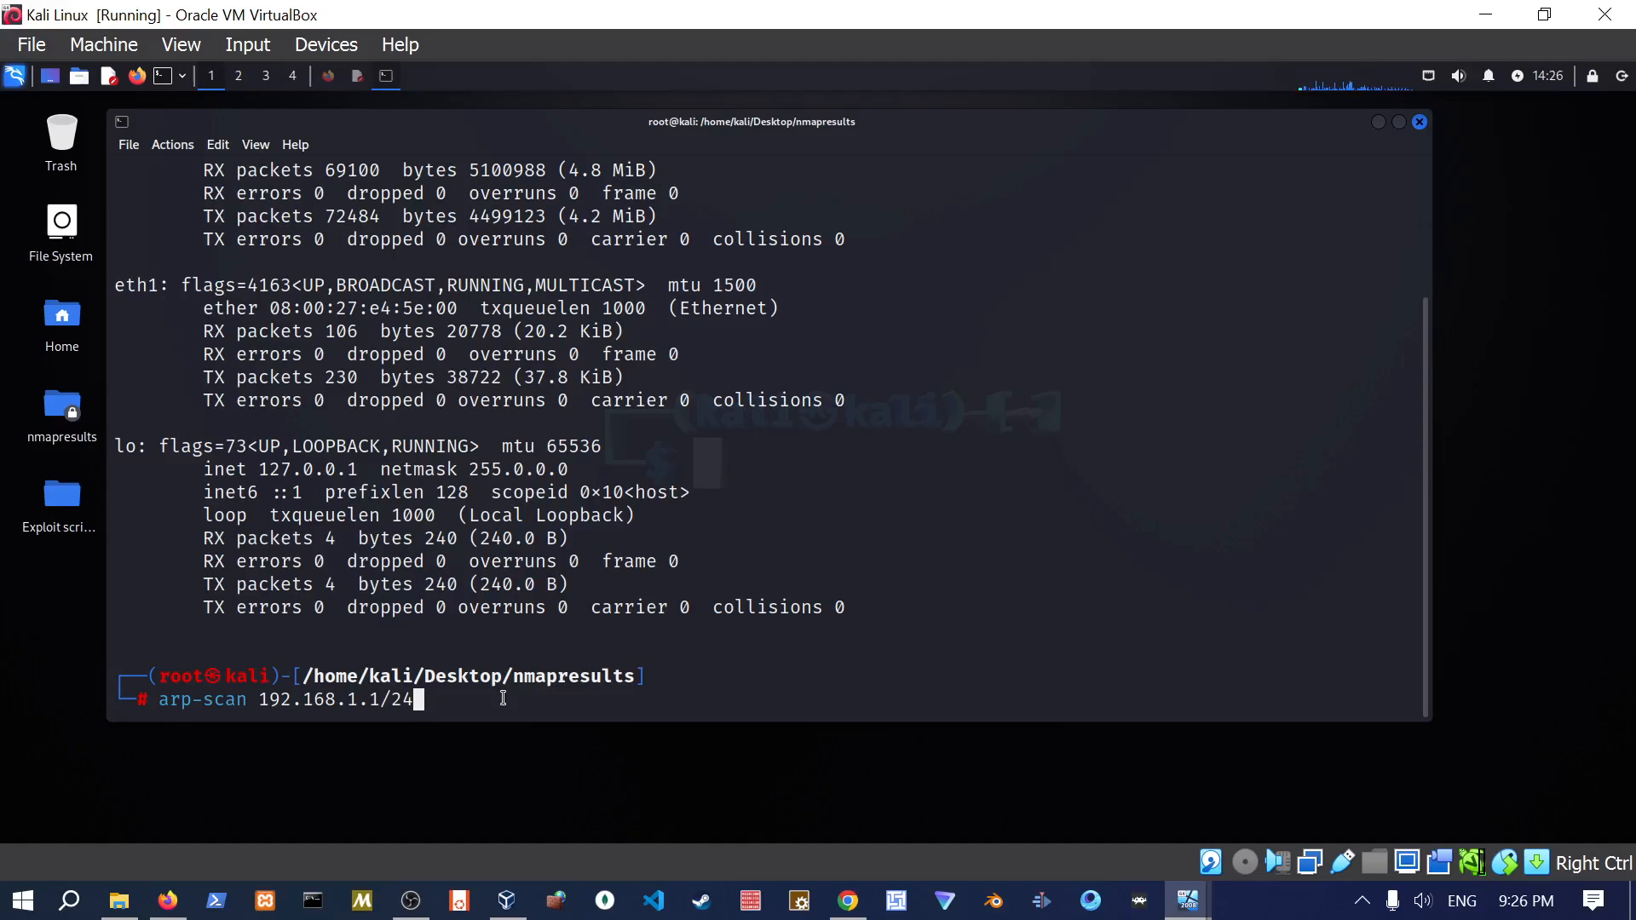
key(Return)
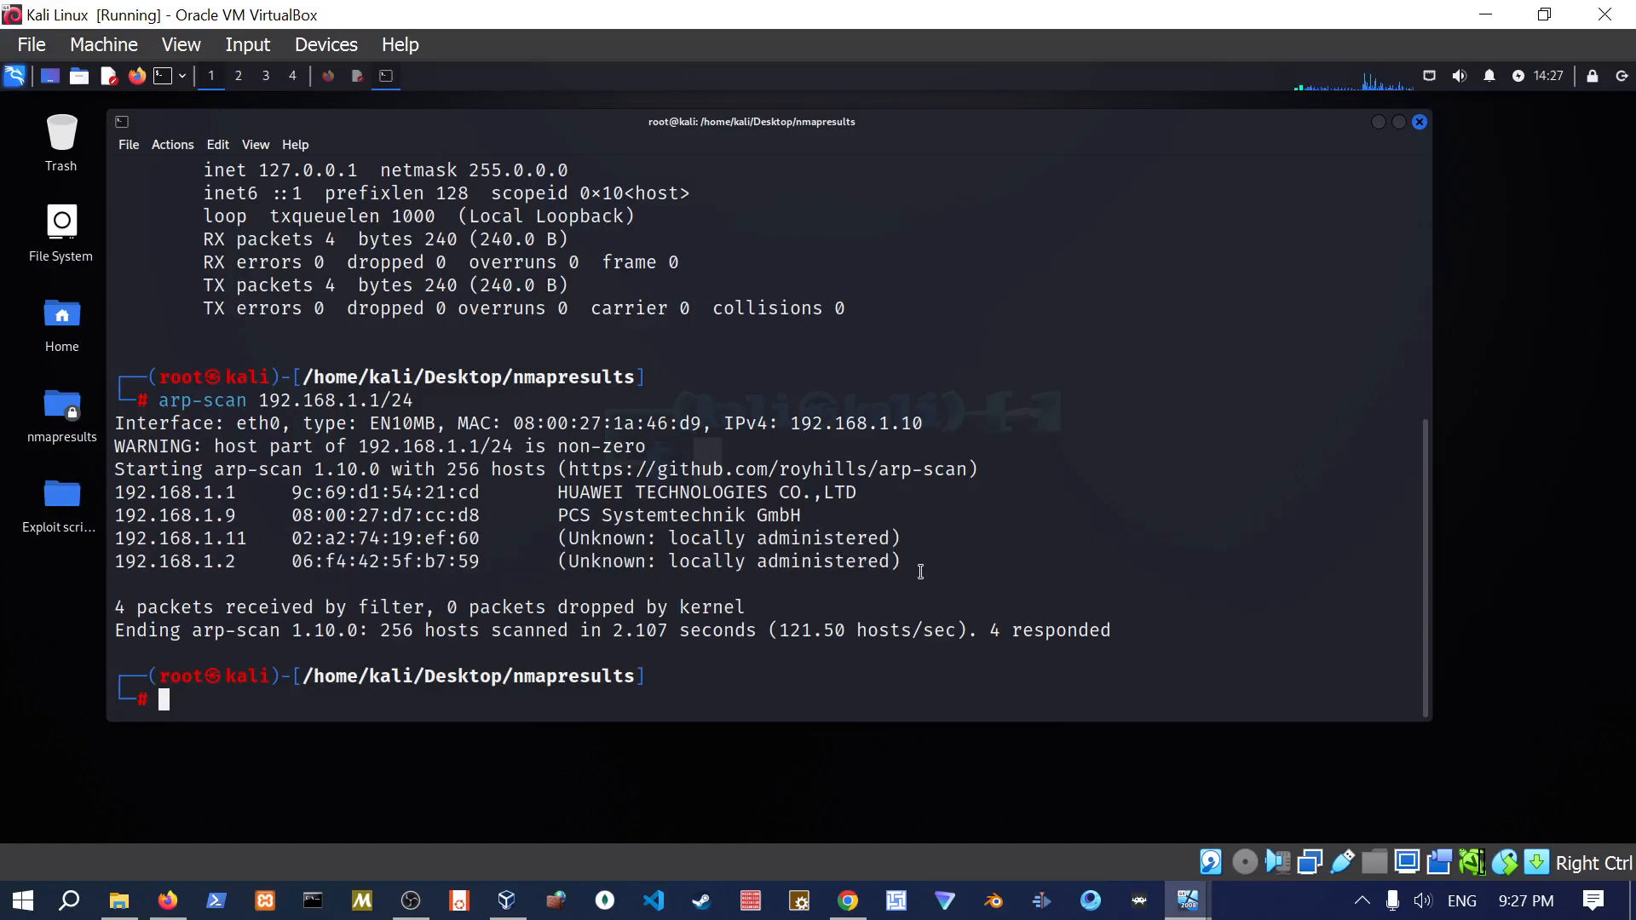
mouse_move(533, 657)
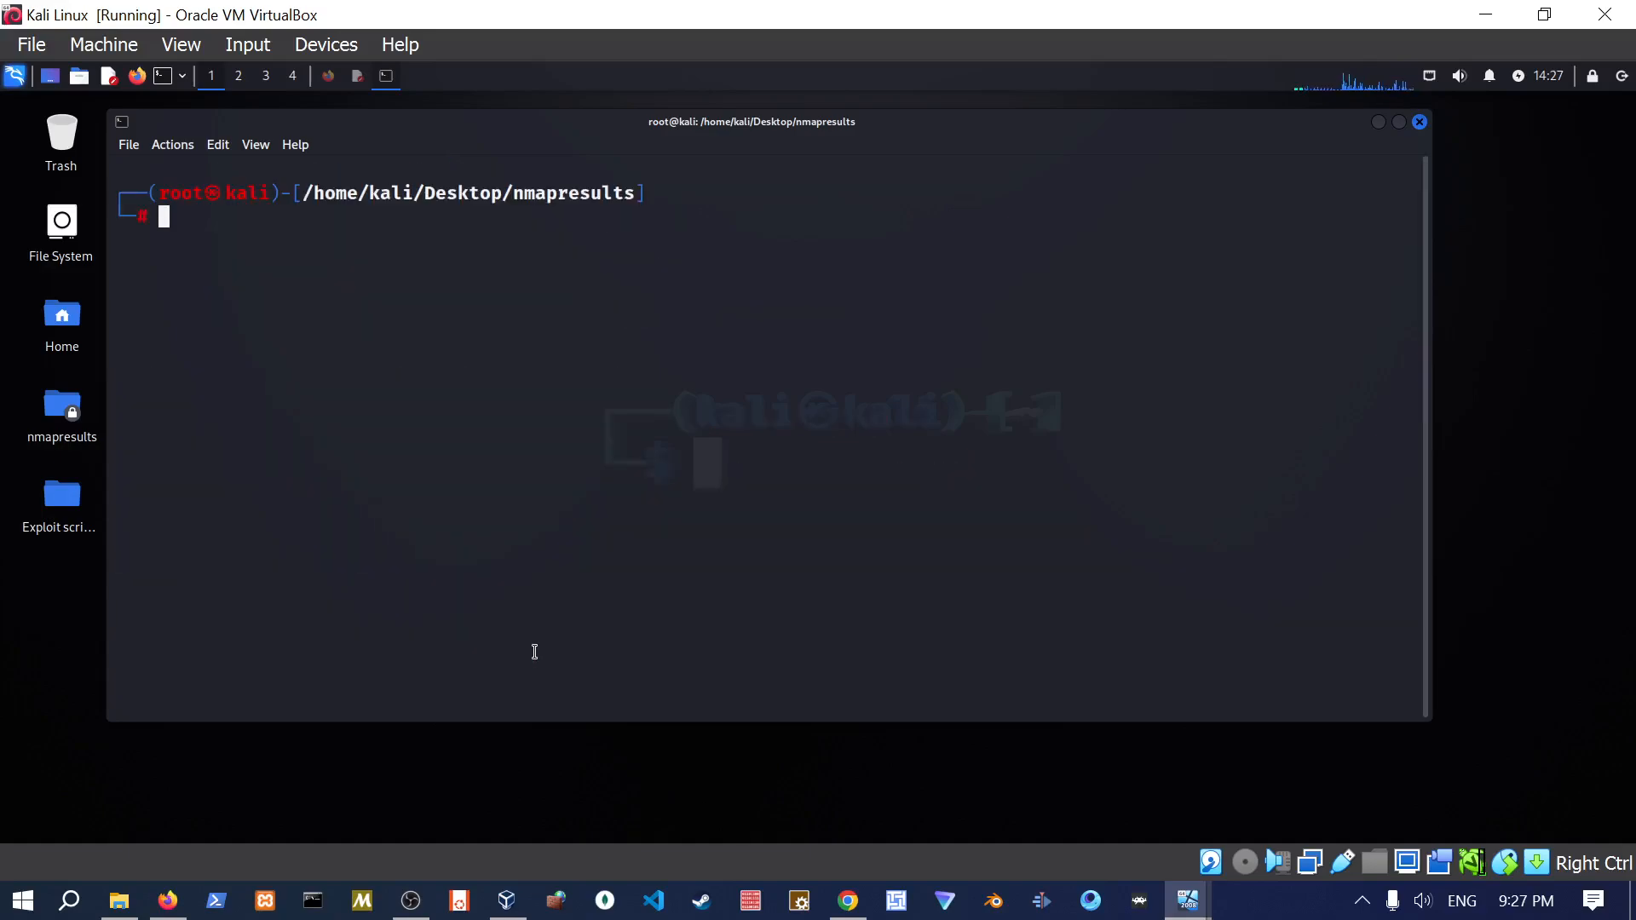
Paste target 192.168.1.9 and prepend nmap -sV -T4 -vv to build the scan command.
right_click(535, 651)
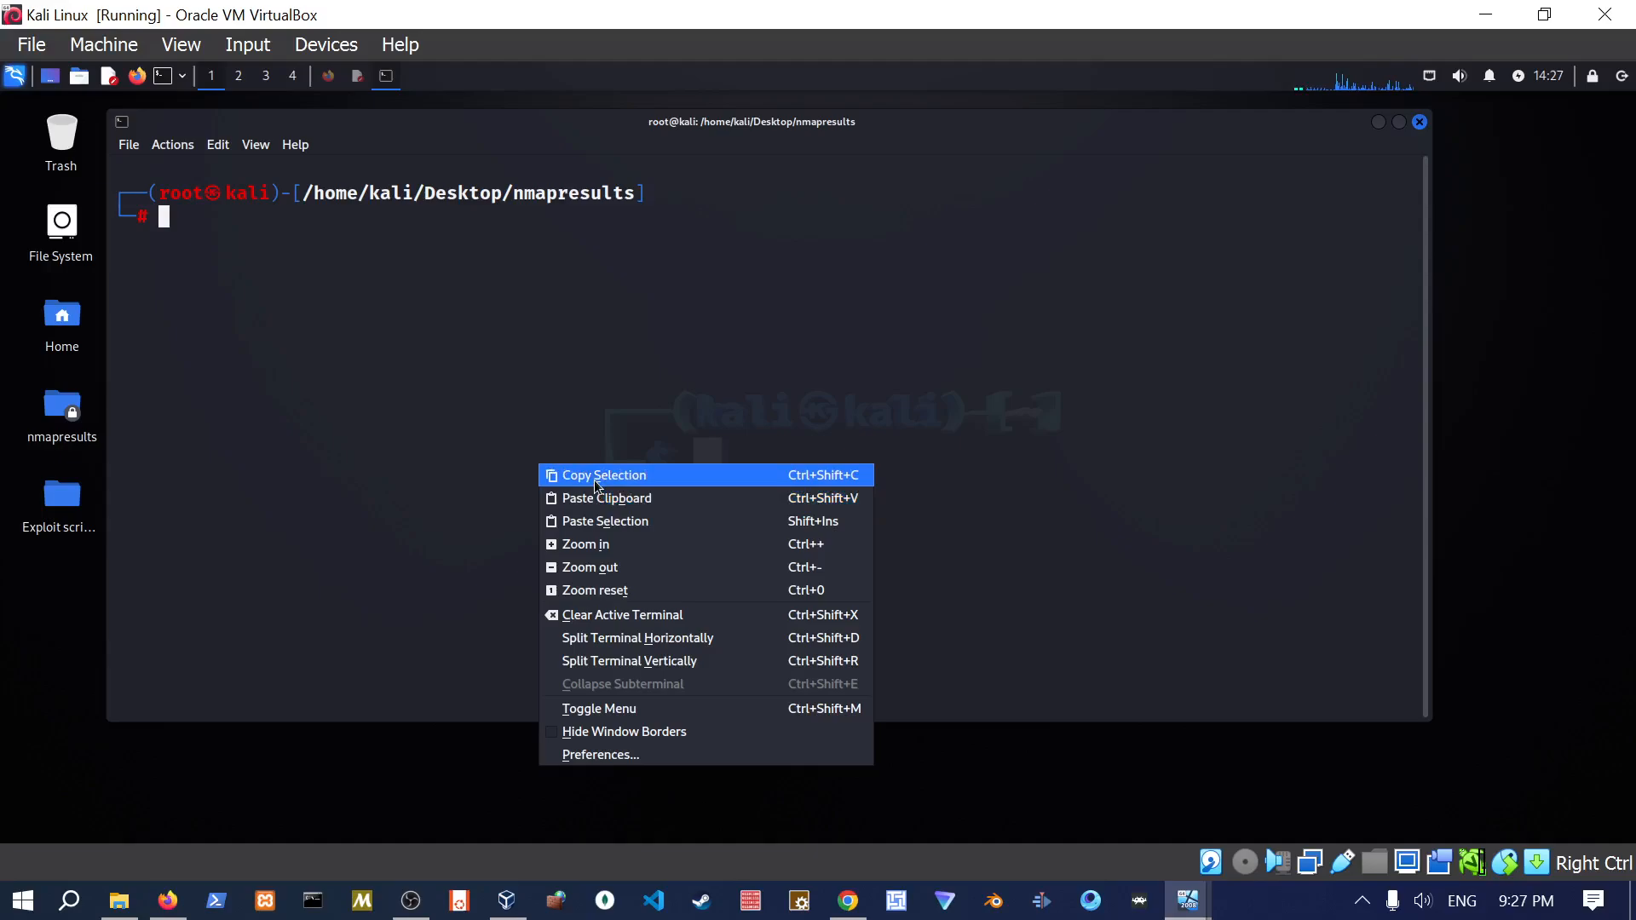
click(605, 498)
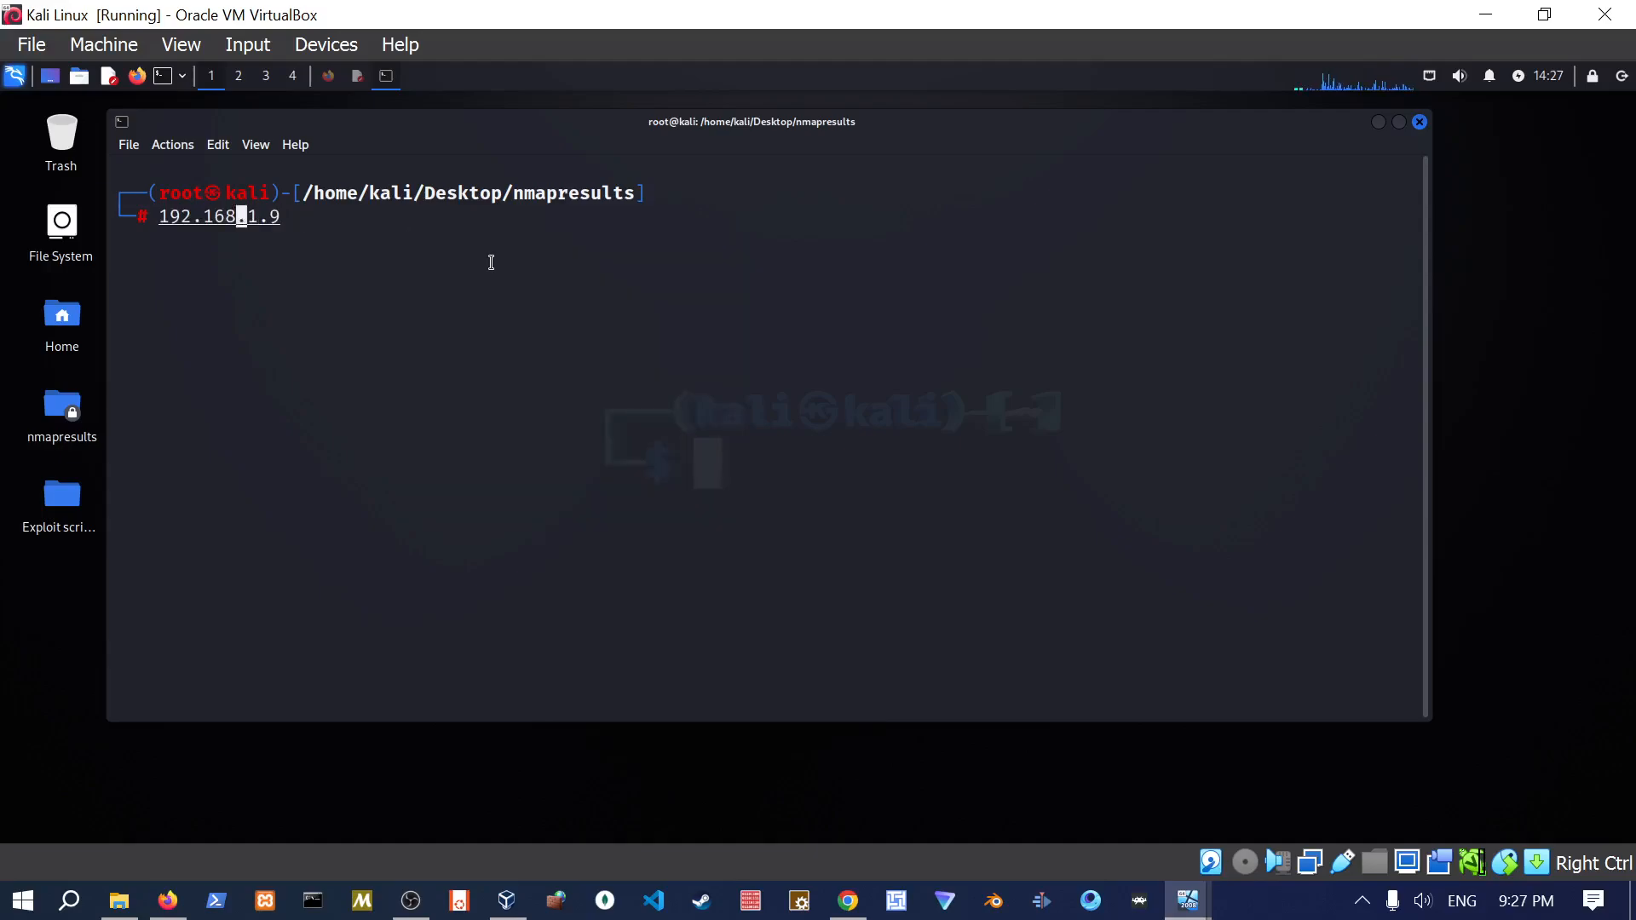
key(Home)
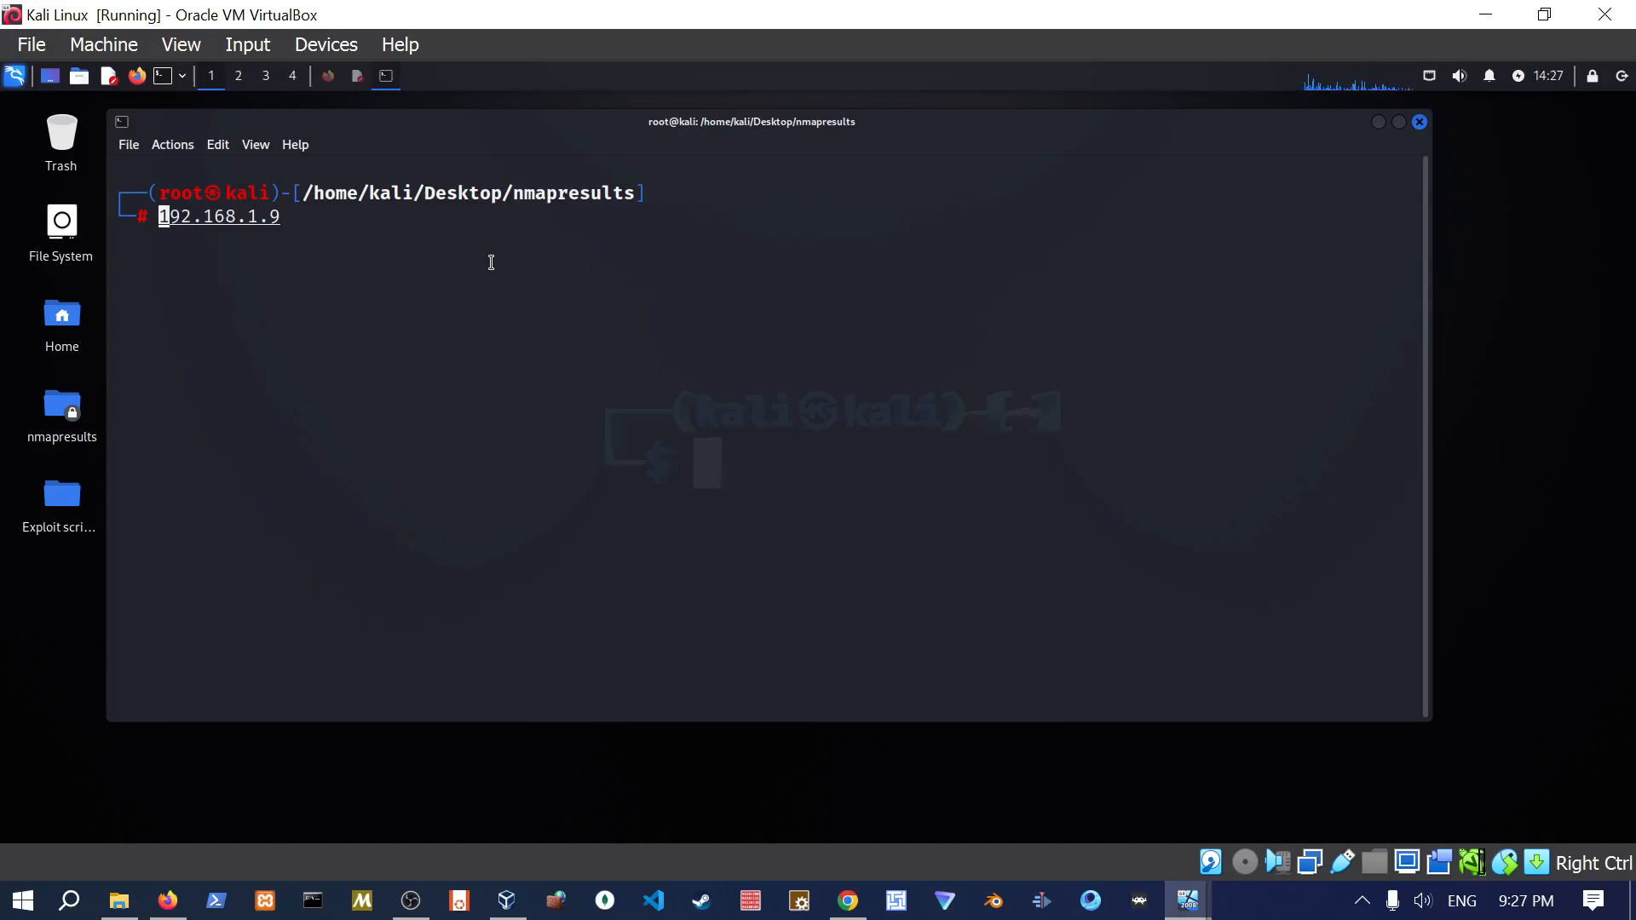
text(n)
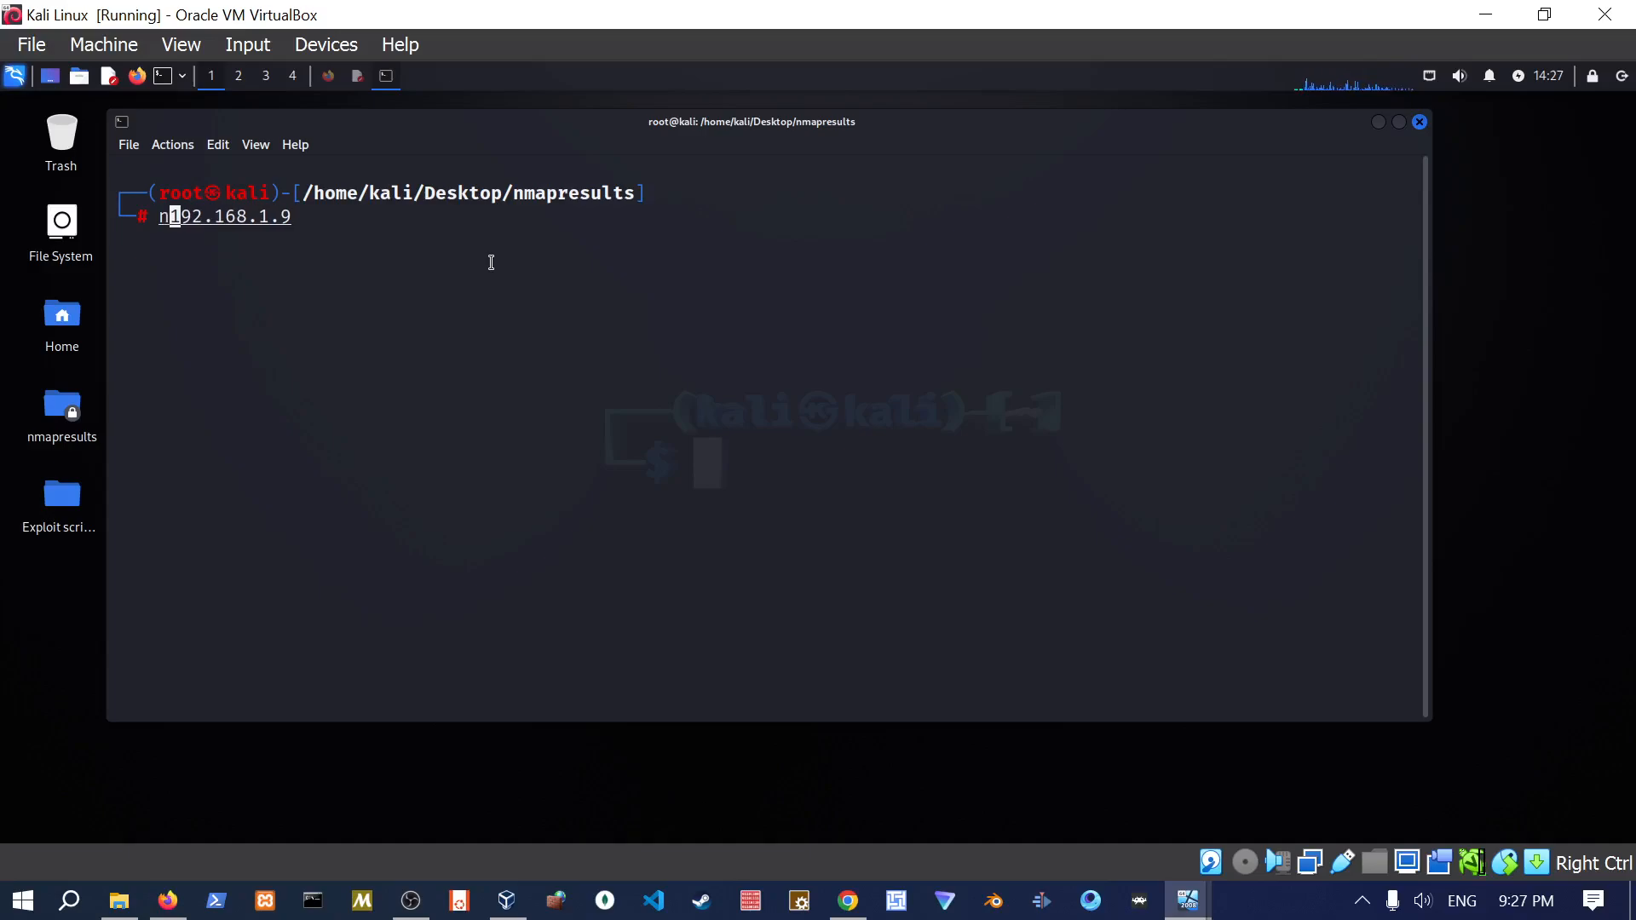
text(map -sV)
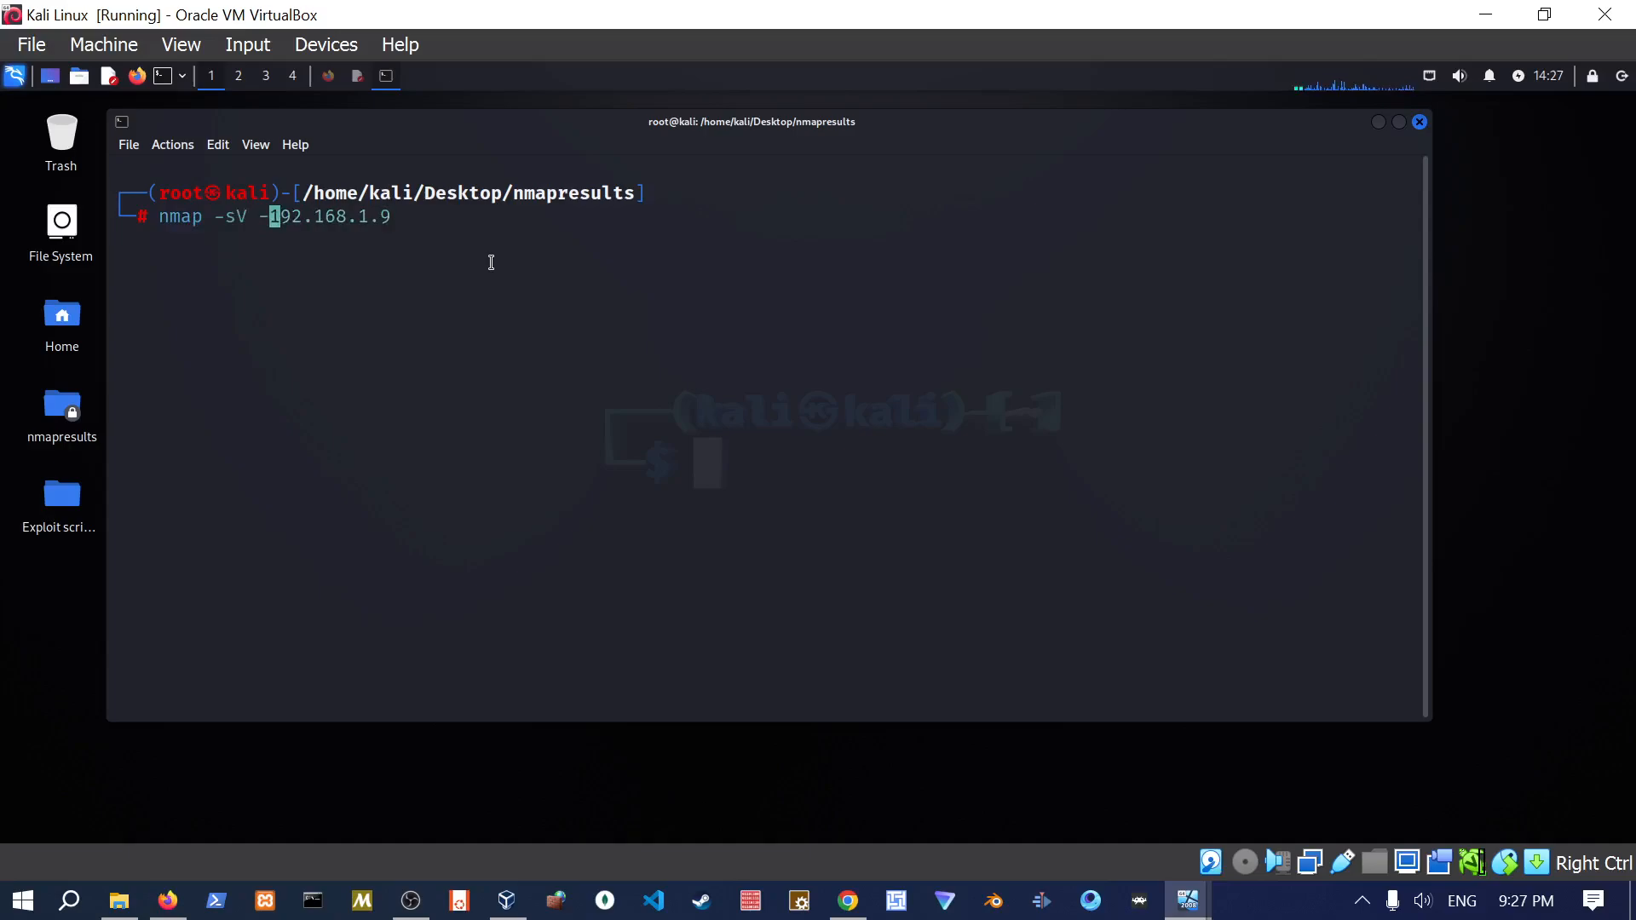
text(-T4 -VV)
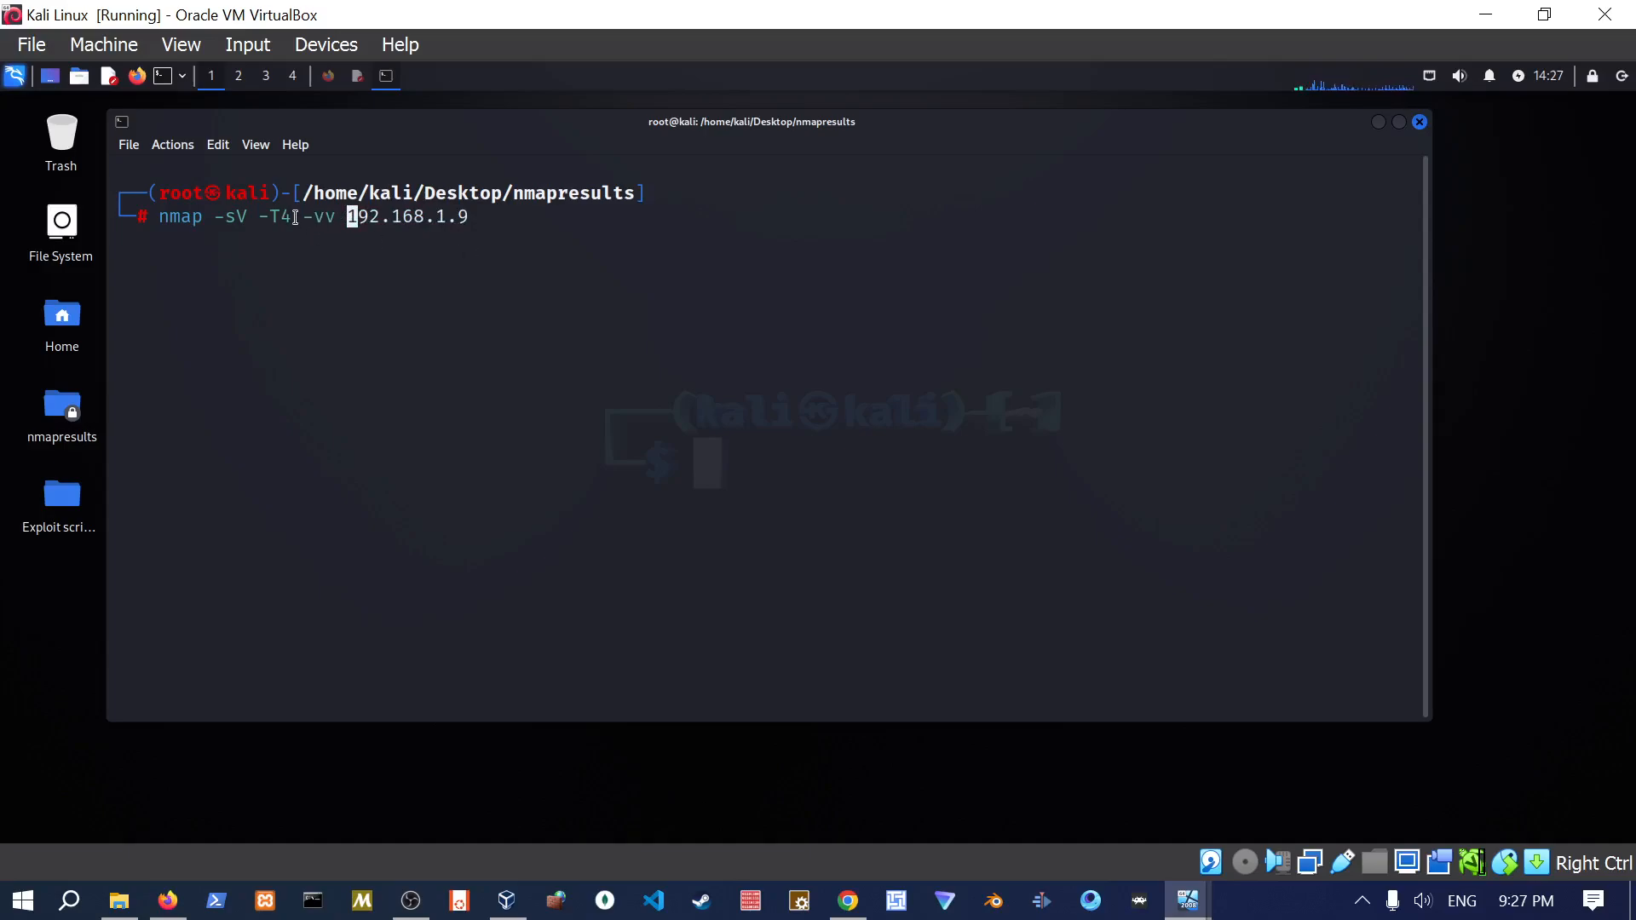
double_click(274, 215)
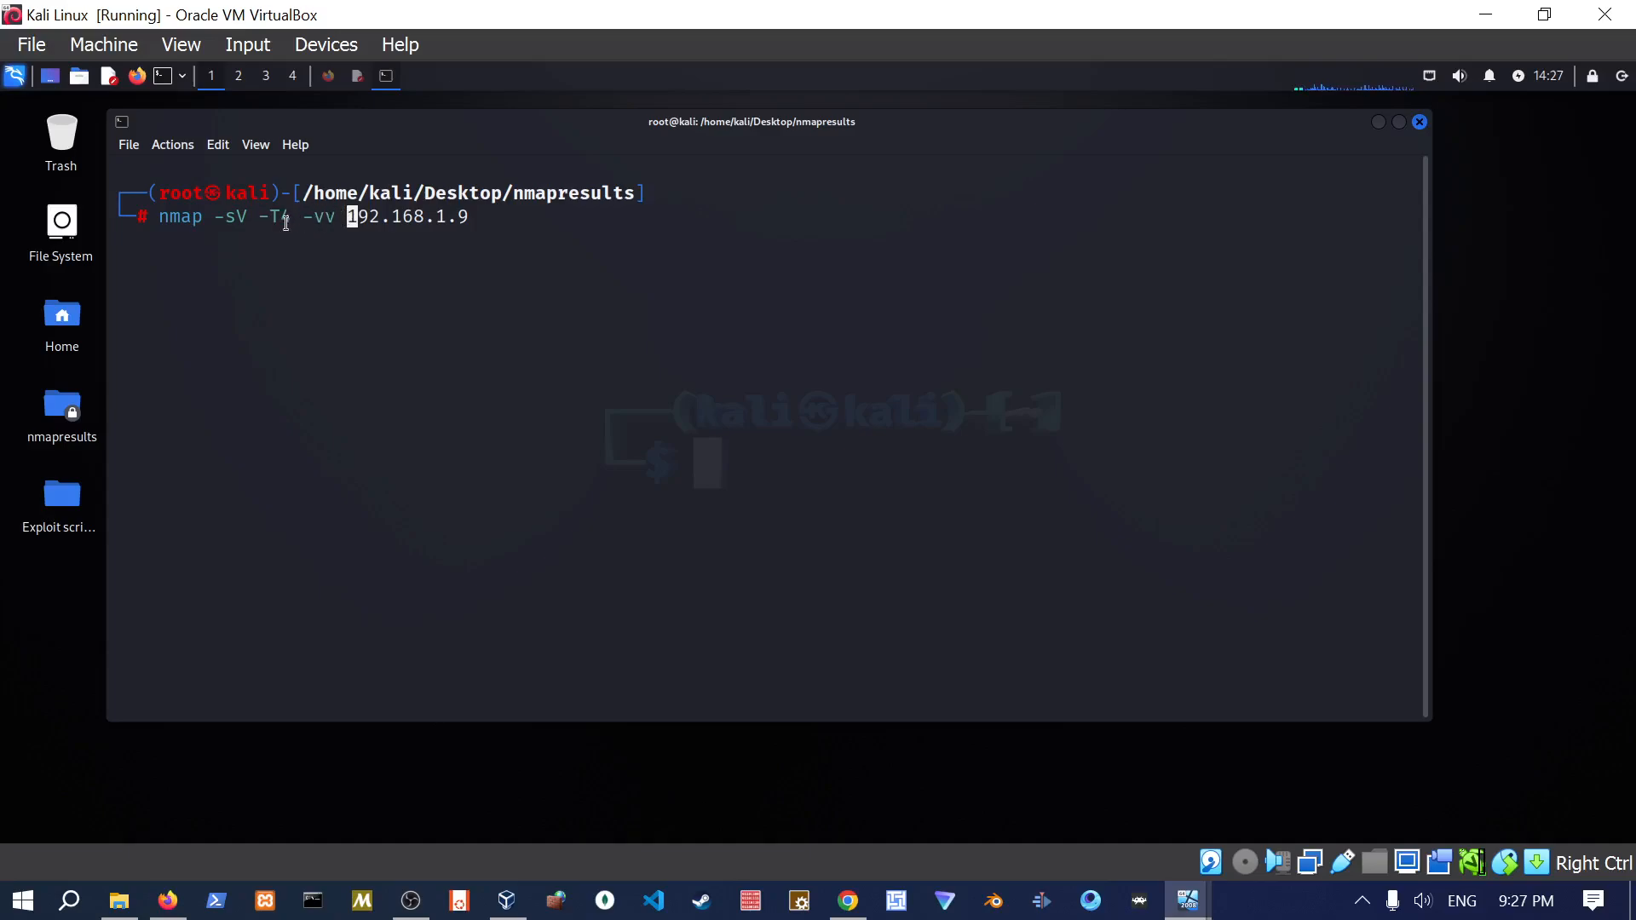
double_click(229, 216)
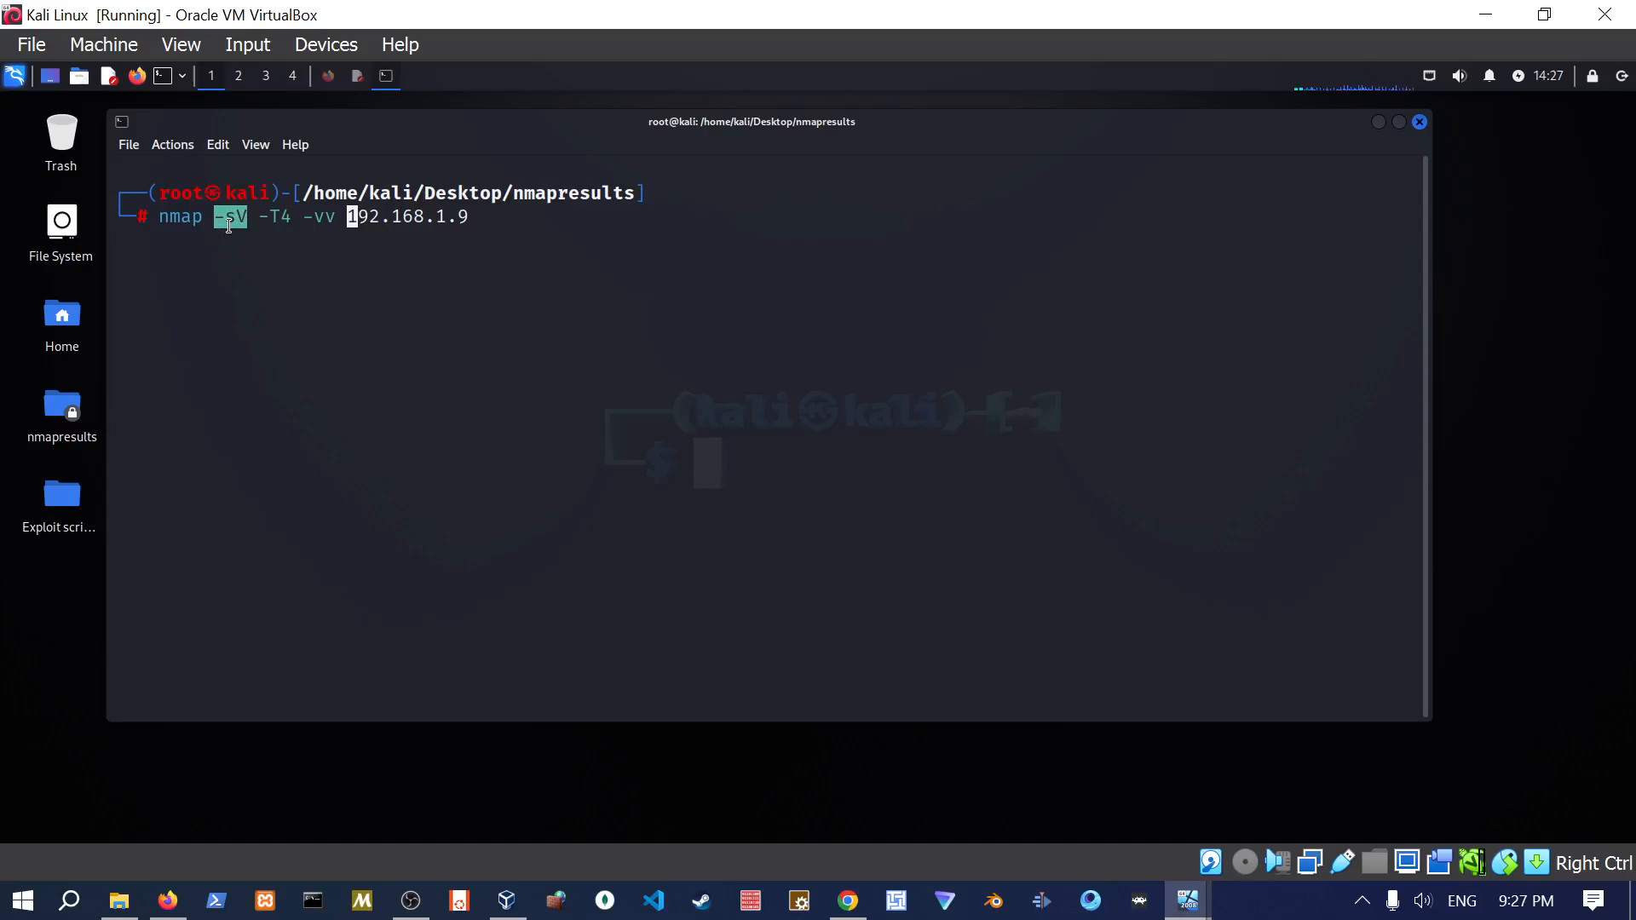
mouse_move(417, 225)
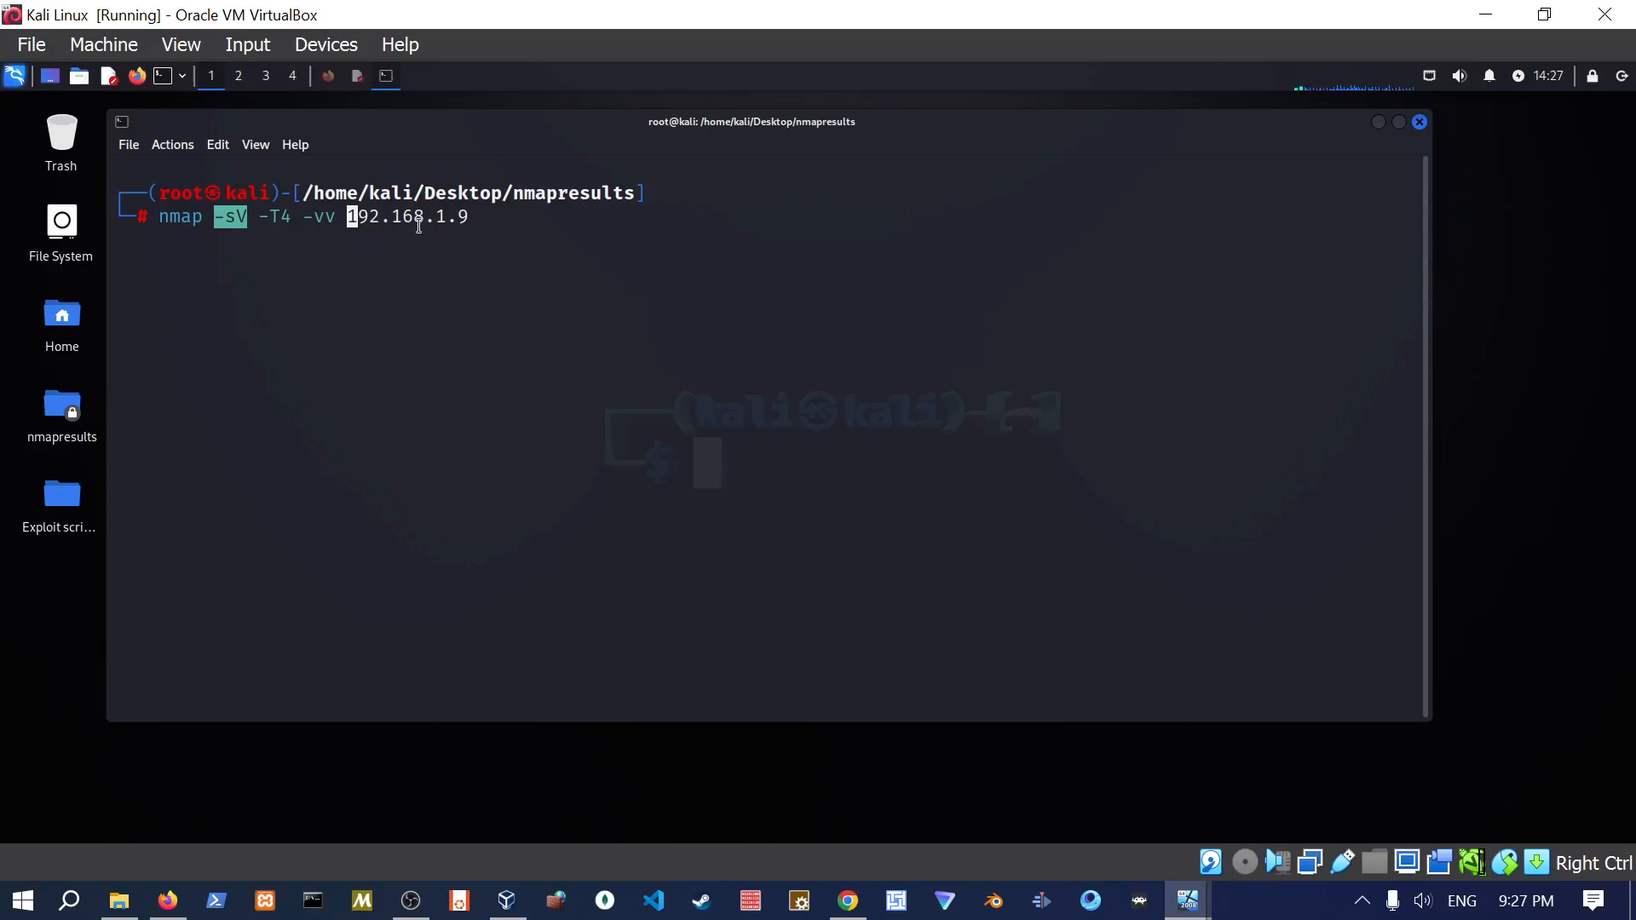
mouse_move(463, 229)
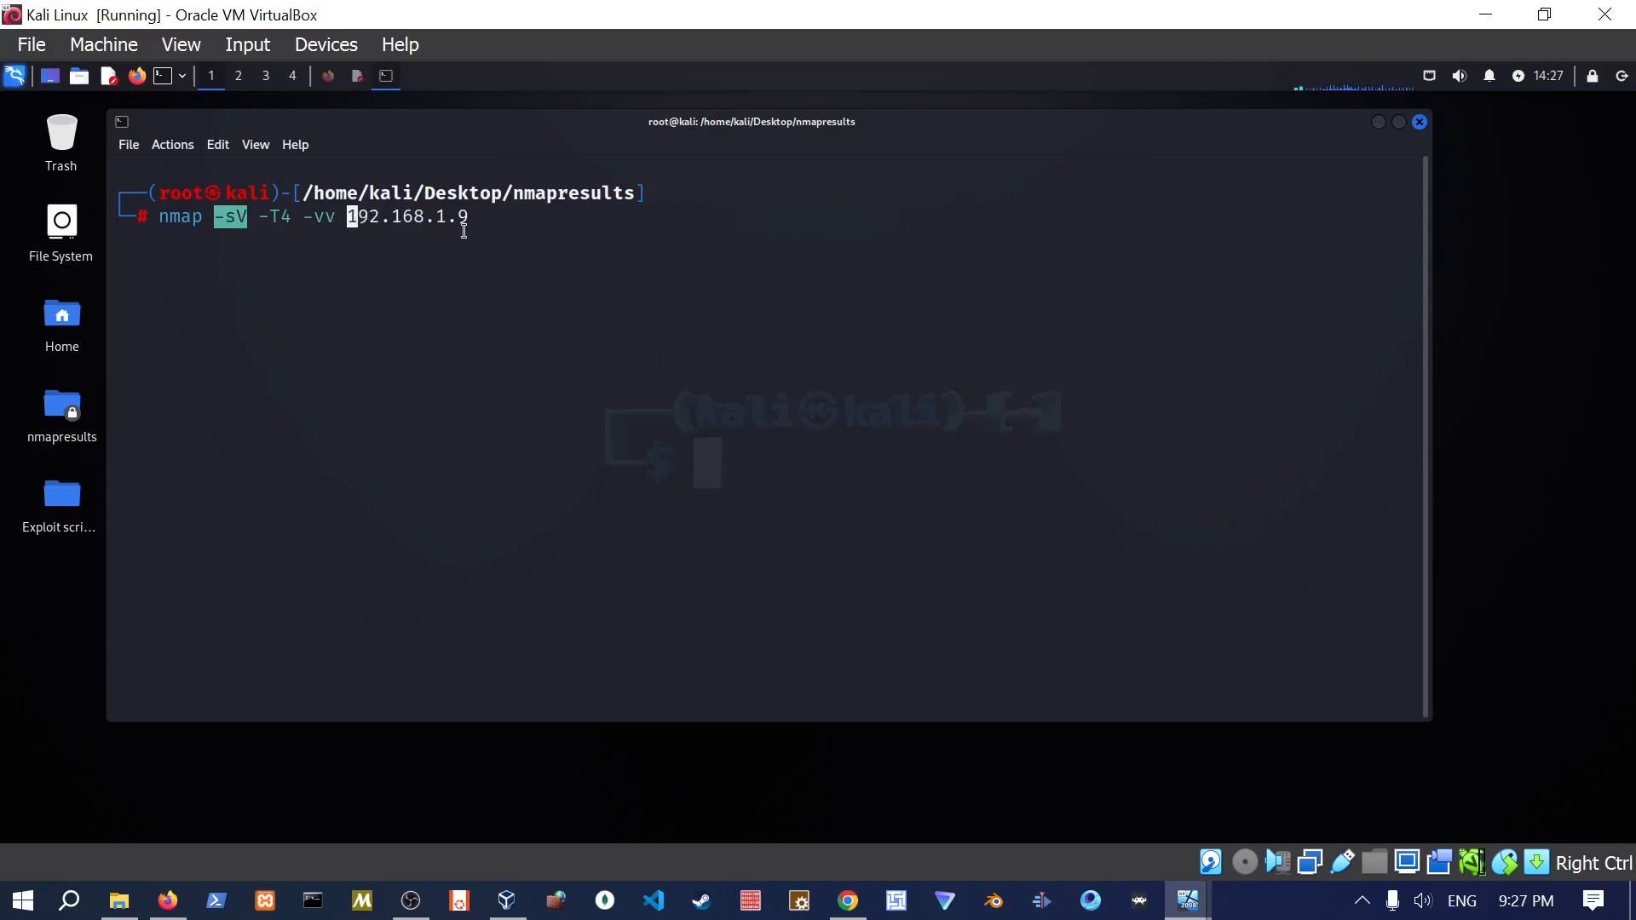
Add -p1-65535 -O, redirect output to nmap_service_scan_results.txt, and open the nmapresults folder.
text(-p1)
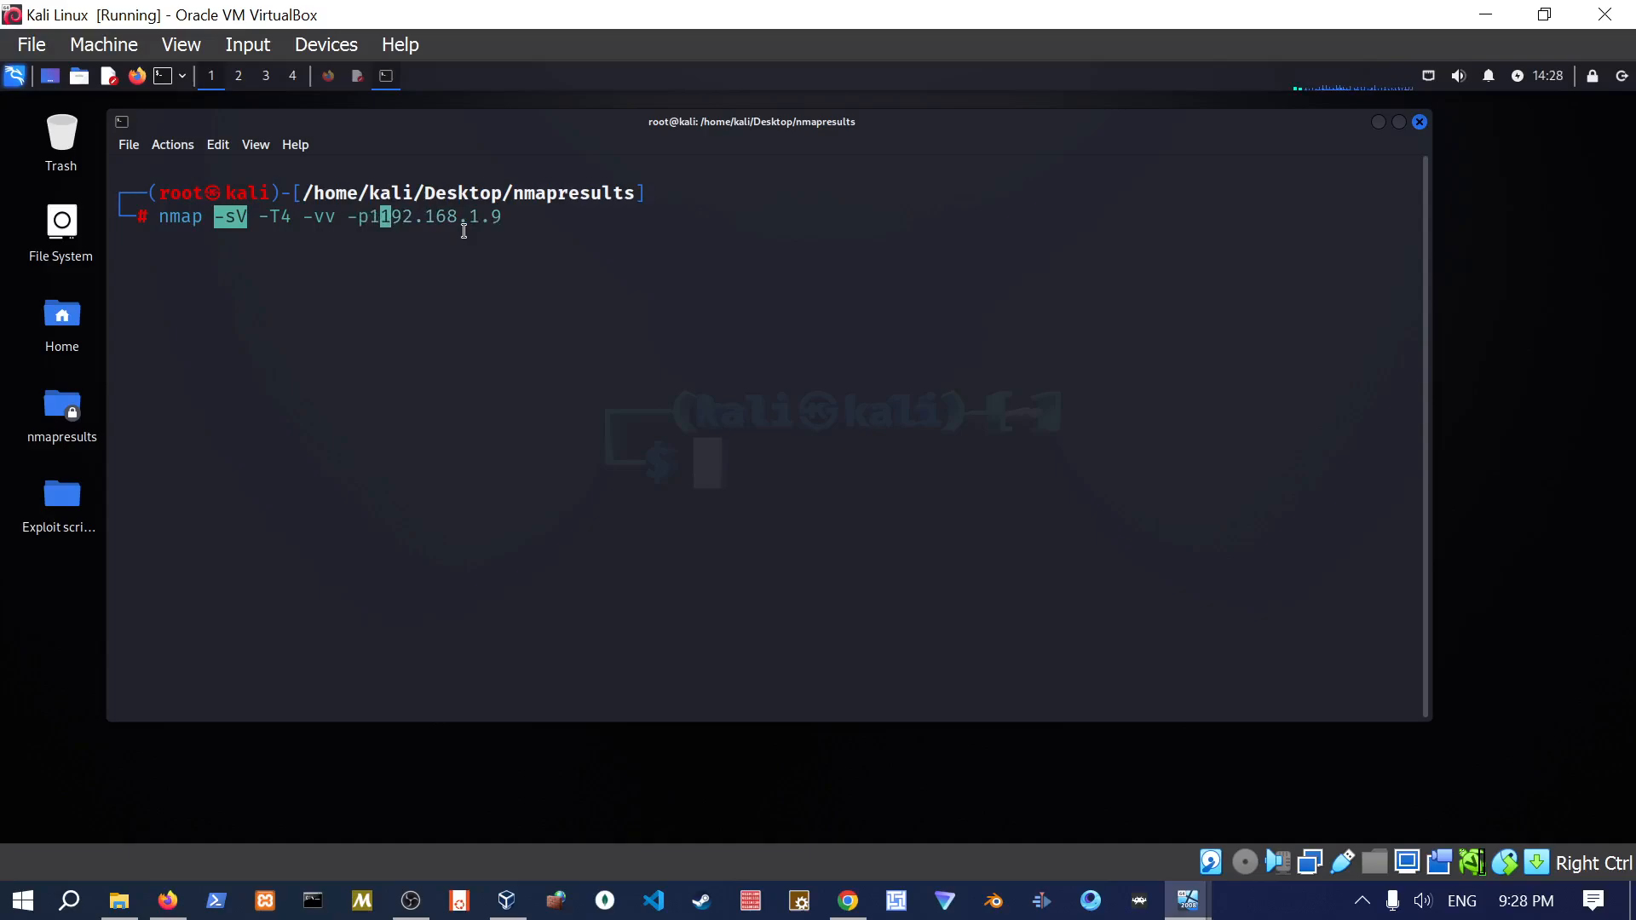
text(-6554)
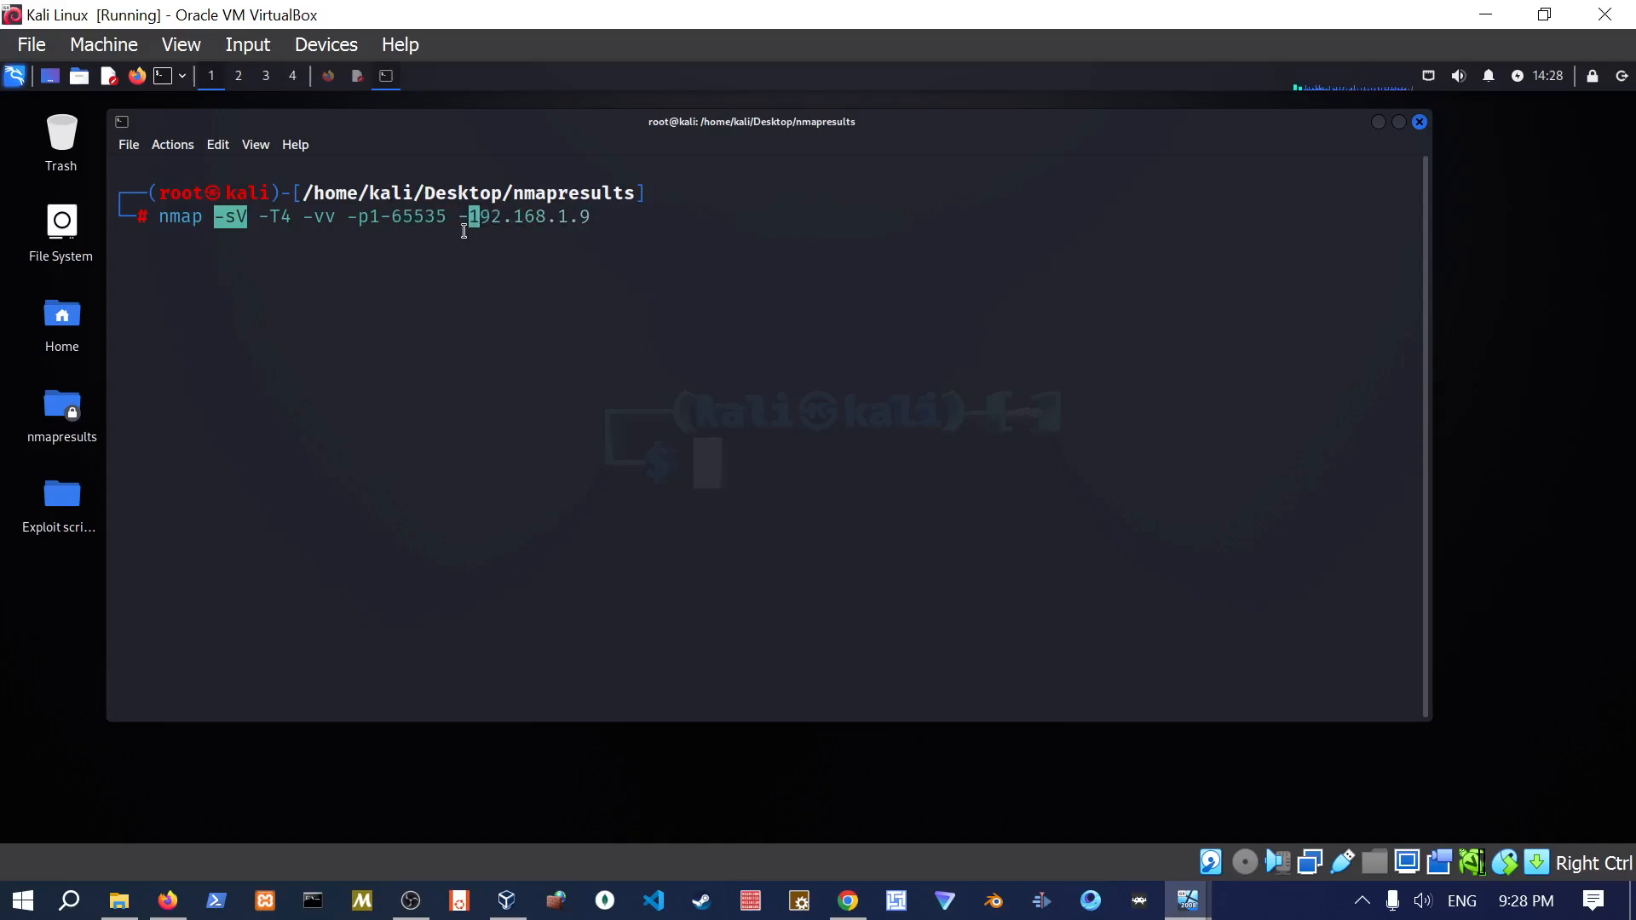
text(IO)
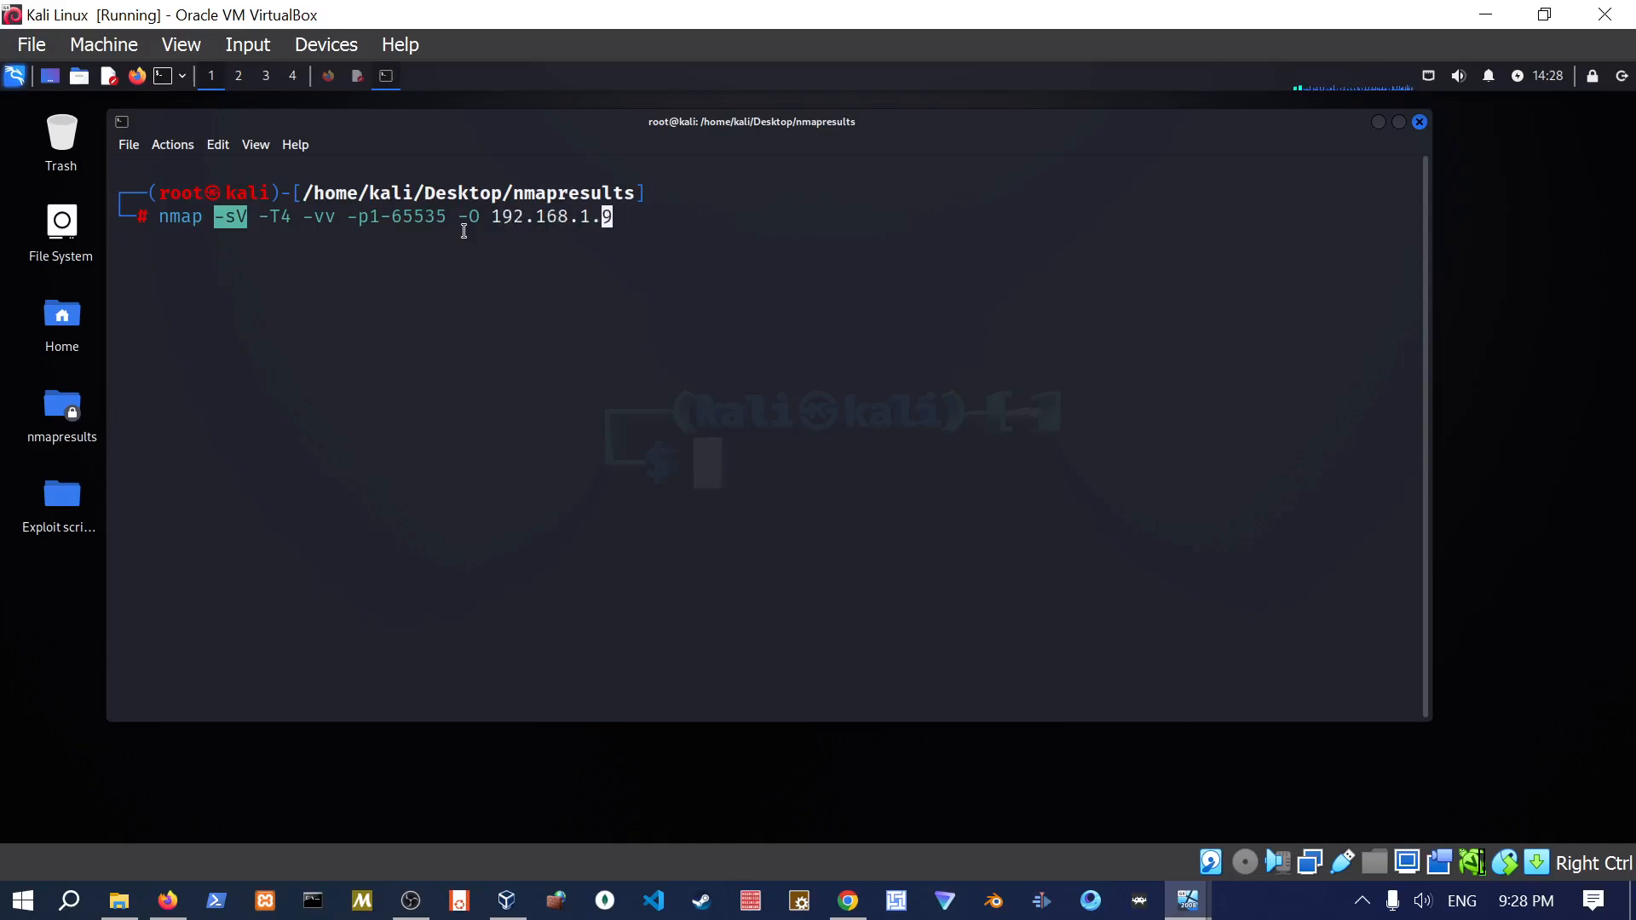
key(Backspace)
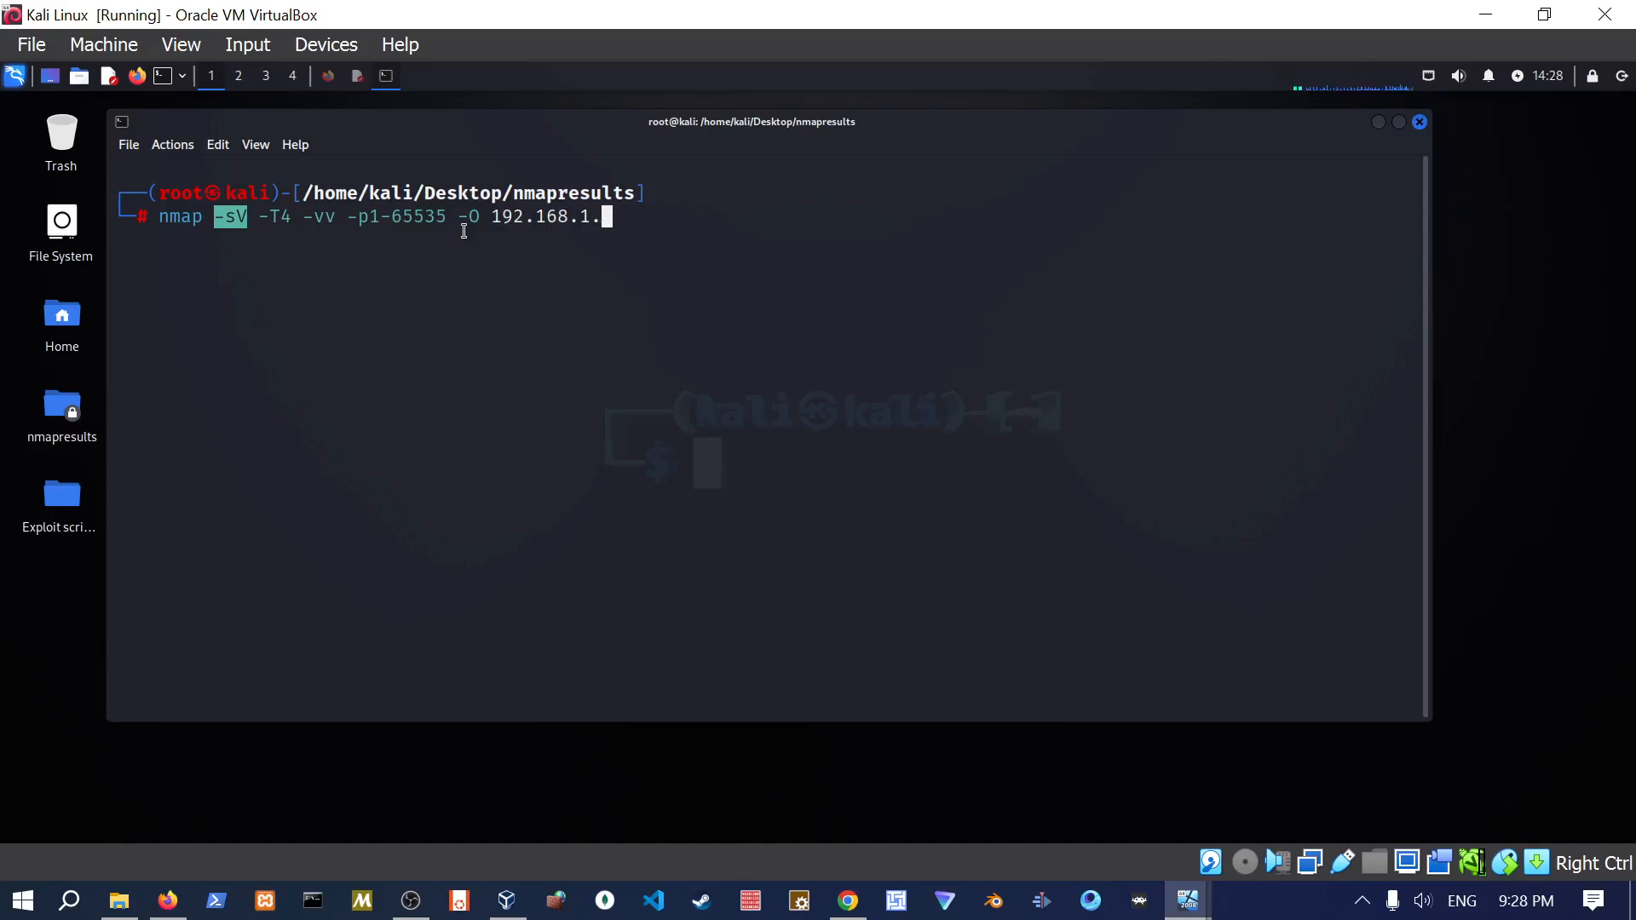
text(9 >)
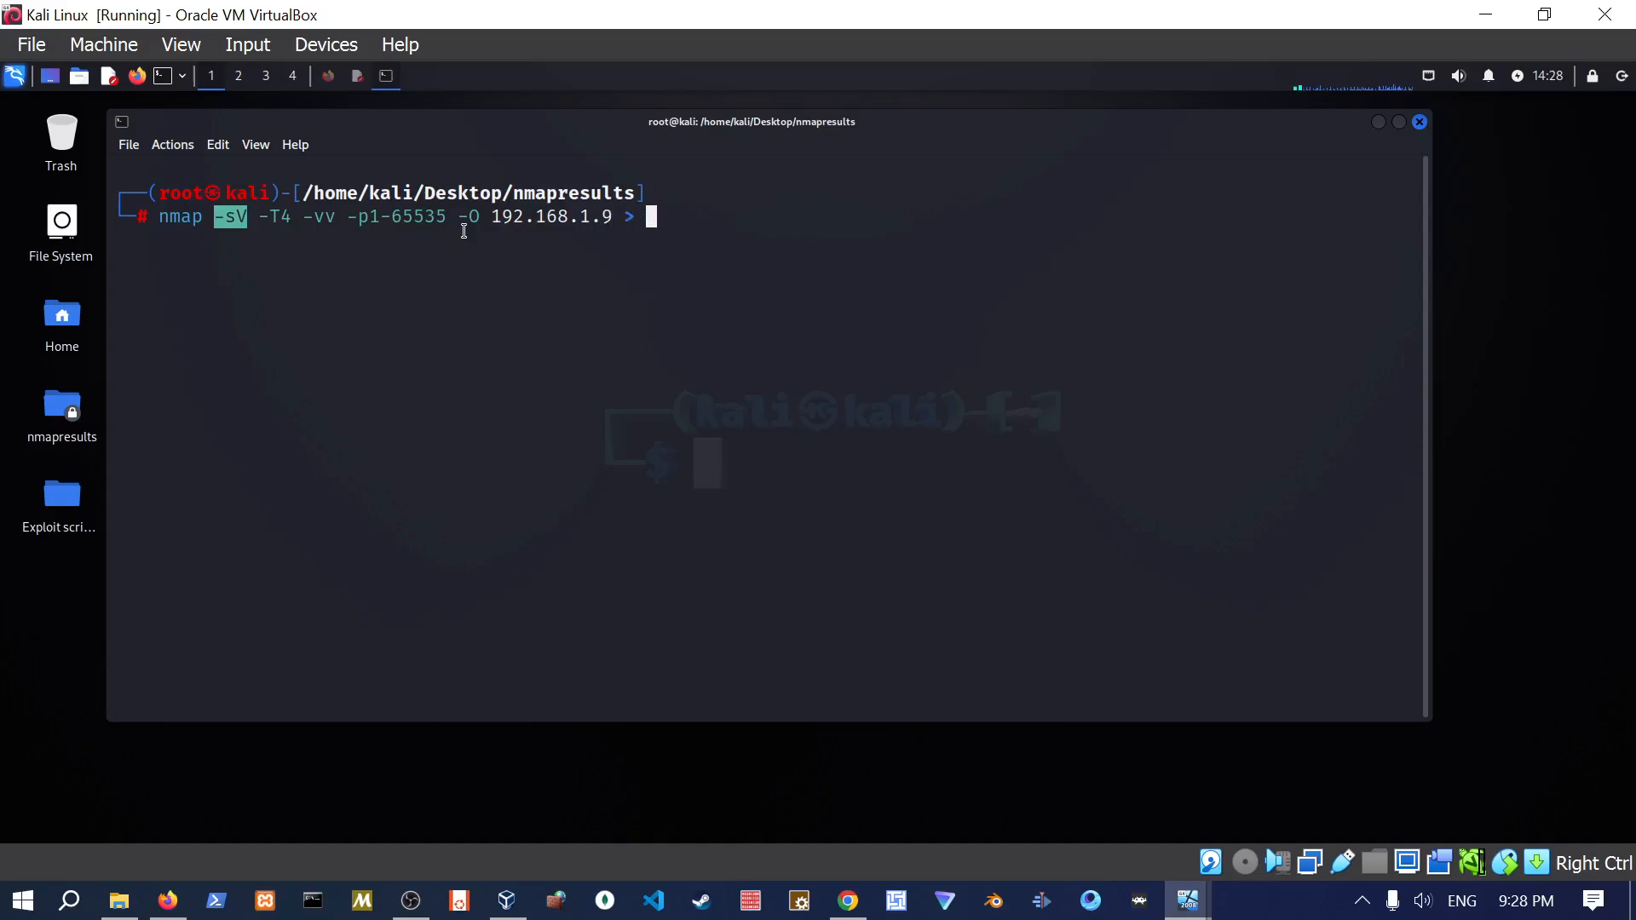
text(nmap_)
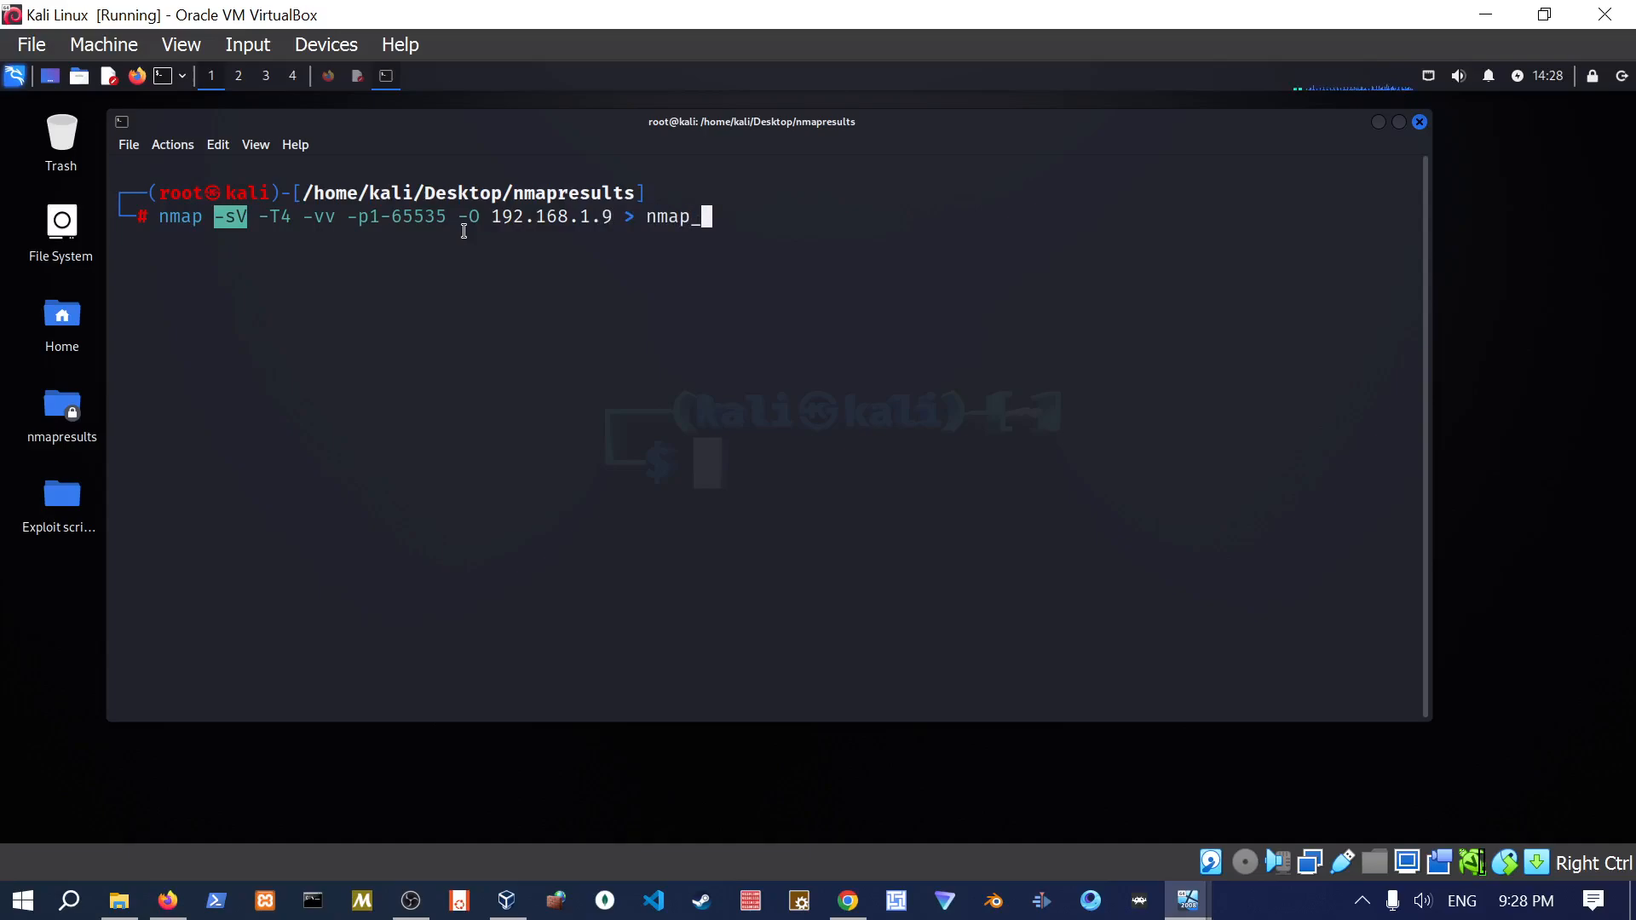
text(ser)
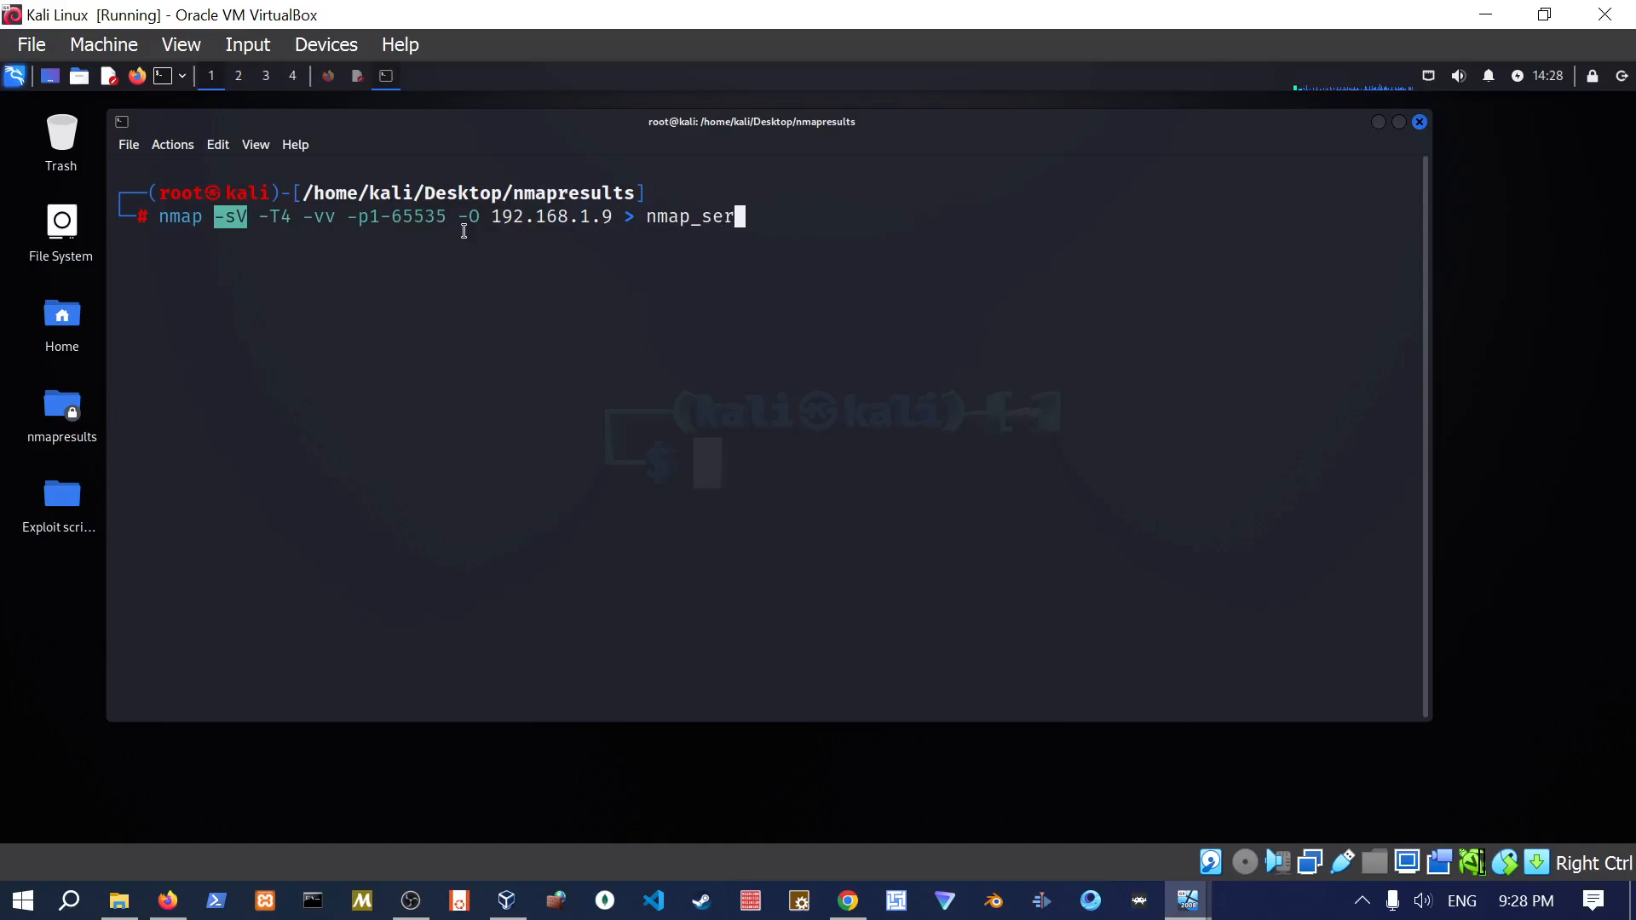
text(vice_sca)
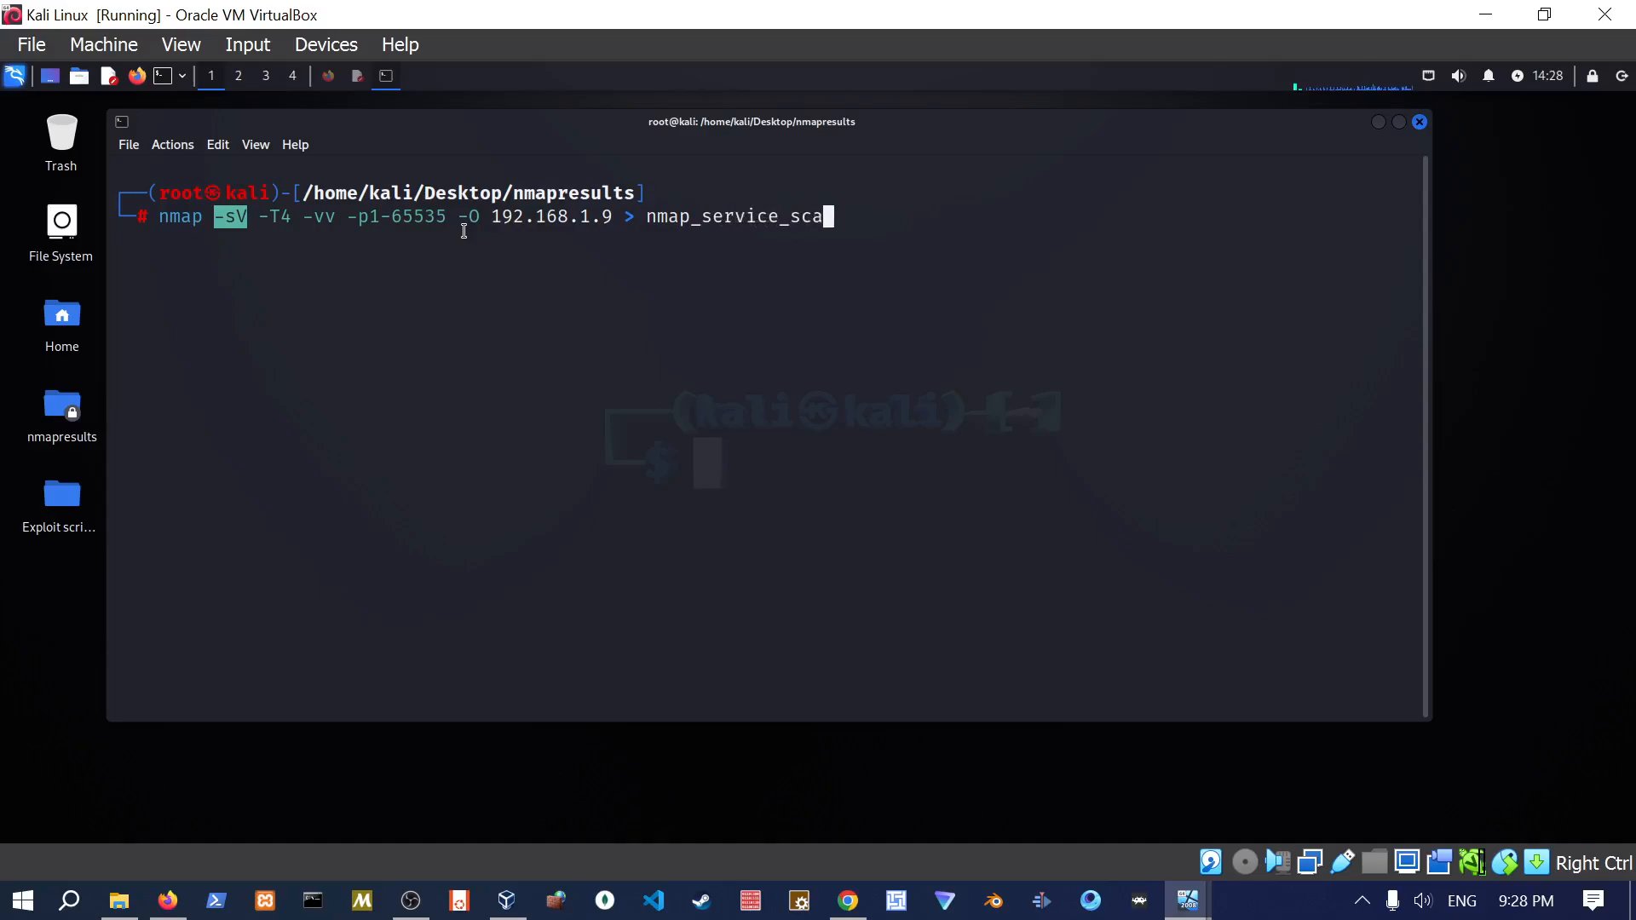
text(n_results.txt)
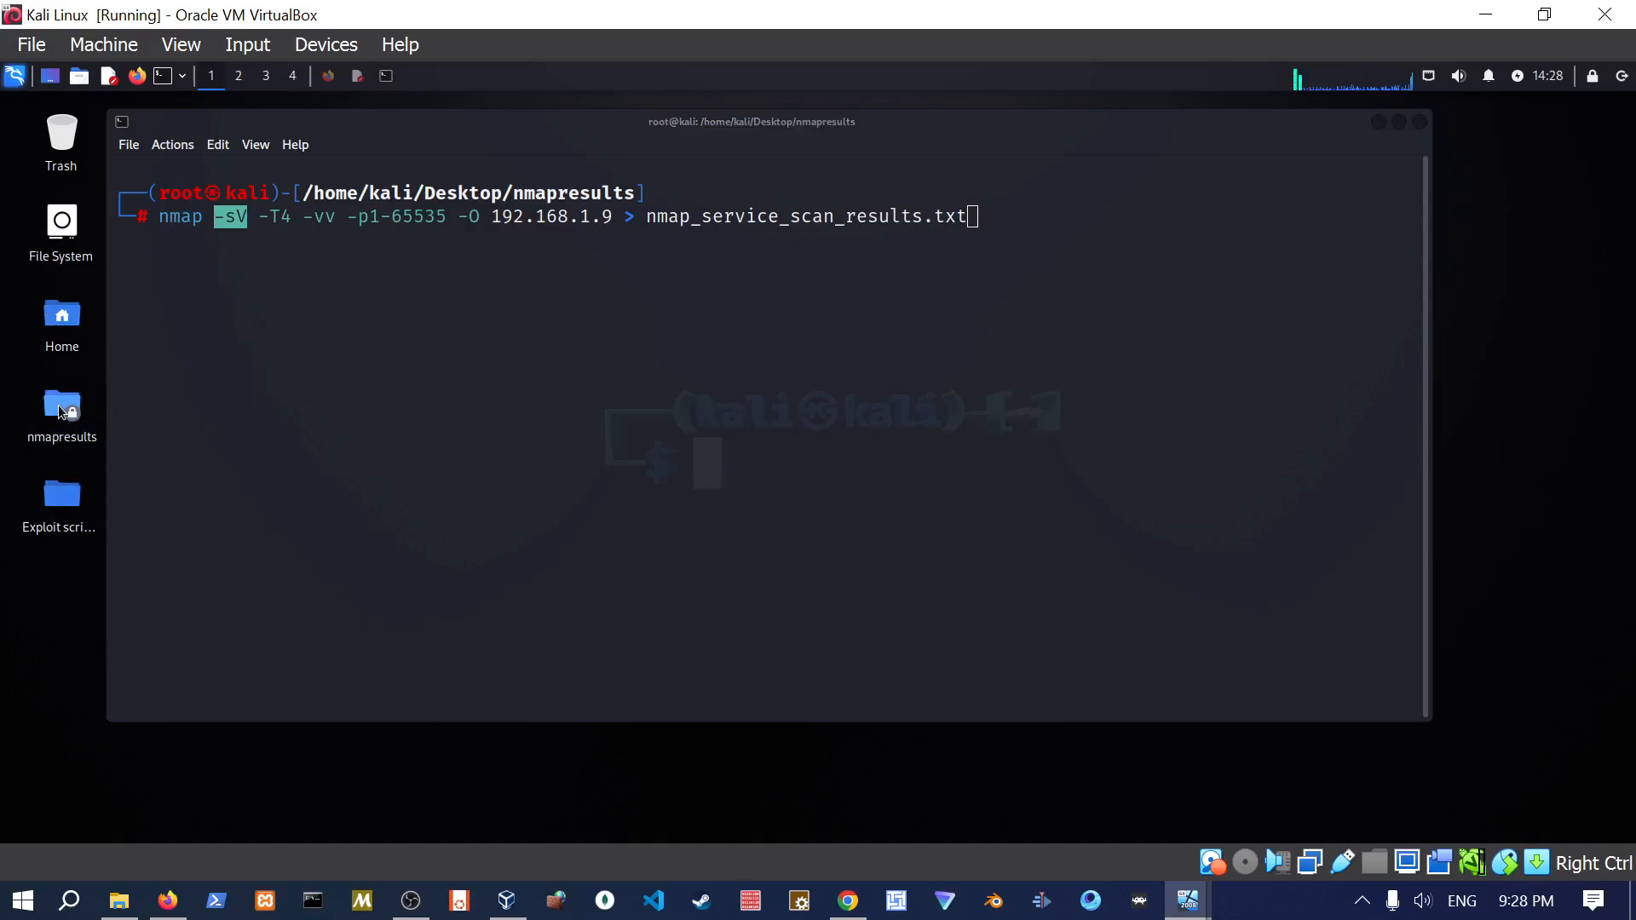
double_click(60, 407)
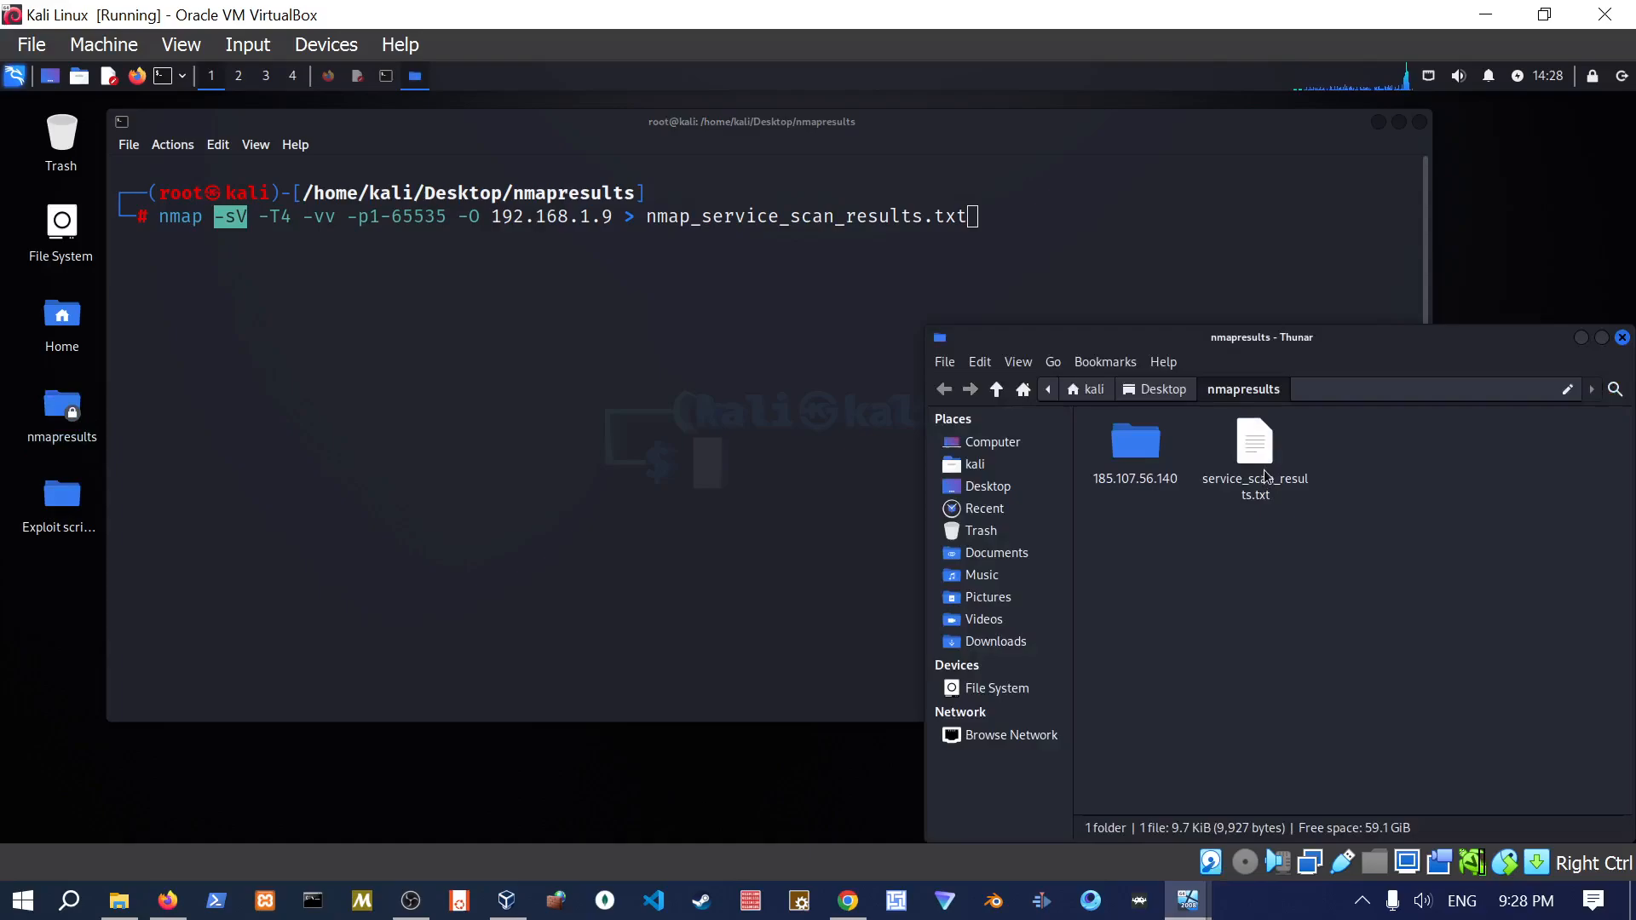
Open service_scan_results.txt in Mousepad and search it for port 9200.
double_click(1253, 438)
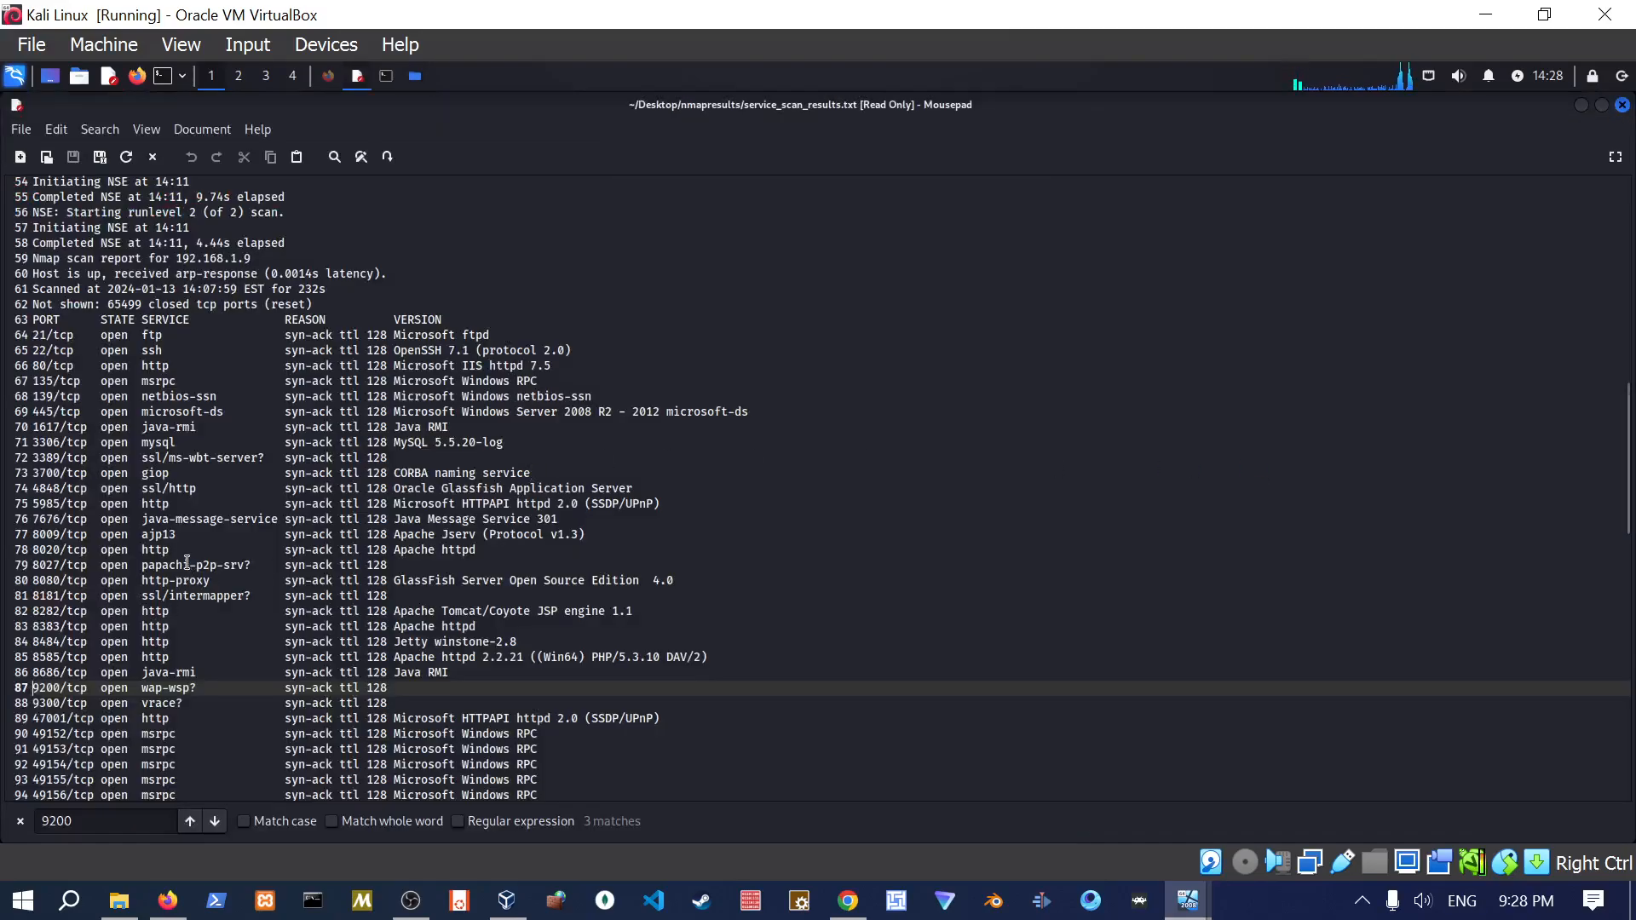
scroll(up, 3)
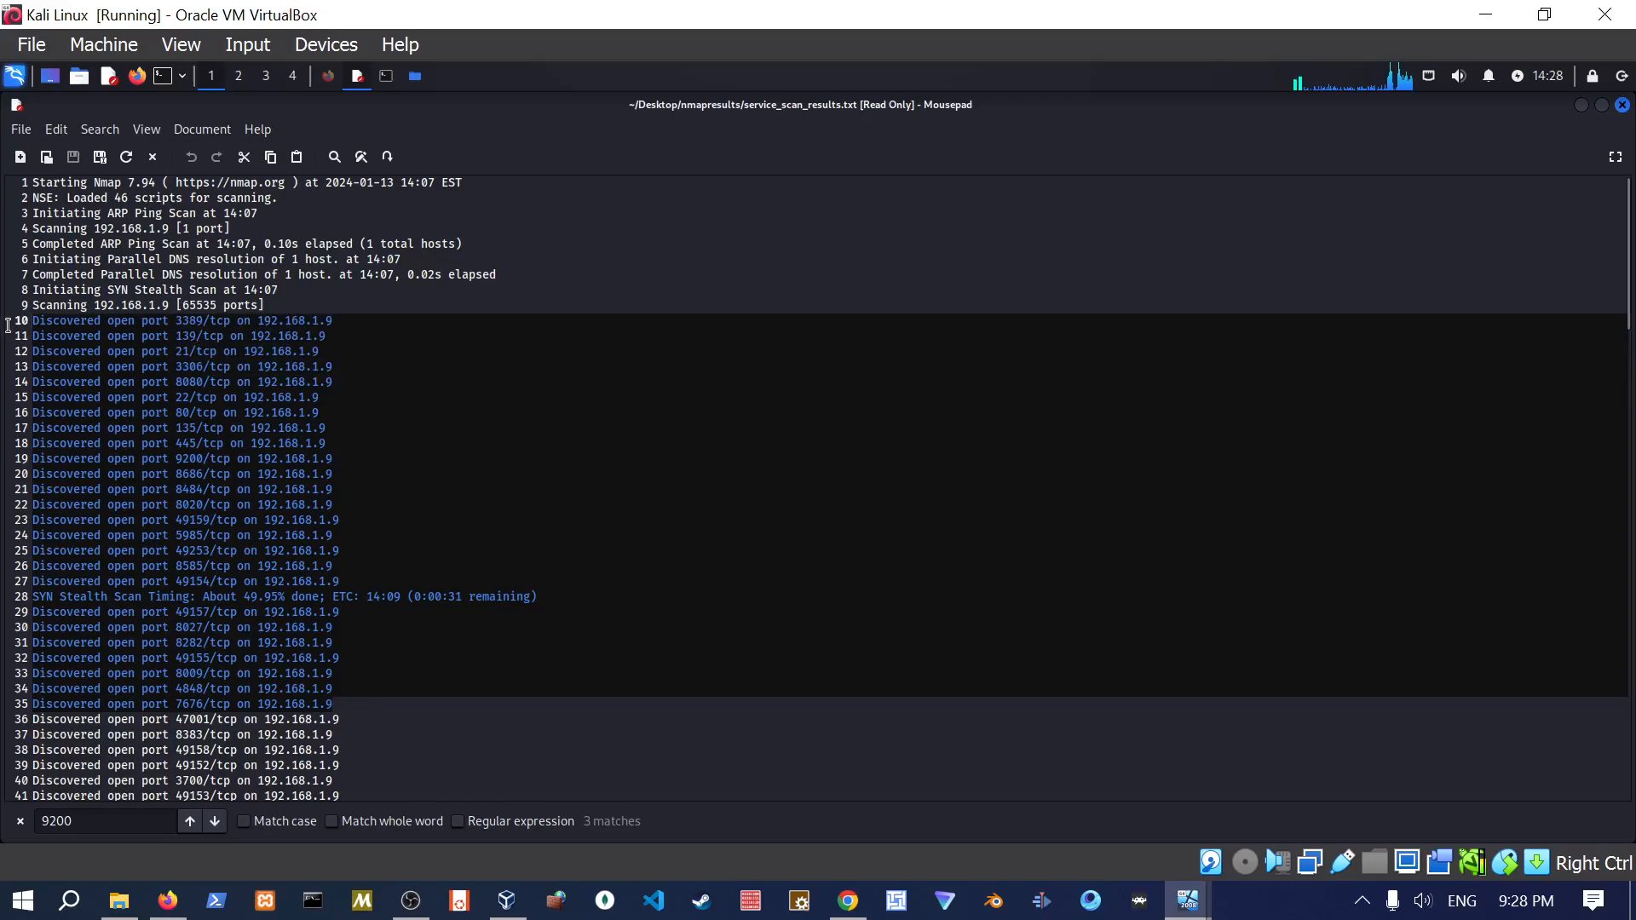
mouse_move(187, 143)
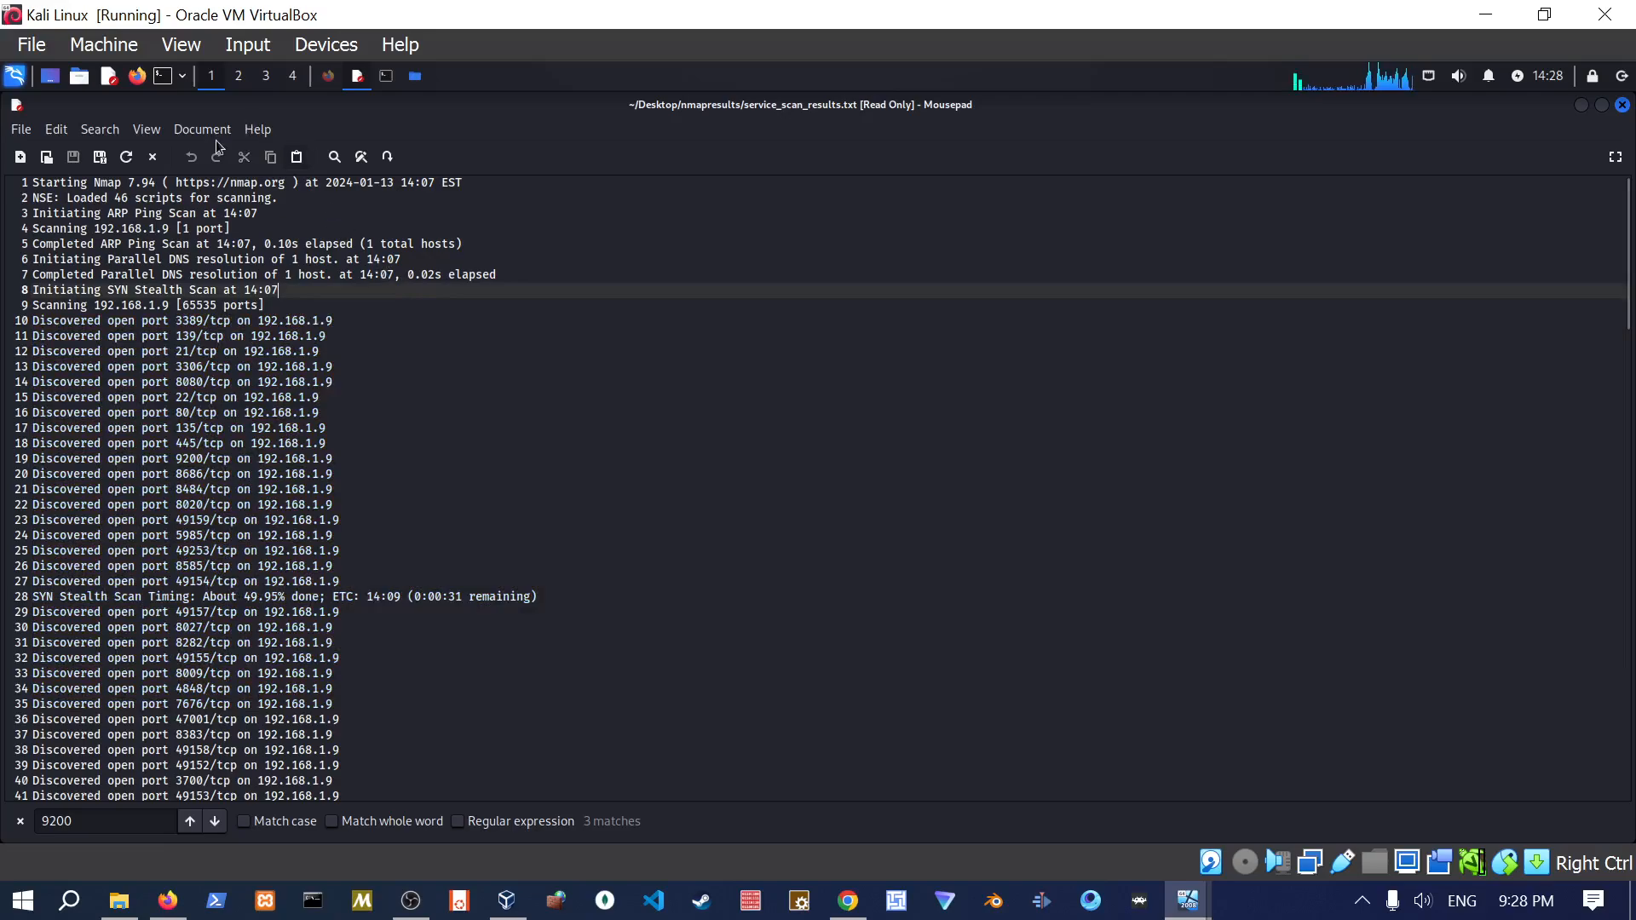
click(99, 129)
text(92)
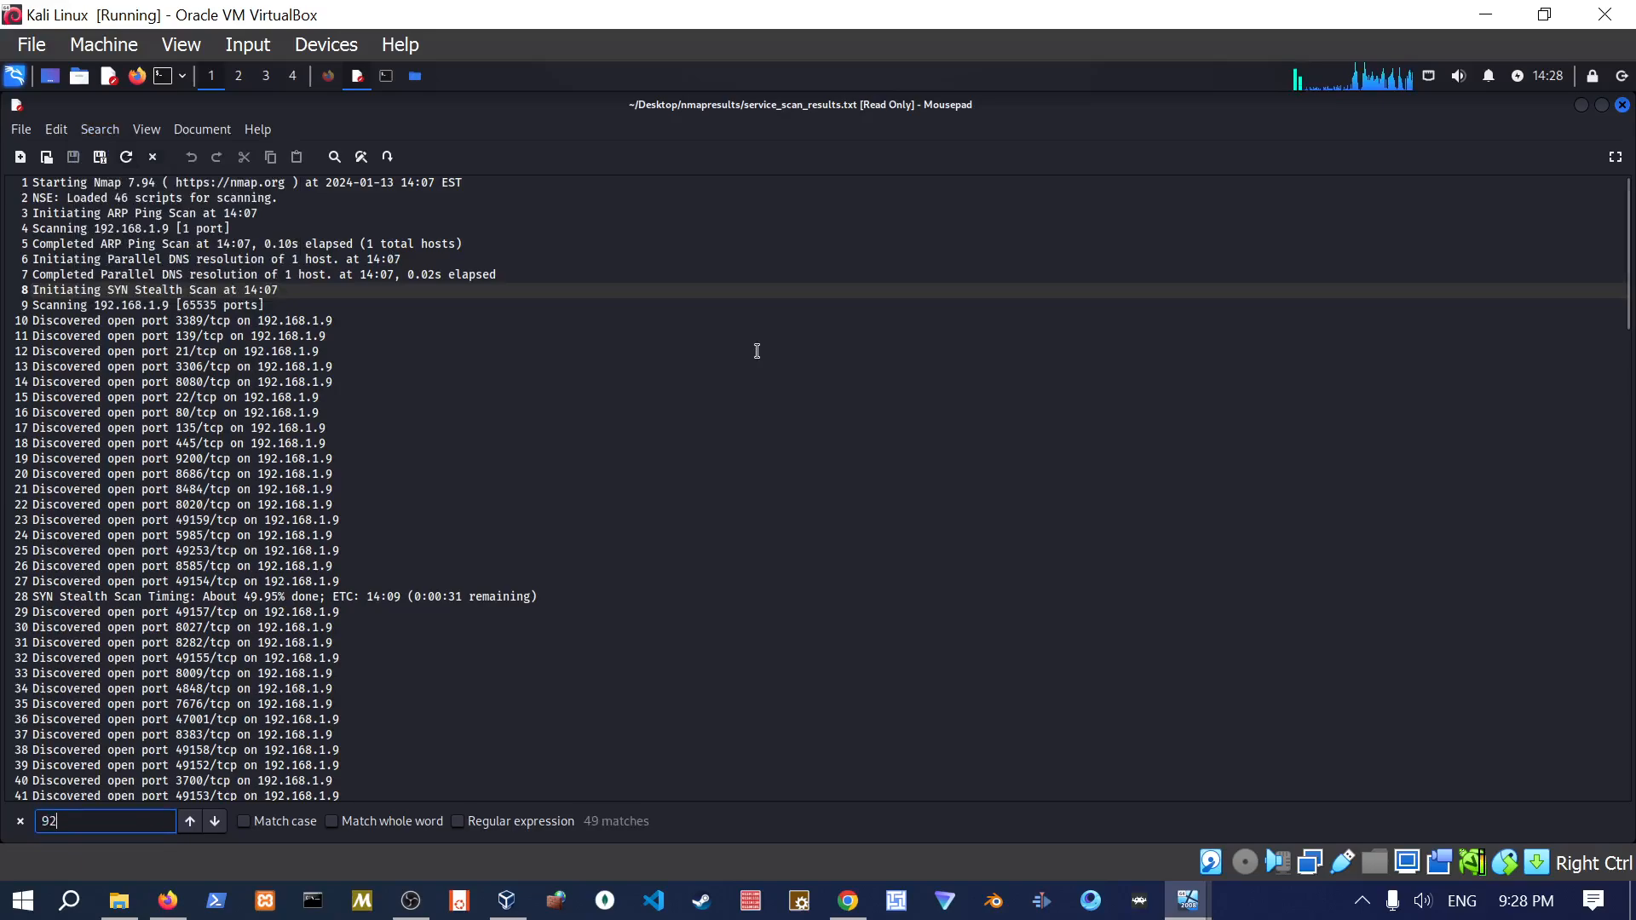
text(00)
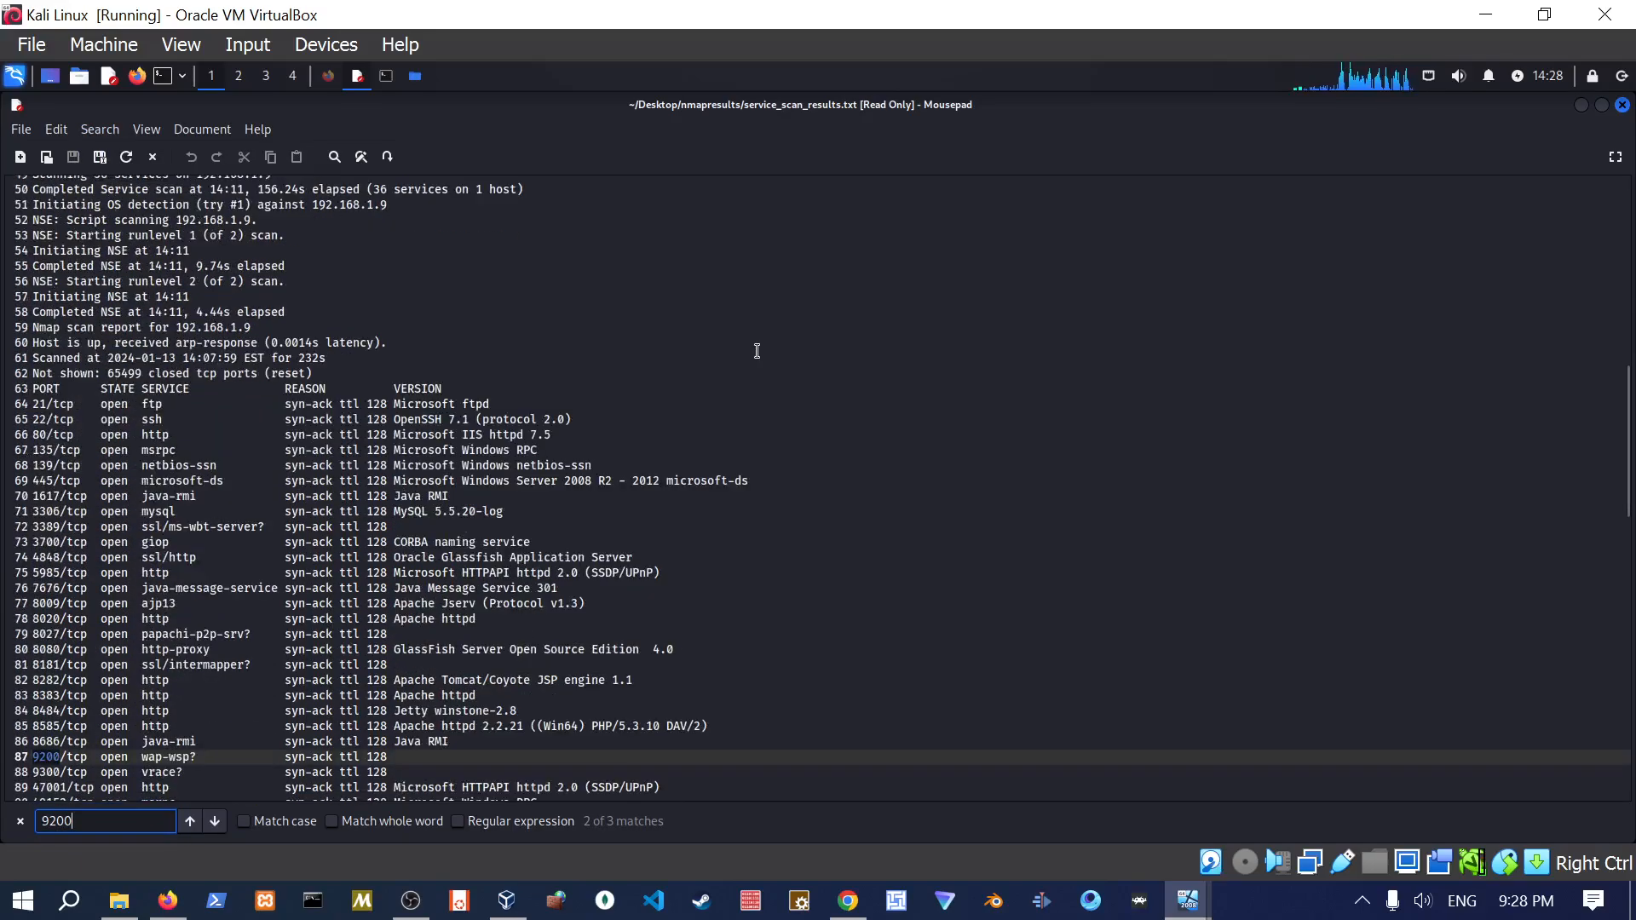
Search for 8585 and locate its Apache httpd 2.2.21 entry.
key(BackSpace)
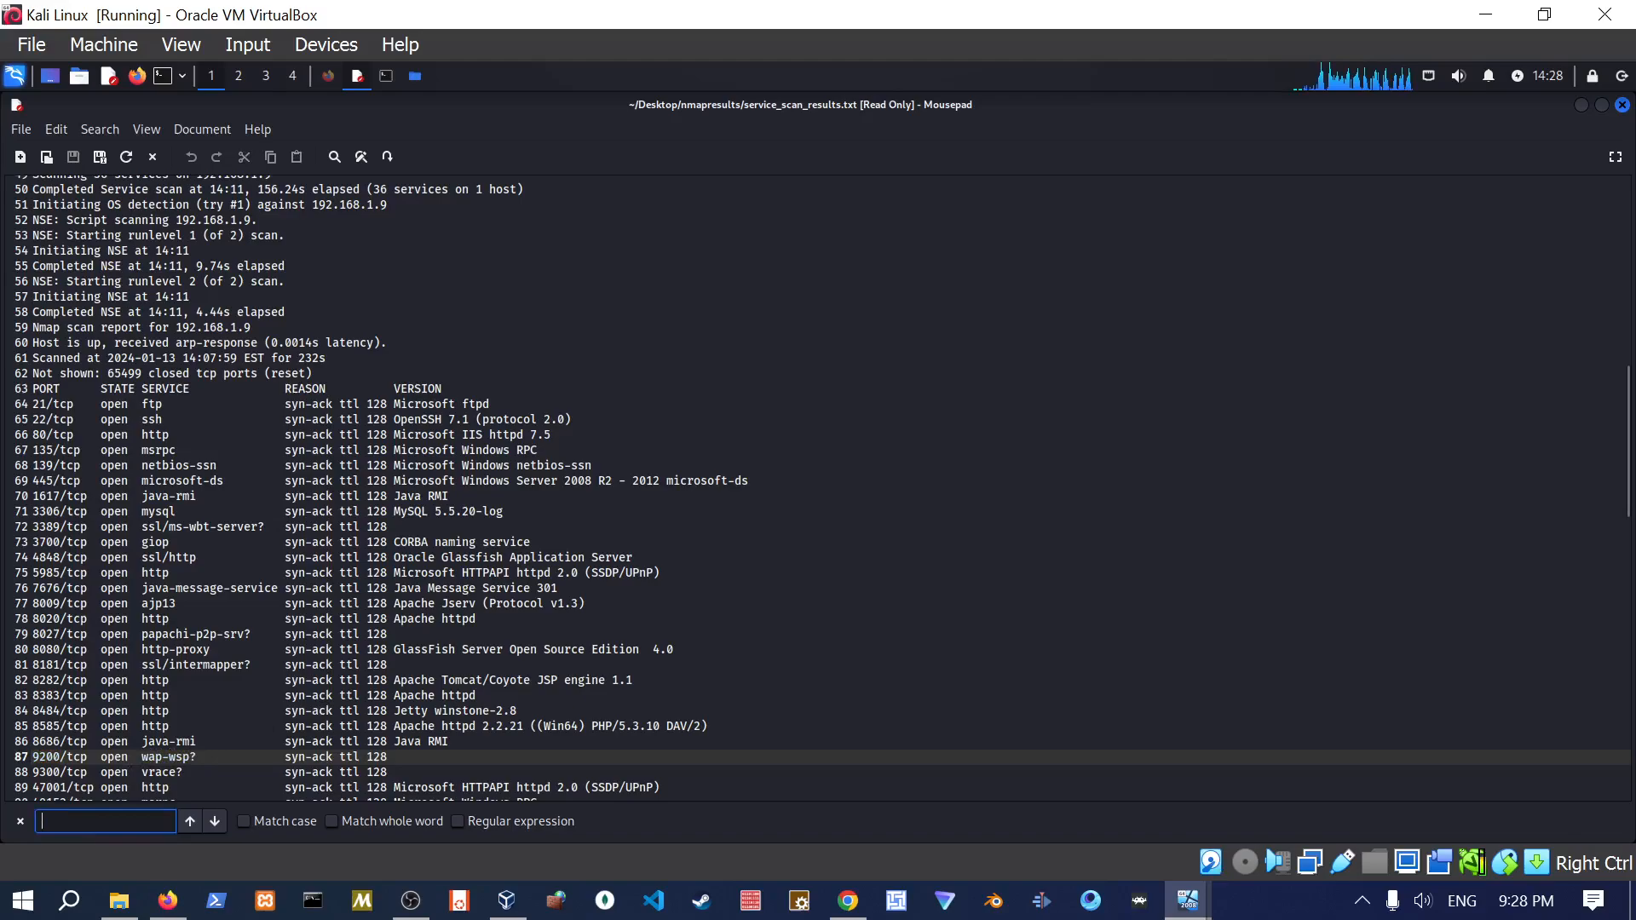
text(8585)
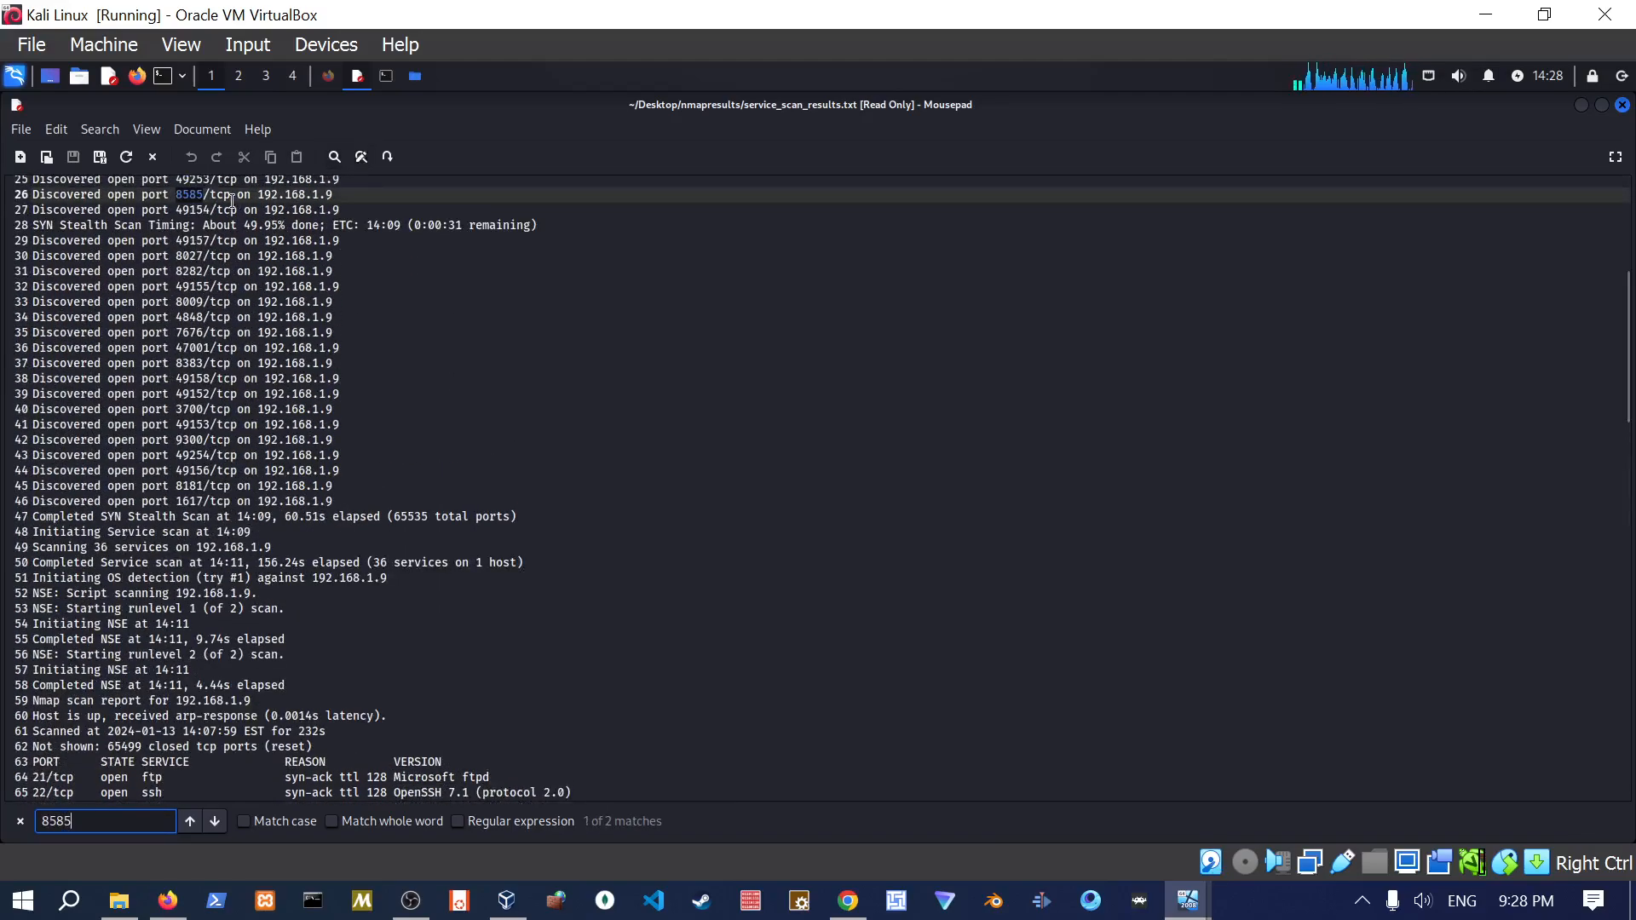
click(213, 822)
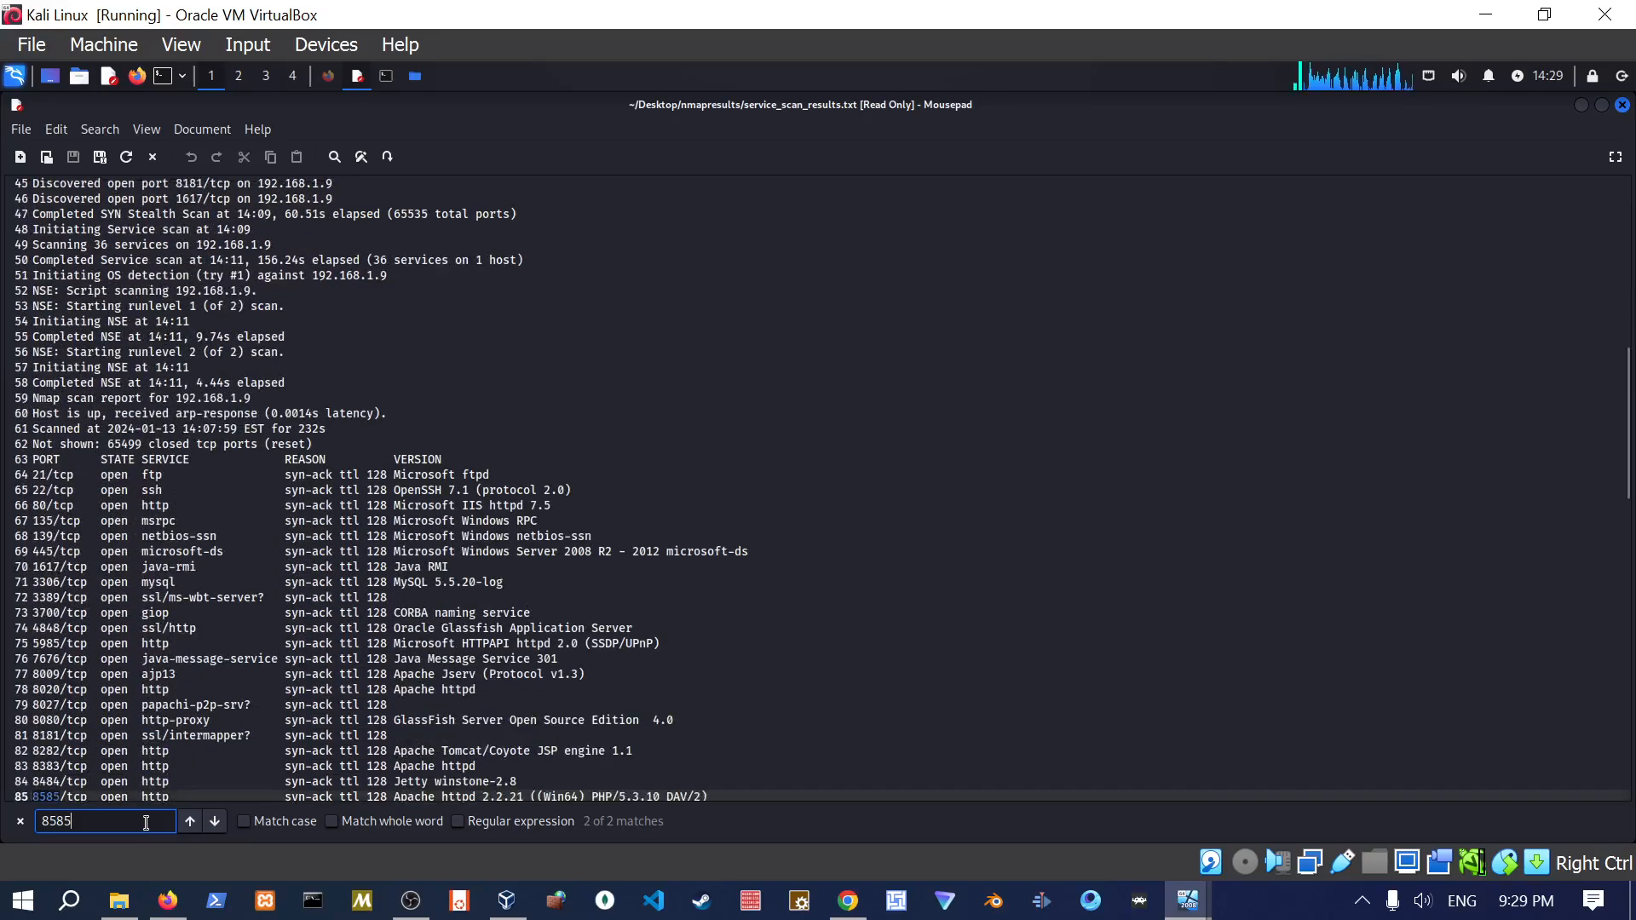
scroll(down, 3)
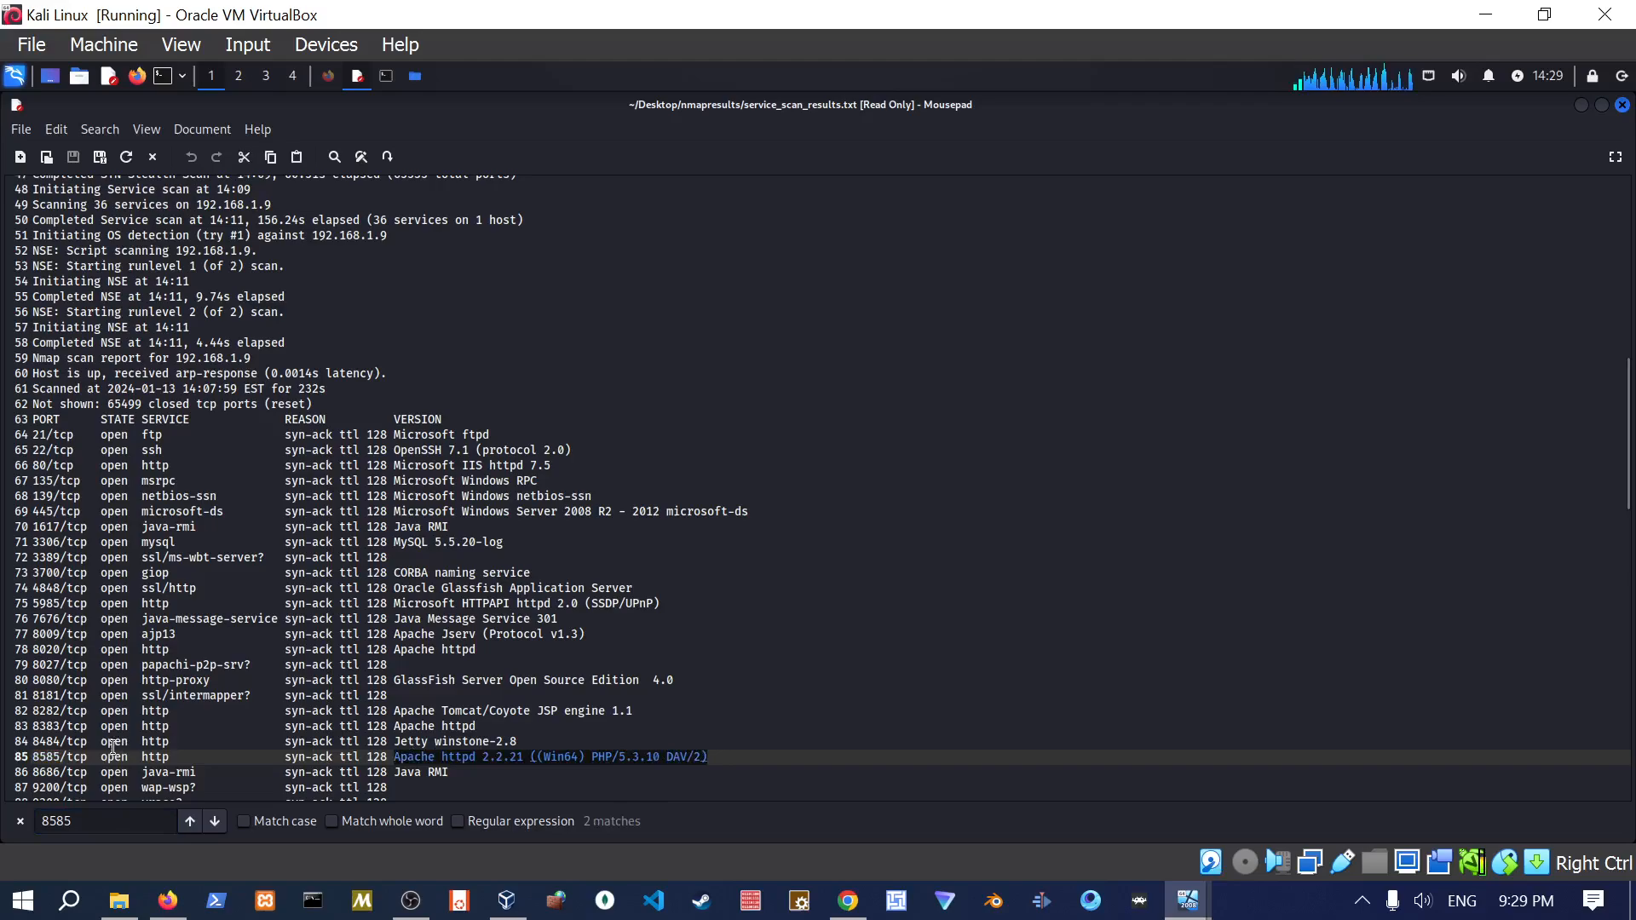
click(155, 757)
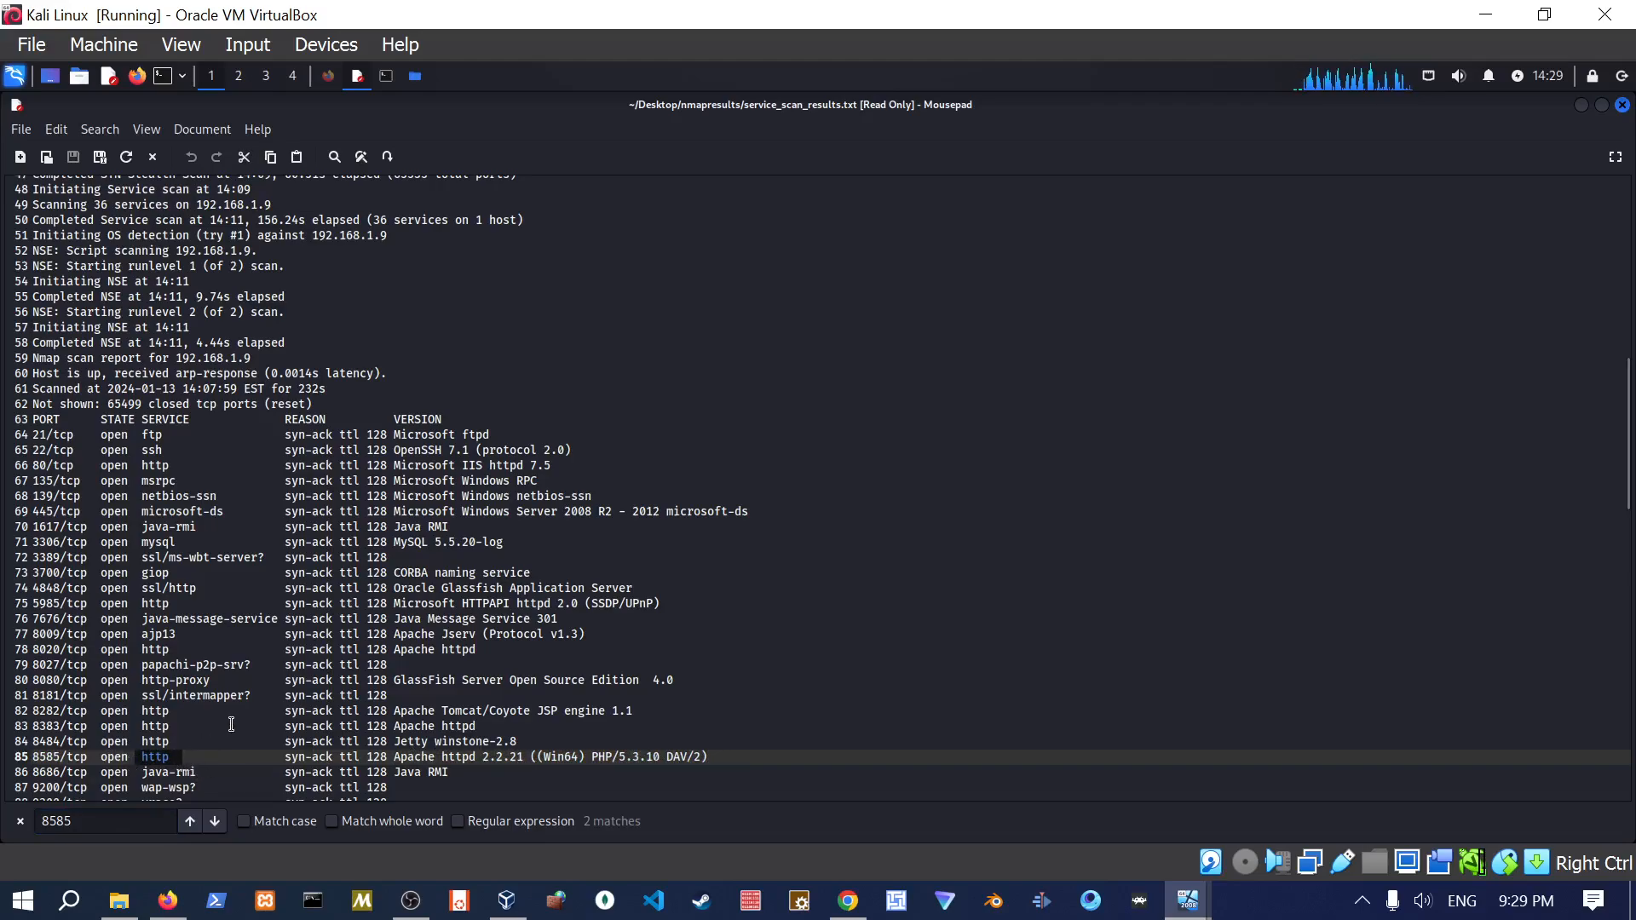
scroll(down, 3)
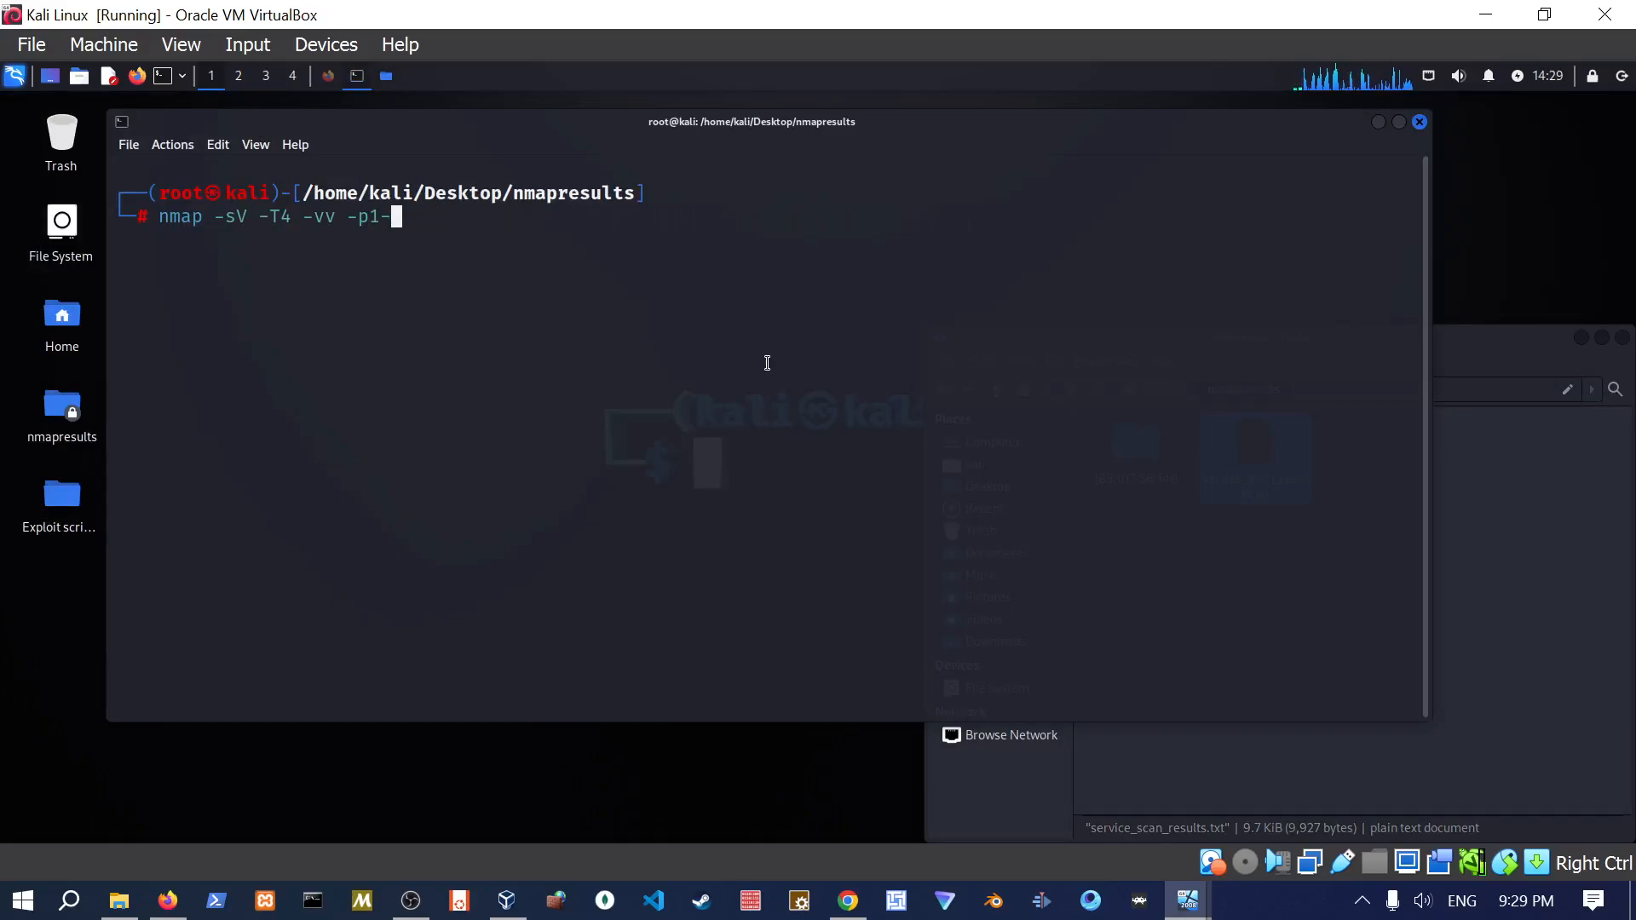
Scan port 8200 on 192.168.1.9 with nmap -sV -vv, finding it closed, then view Metasploitable3.
text(8200)
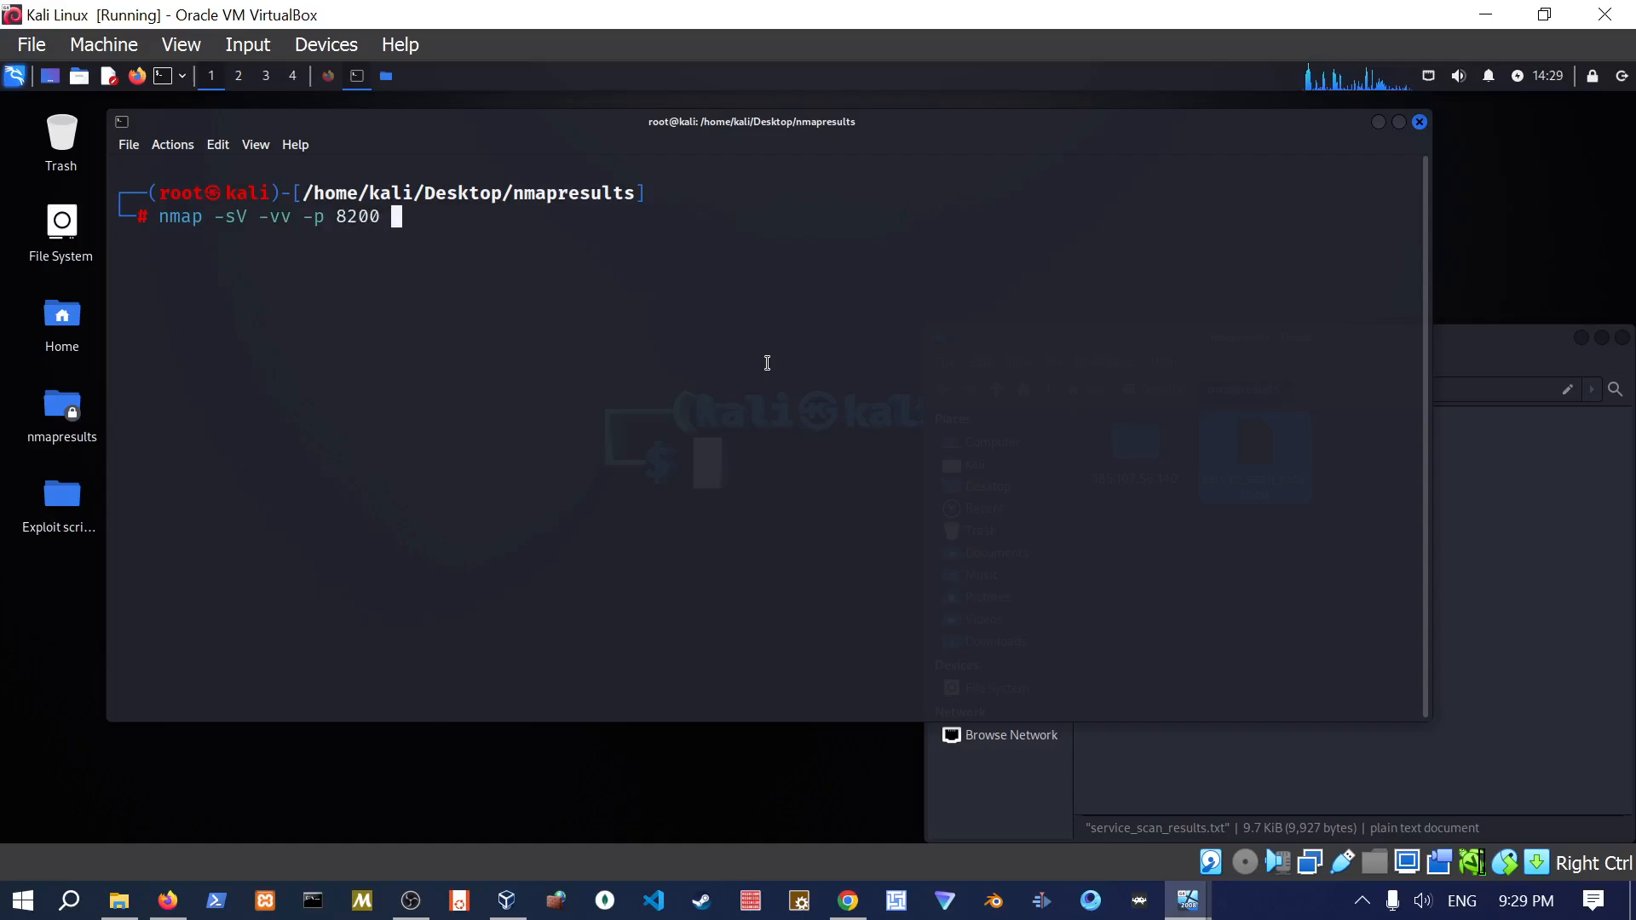
text(192.168.1.9)
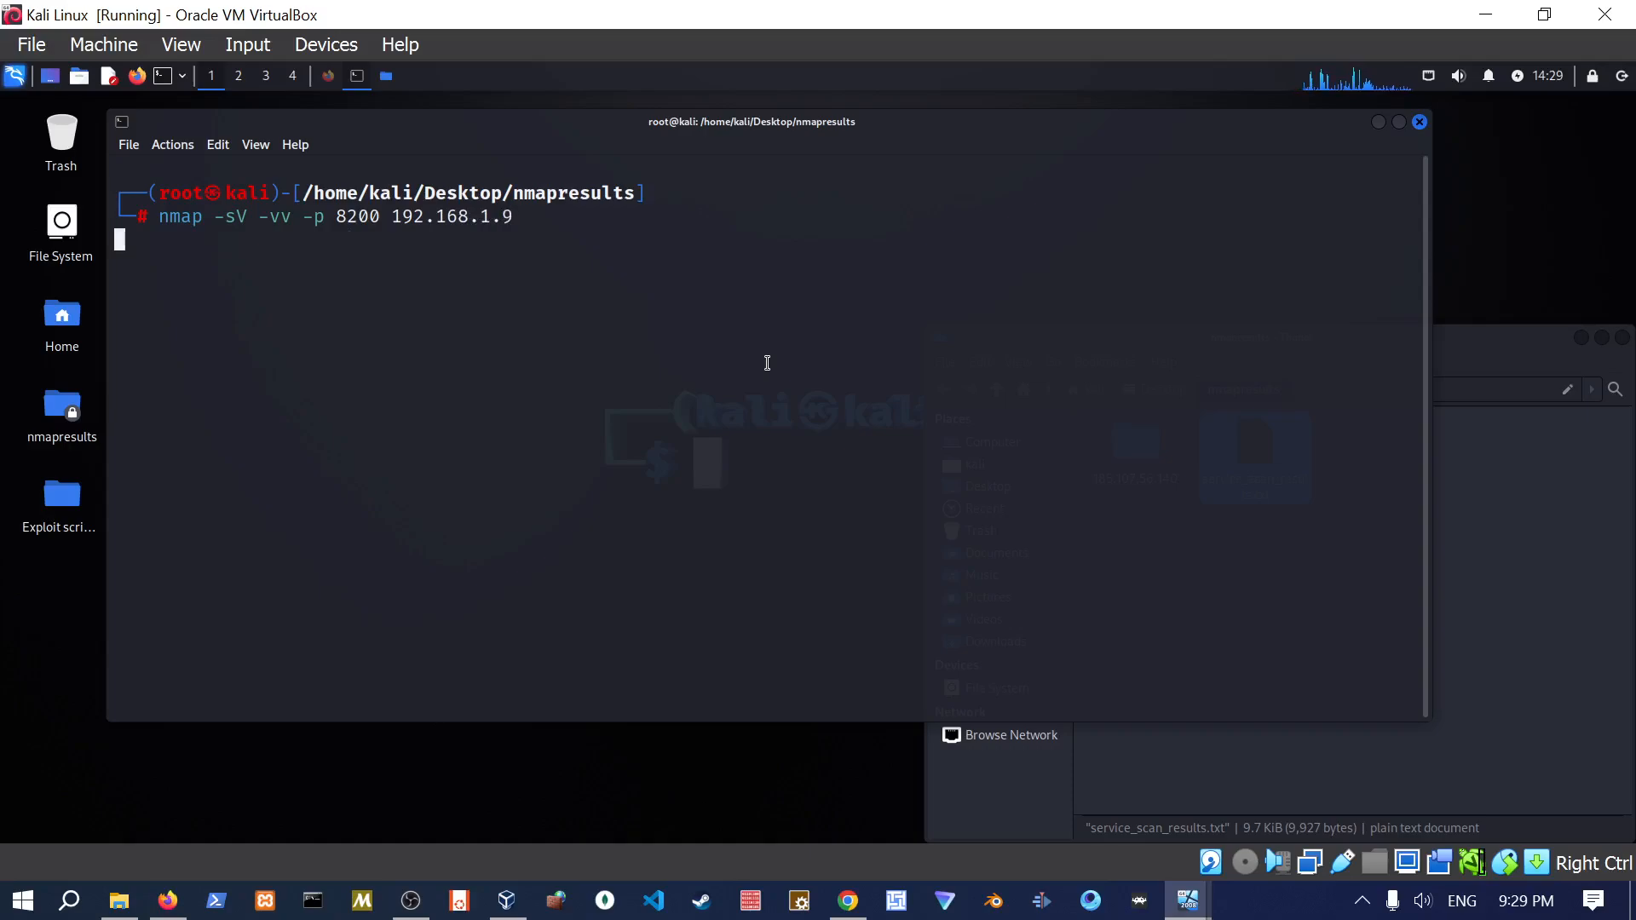
key(Return)
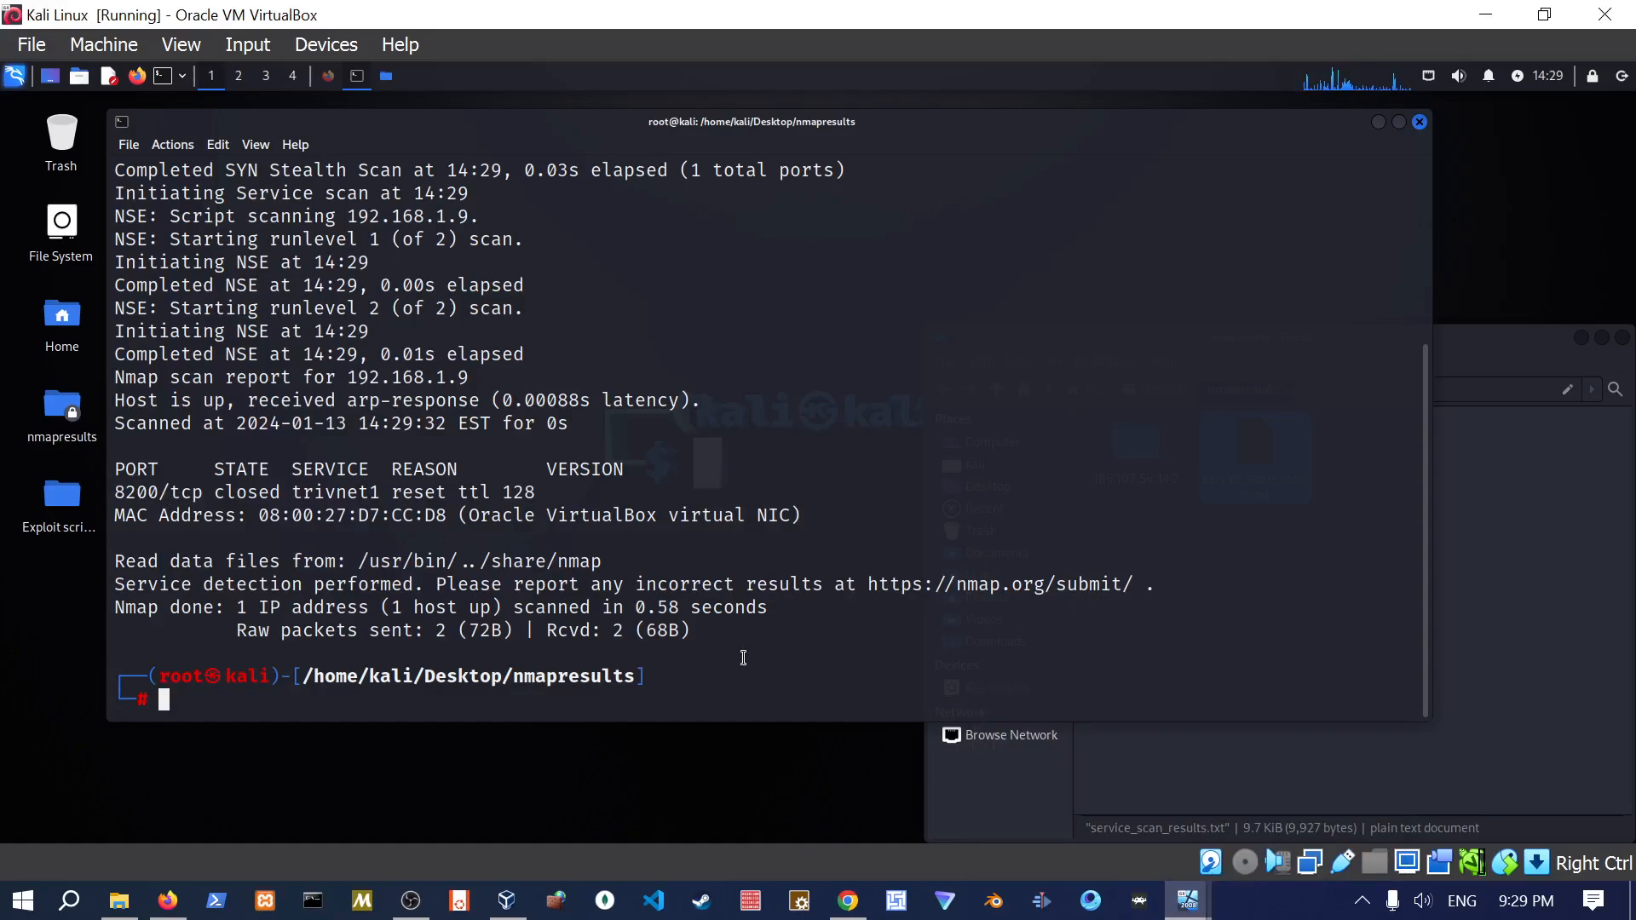
mouse_move(1185, 900)
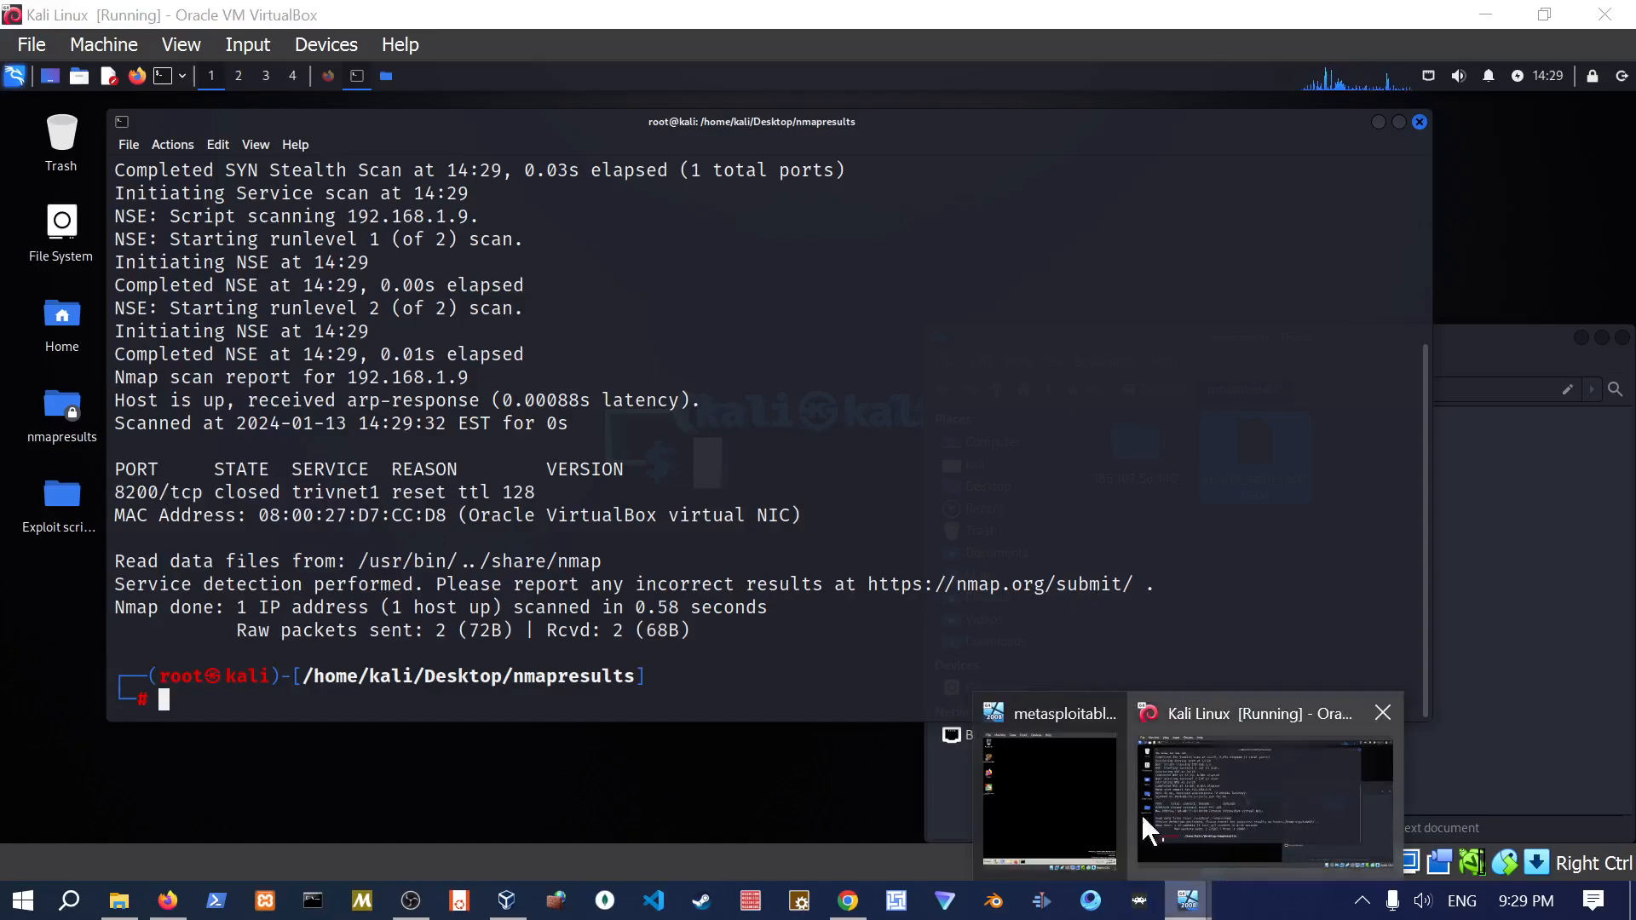
click(1049, 799)
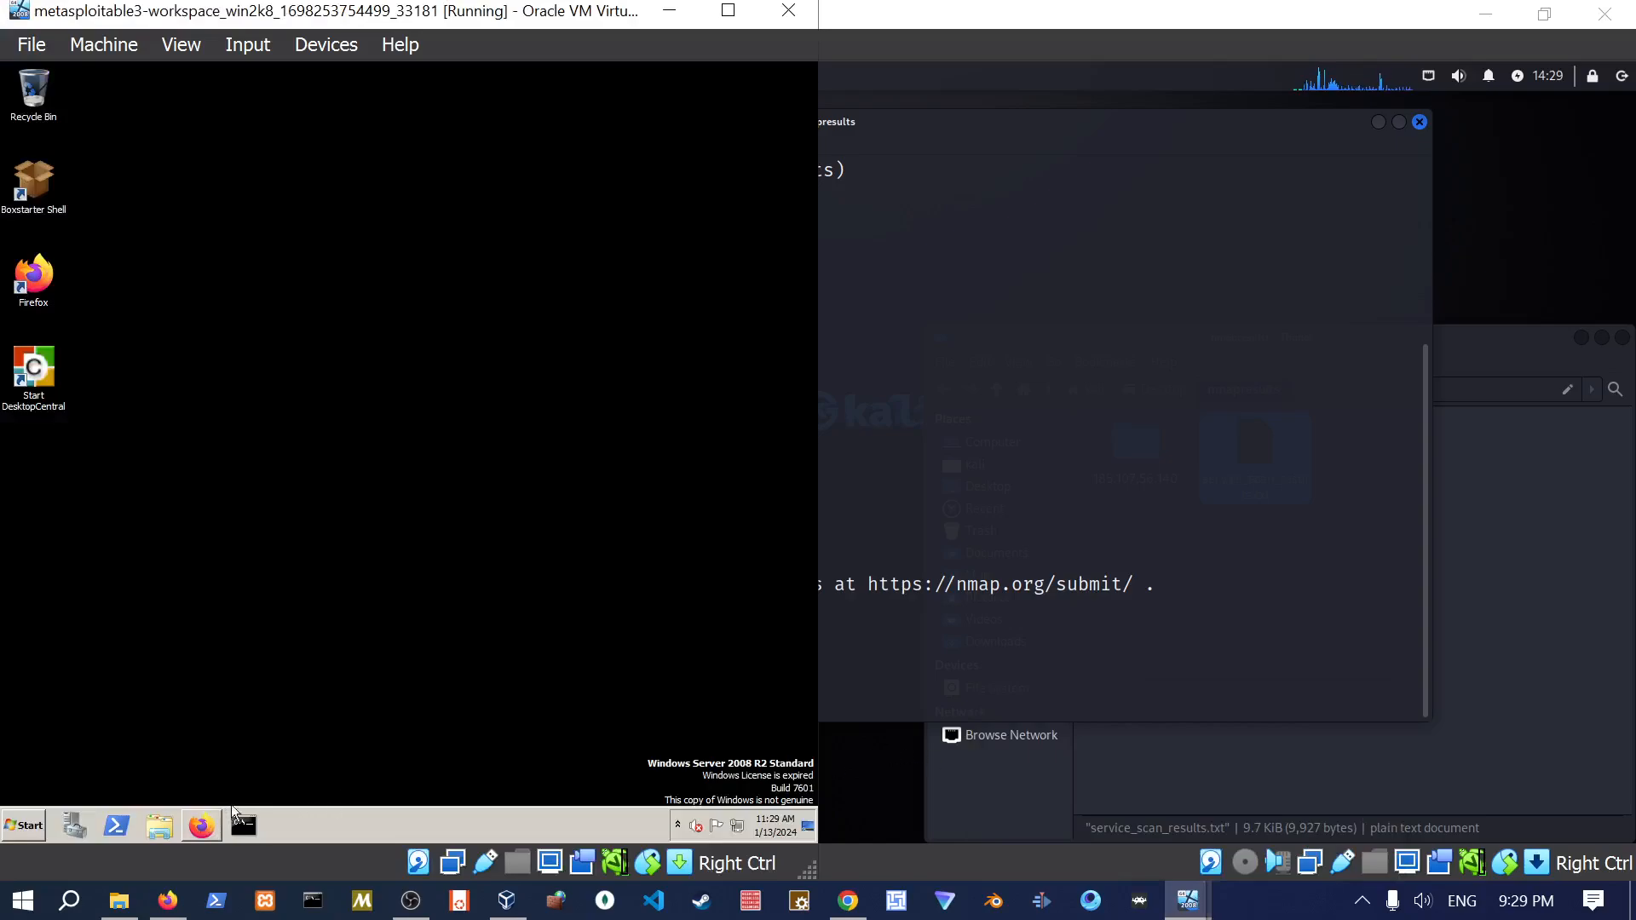
mouse_move(698, 76)
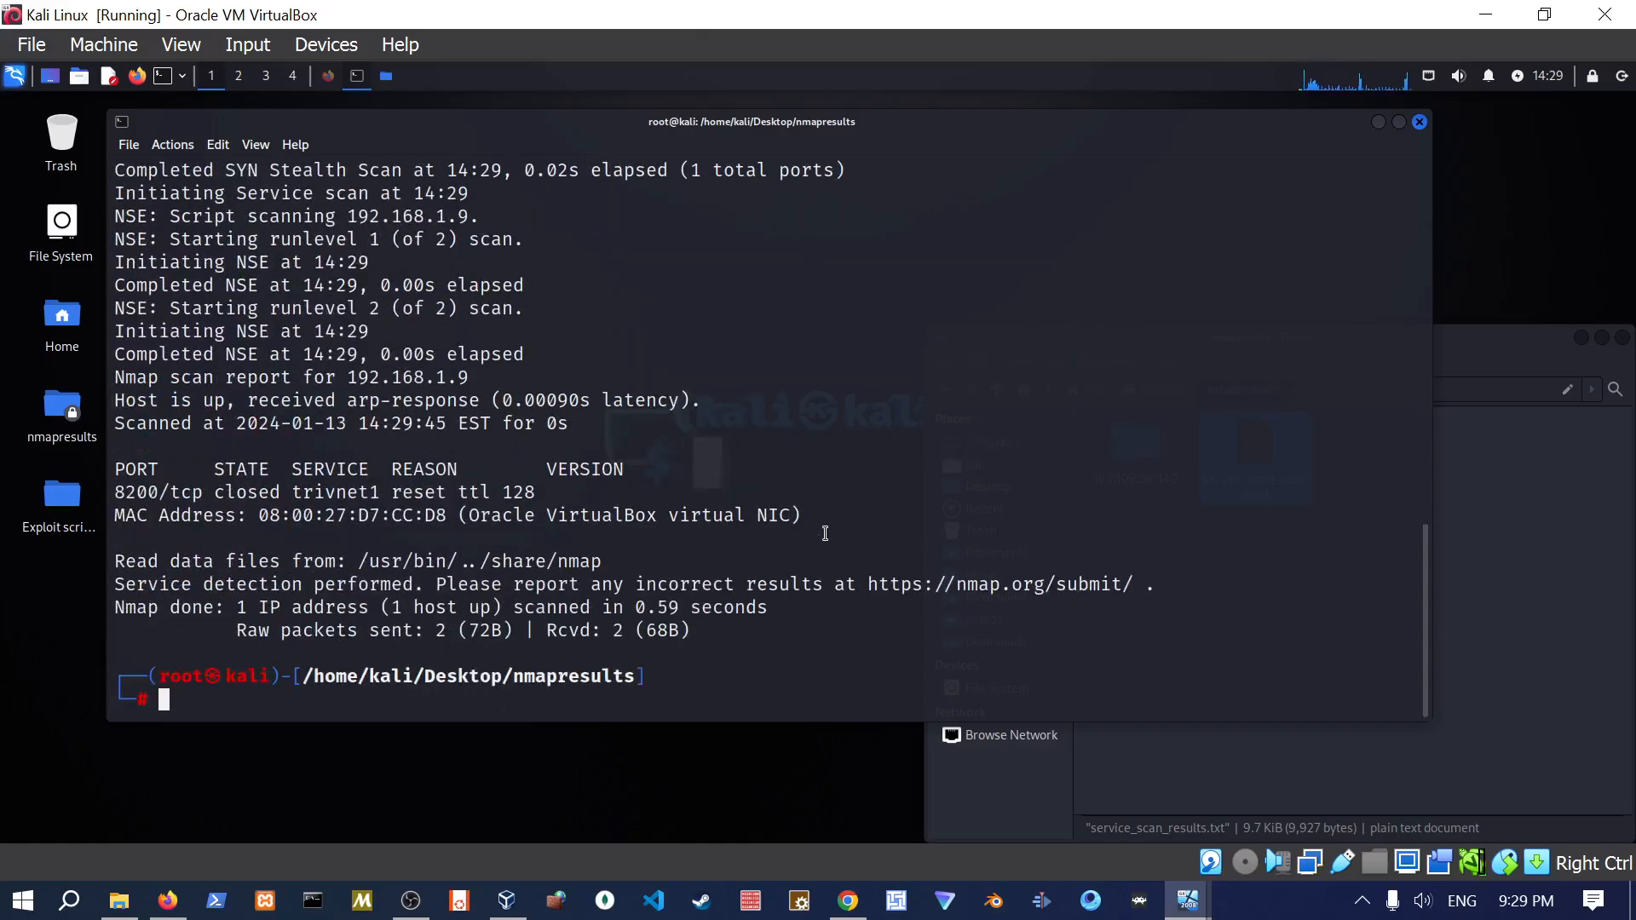
Rerun the nmap -sV -vv scan against port 8585 on 192.168.1.9, which reports open.
text(nmap -sV -vv -p 8200 192.168.1.9)
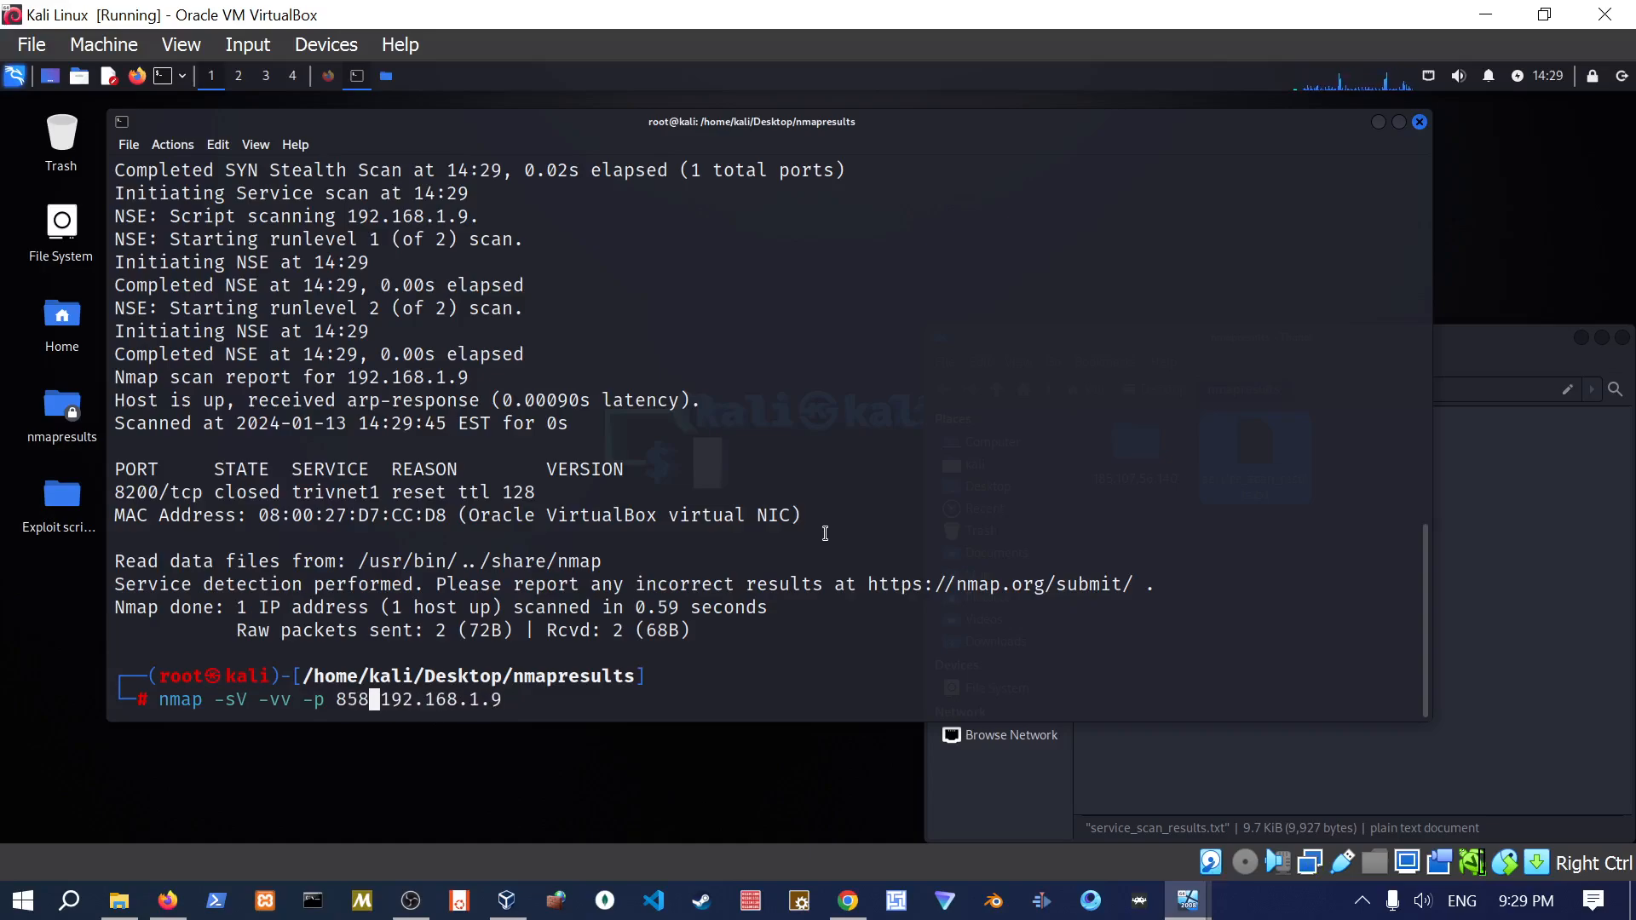
key(Return)
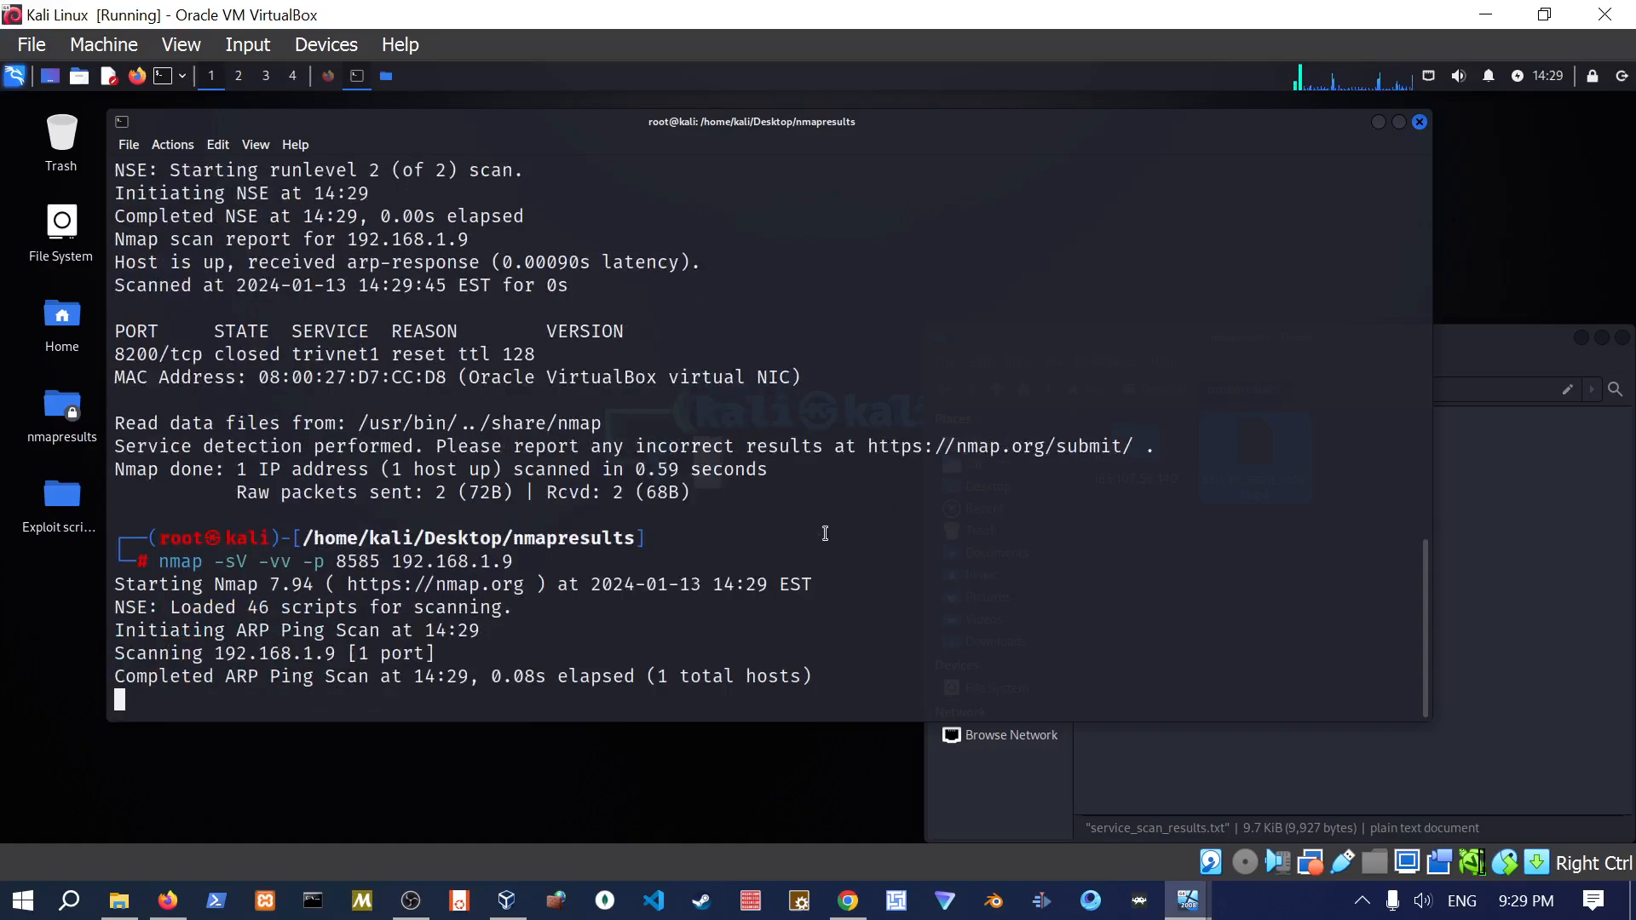
scroll(down, 3)
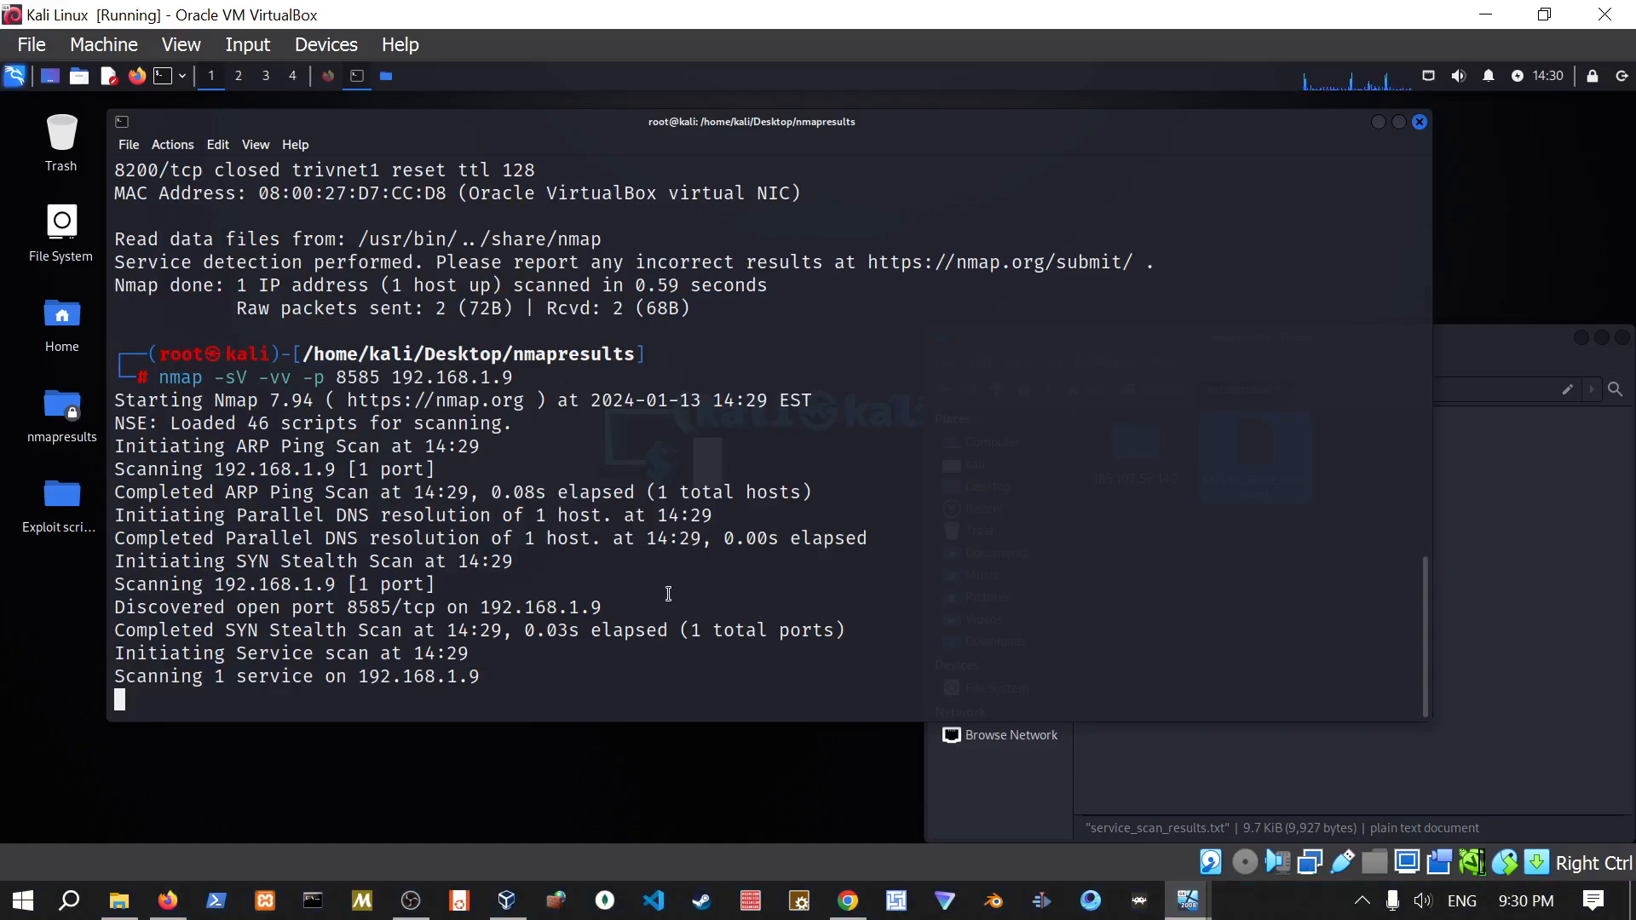
click(127, 144)
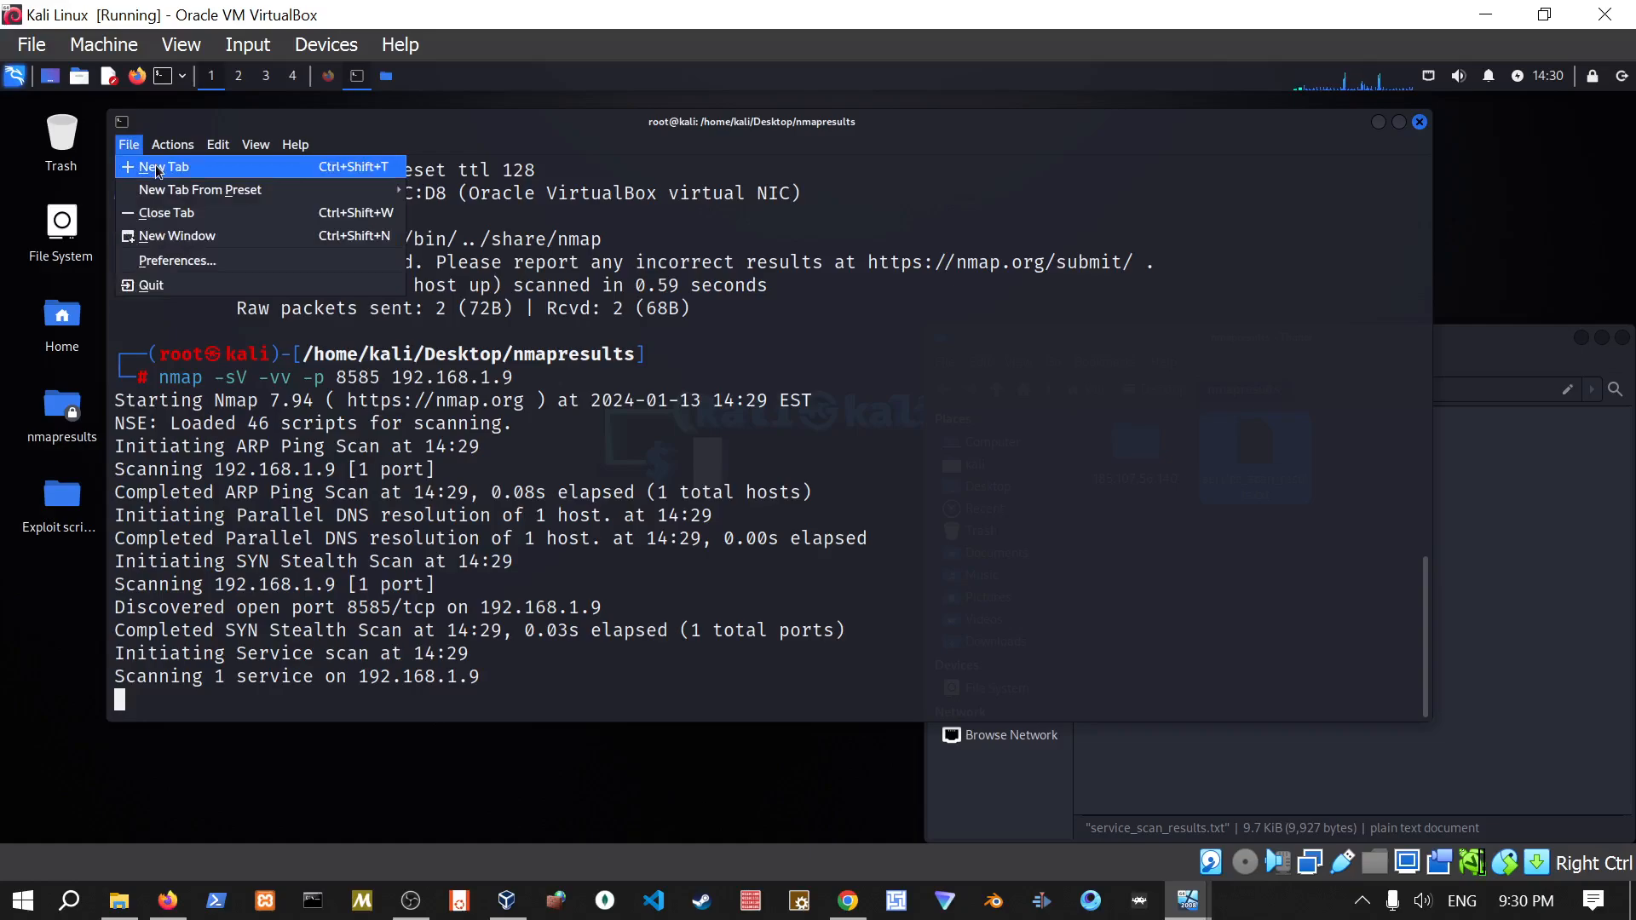
Open a second root terminal tab and scan port 9200 on 192.168.1.9, found open.
click(162, 167)
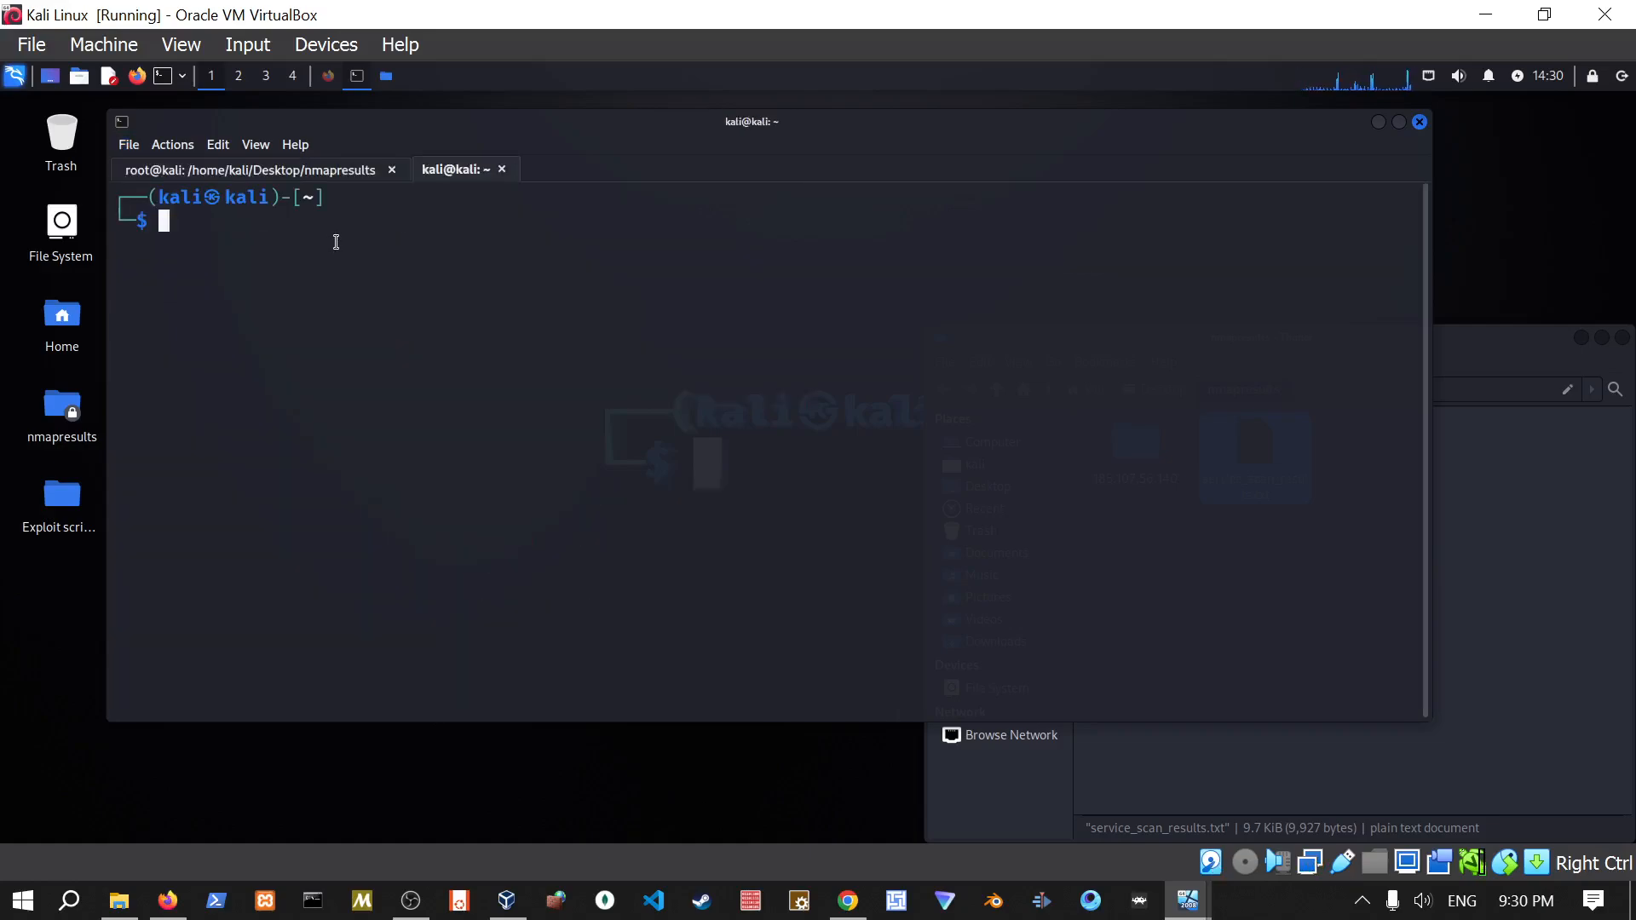
text(sudo -i)
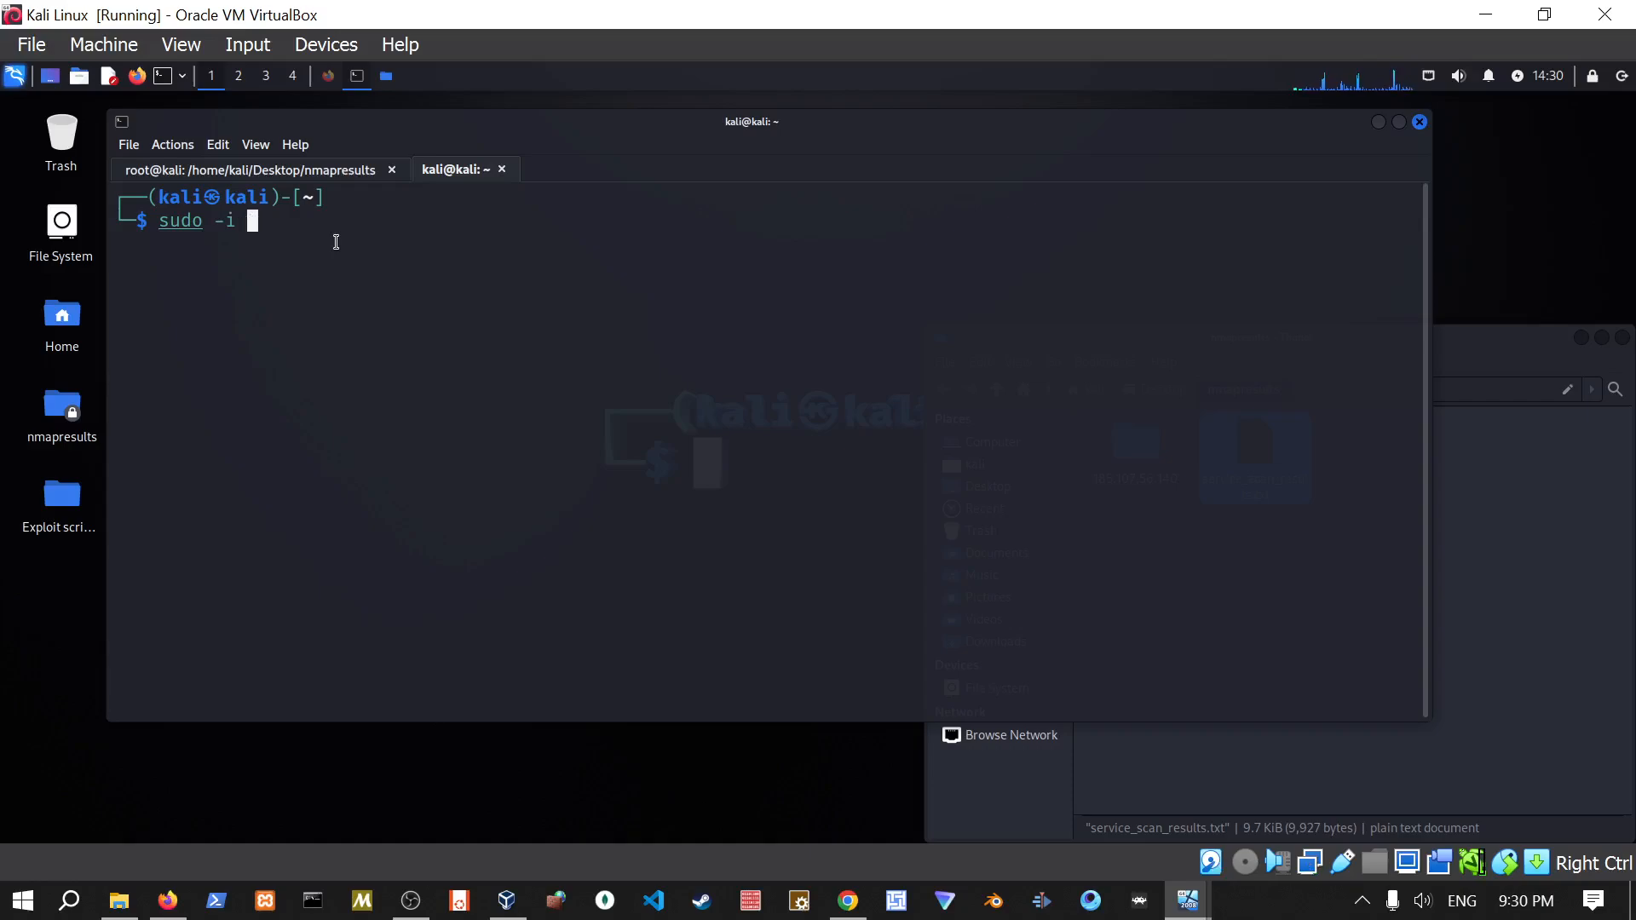
key(Return)
text(nmap -sV -vv -p 9200 192.16)
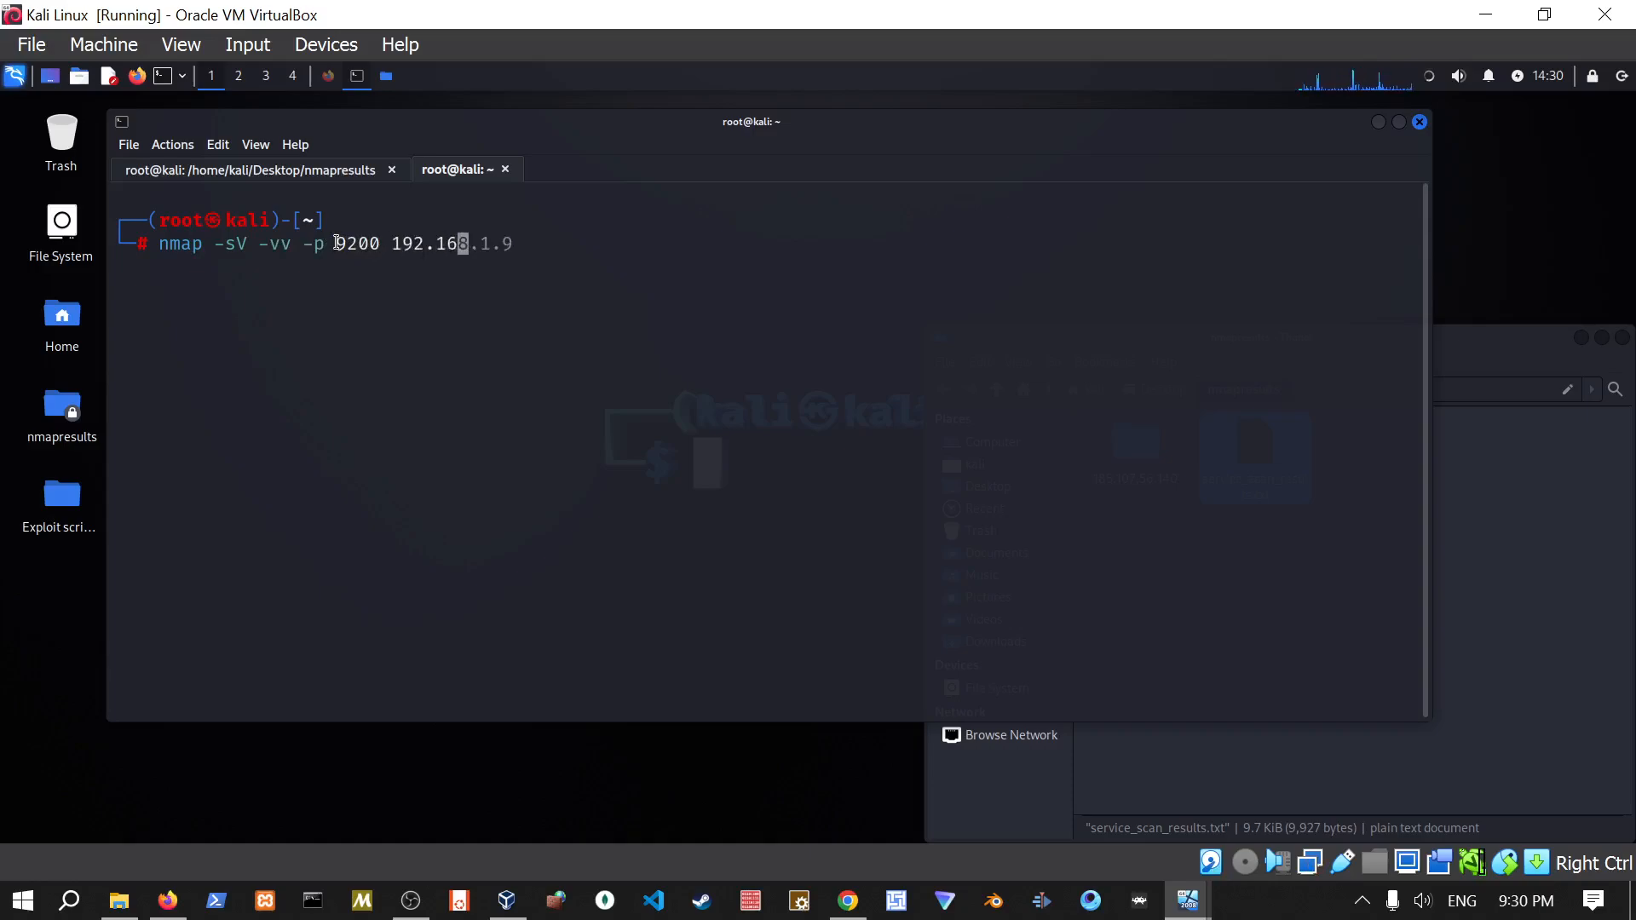
text(89)
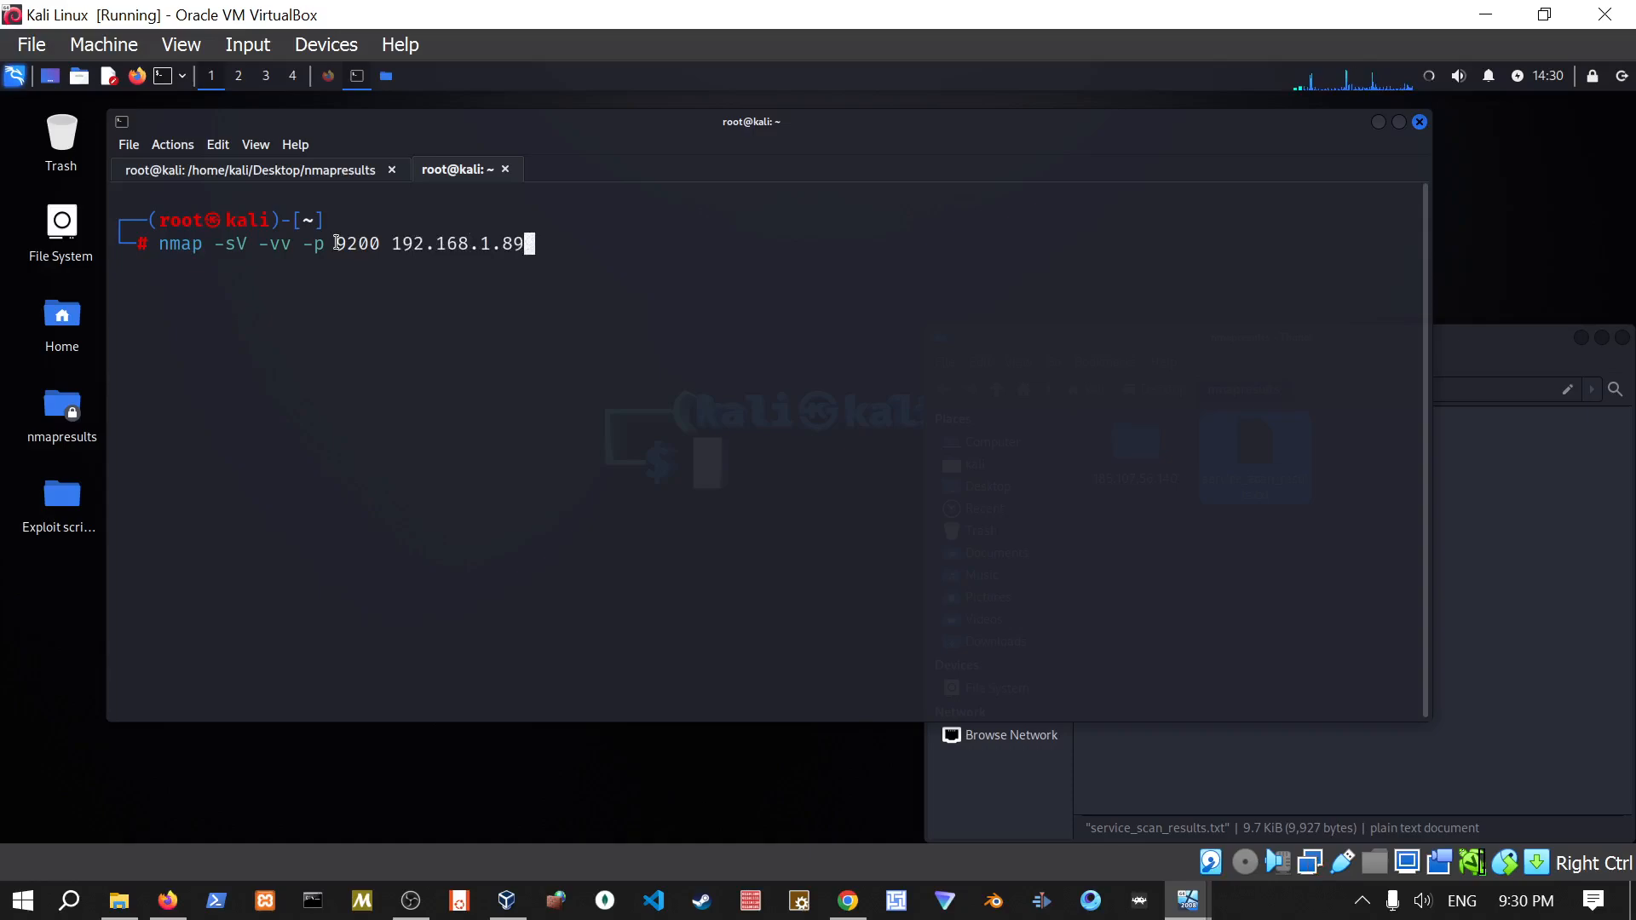
key(Return)
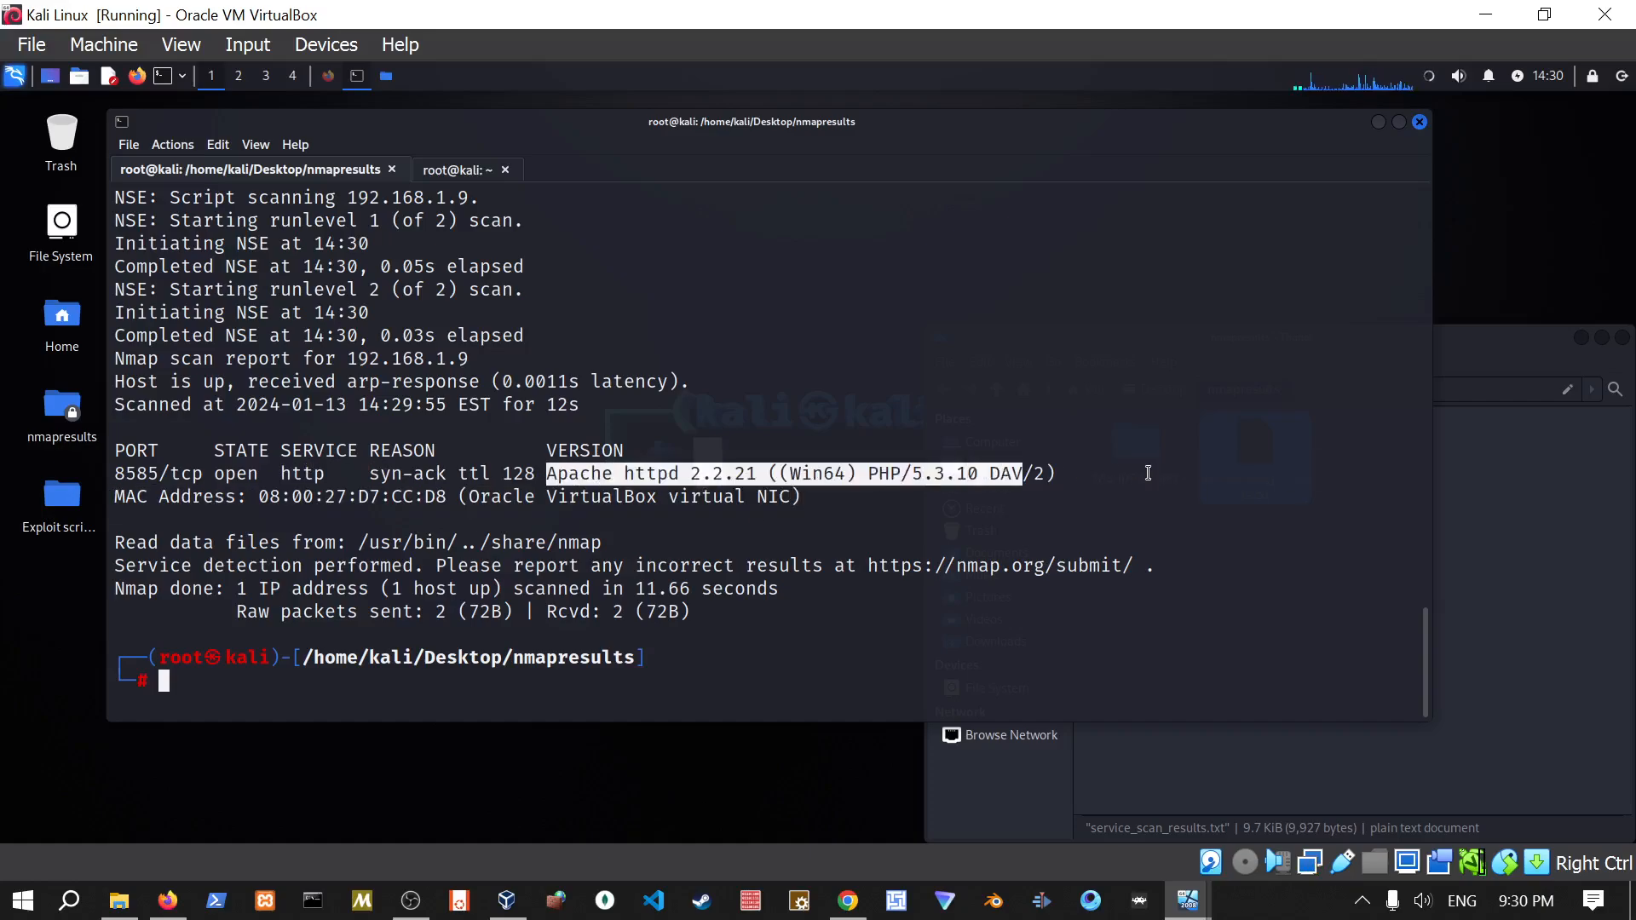
click(460, 169)
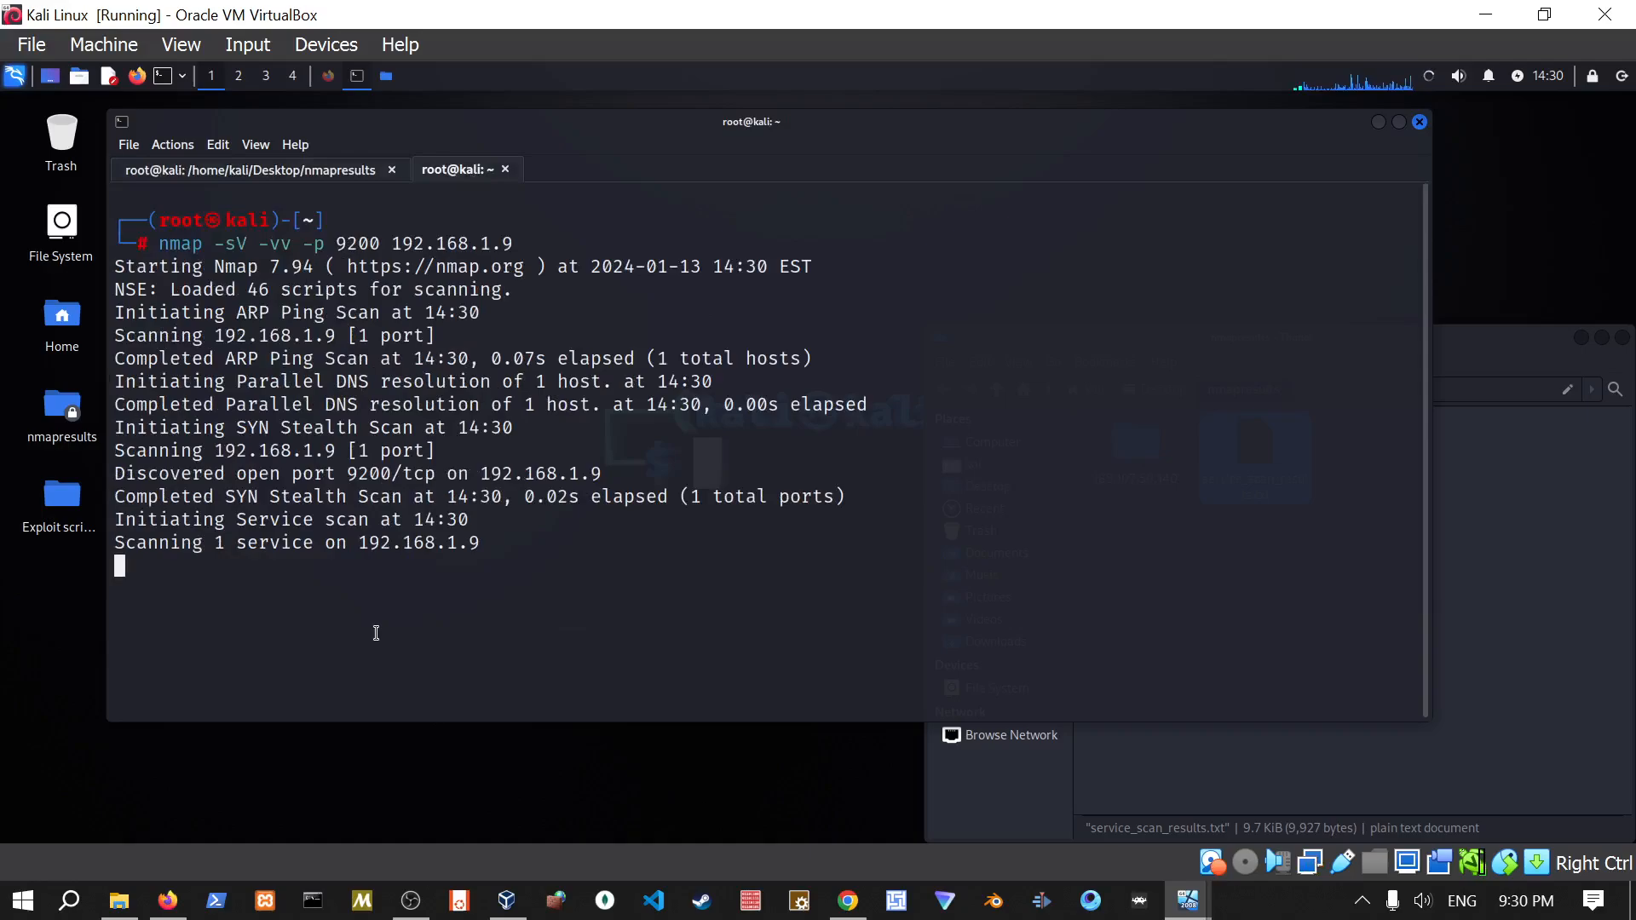
mouse_move(512, 499)
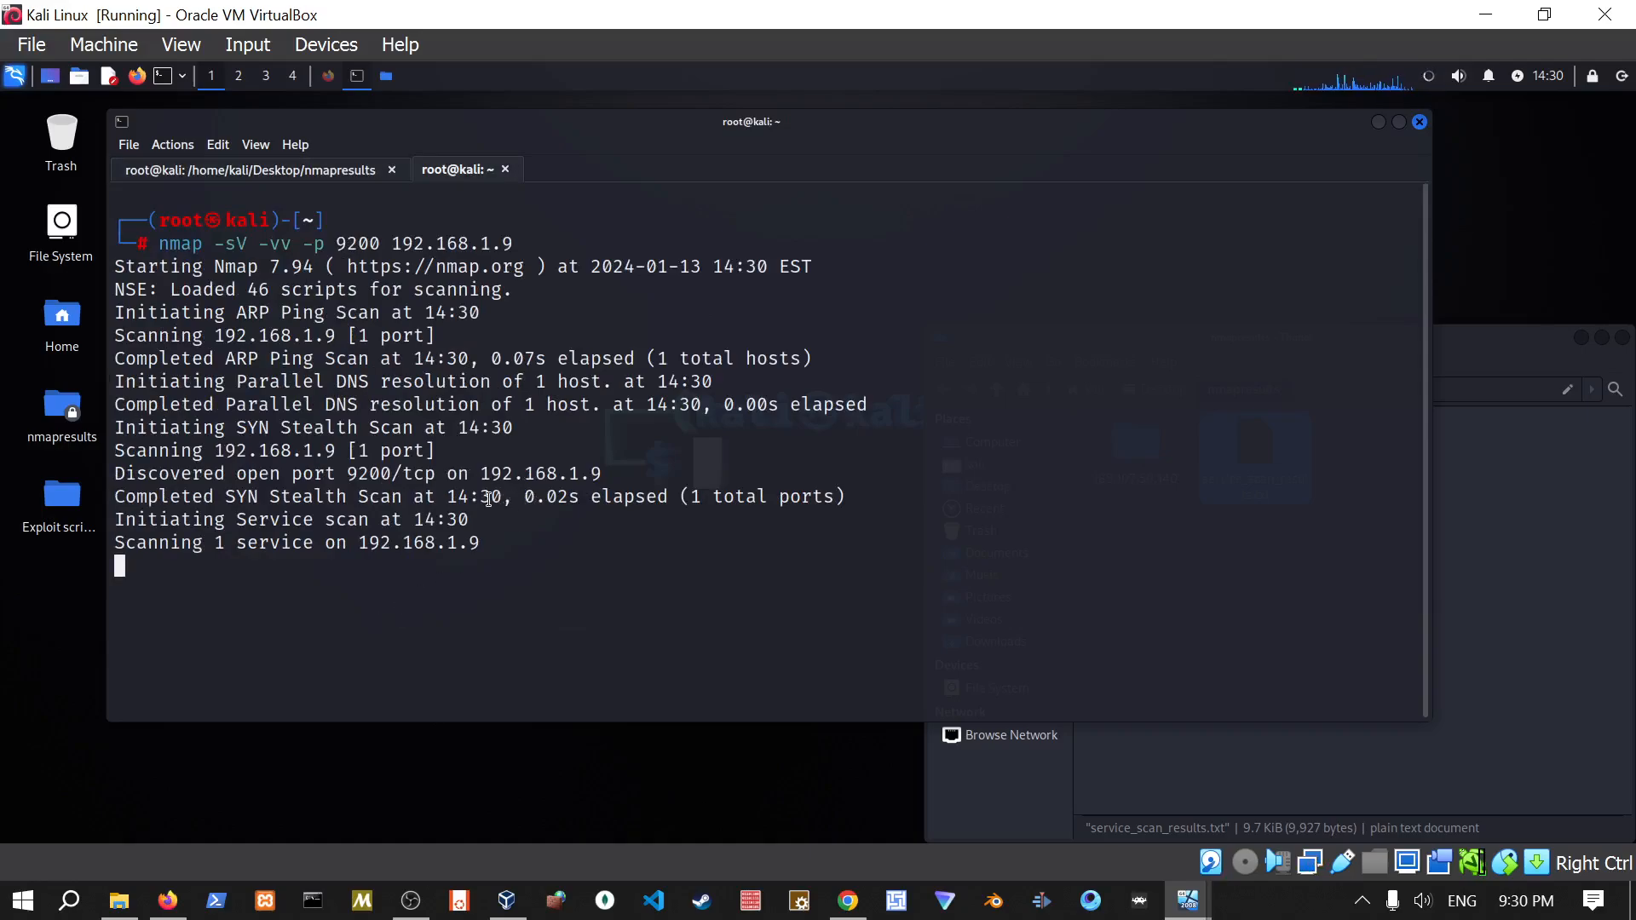
mouse_move(582, 858)
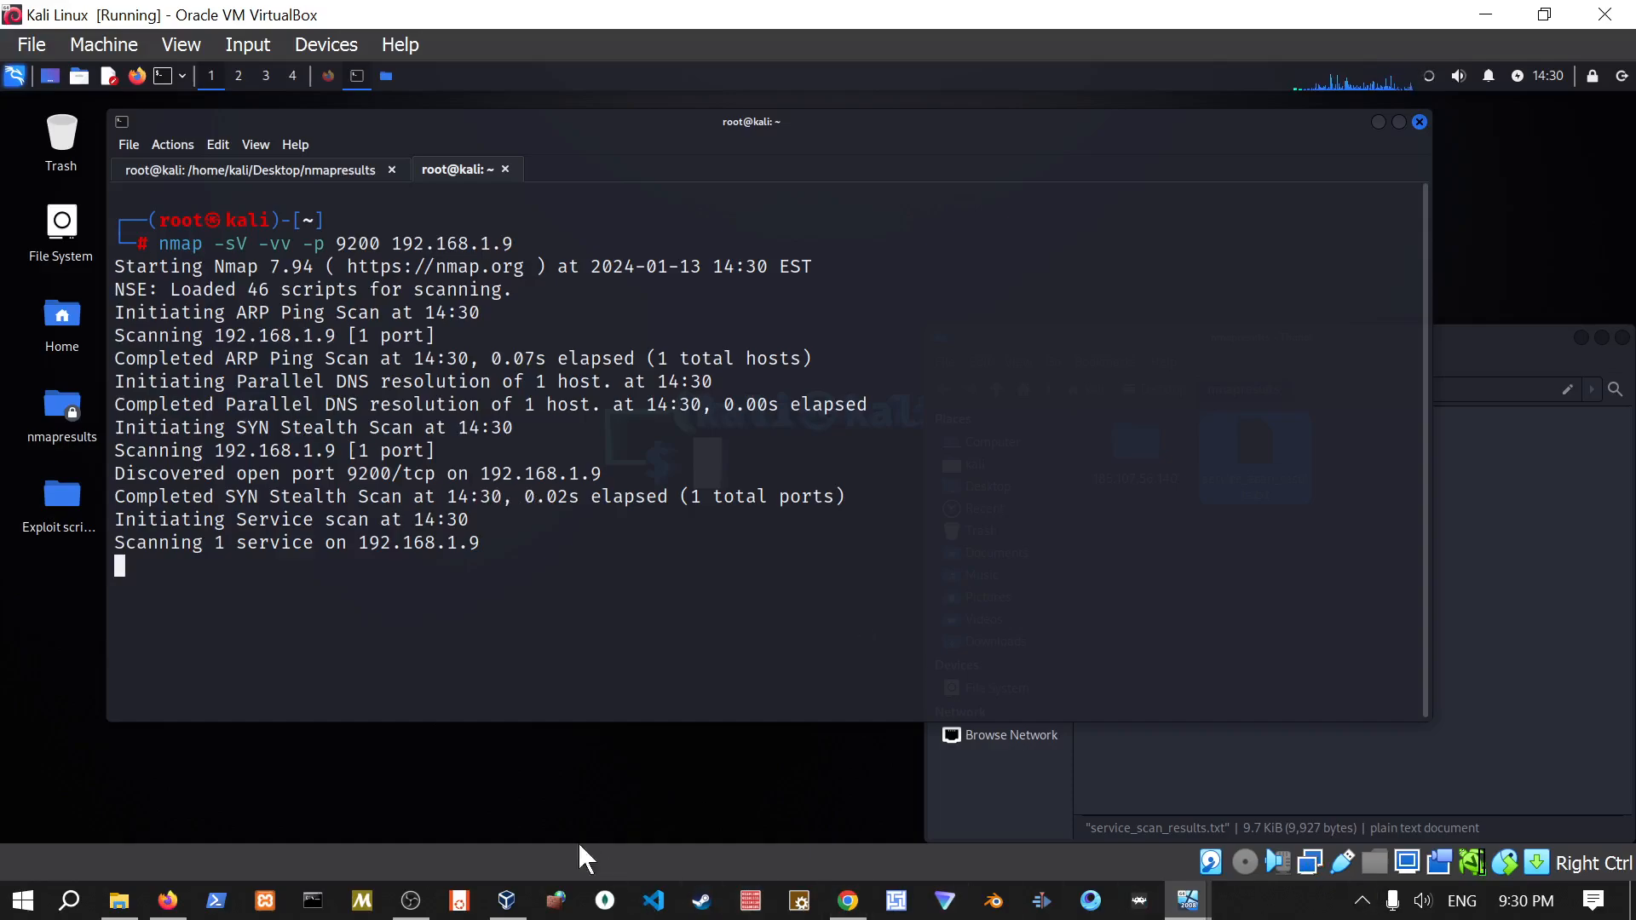
Return to the Kali VM to review the port 8585 result in the first tab.
click(409, 900)
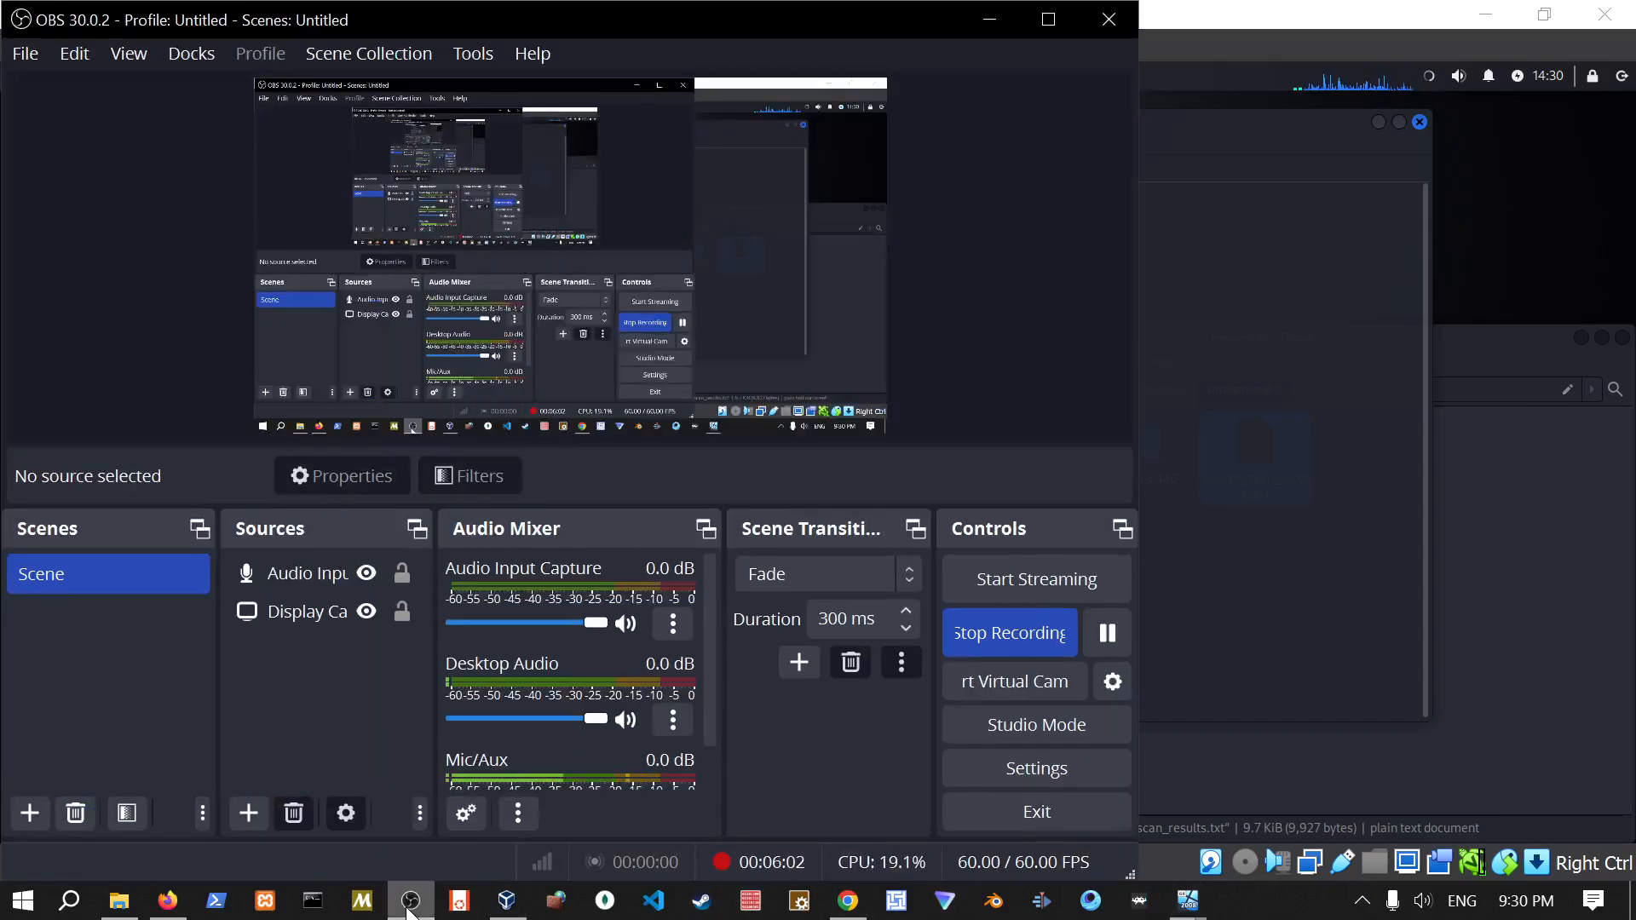
click(1184, 900)
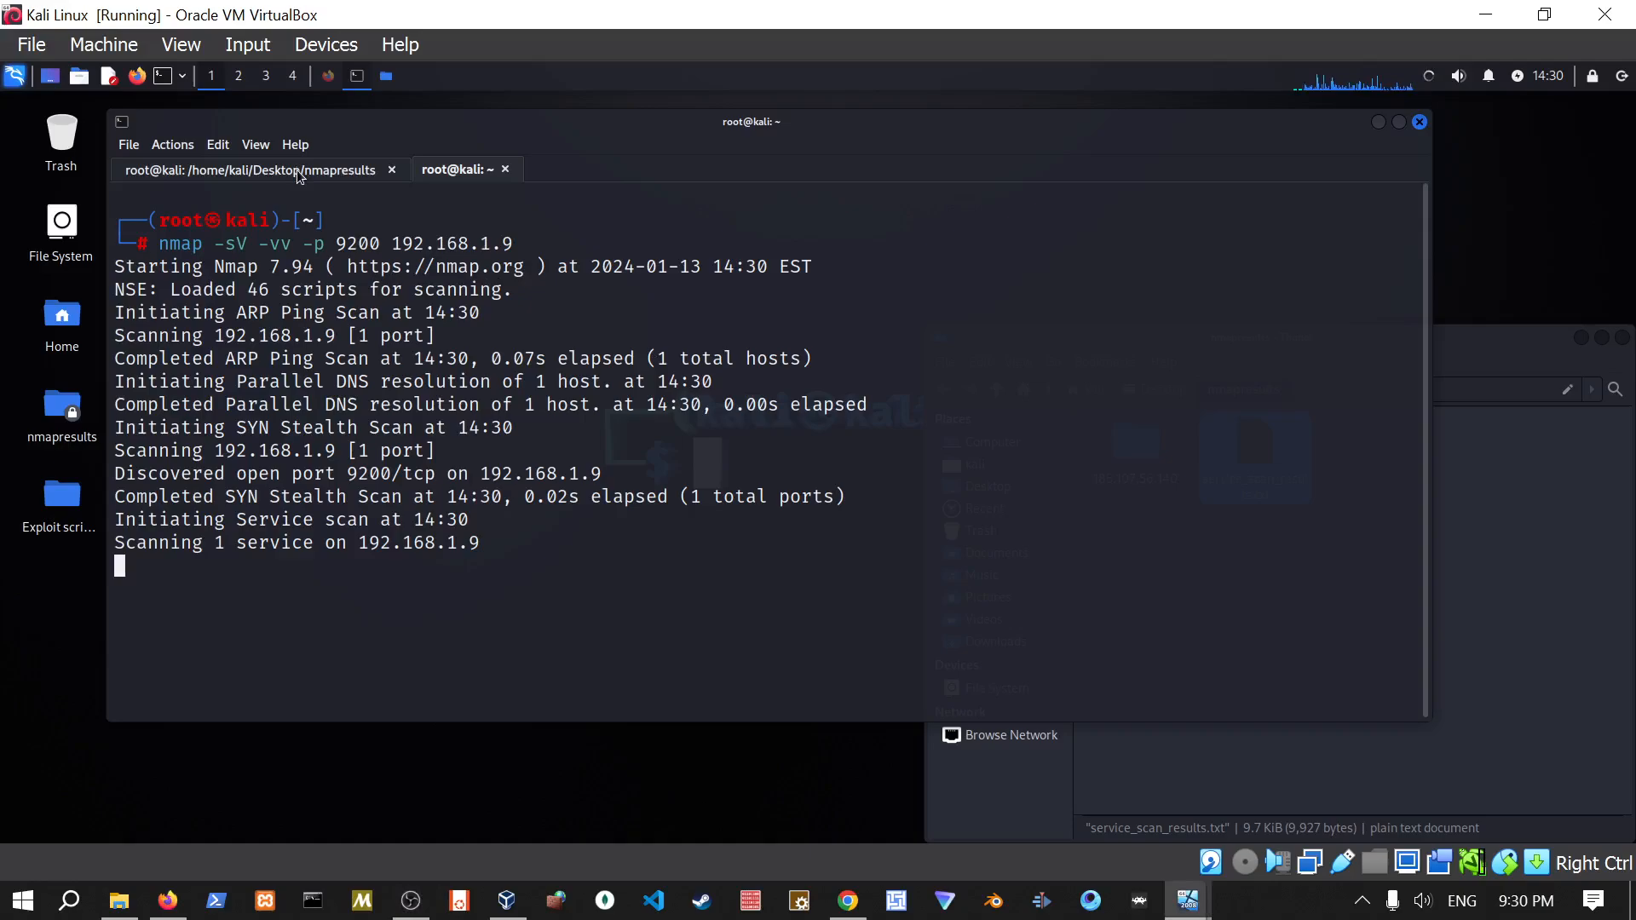
mouse_move(426, 391)
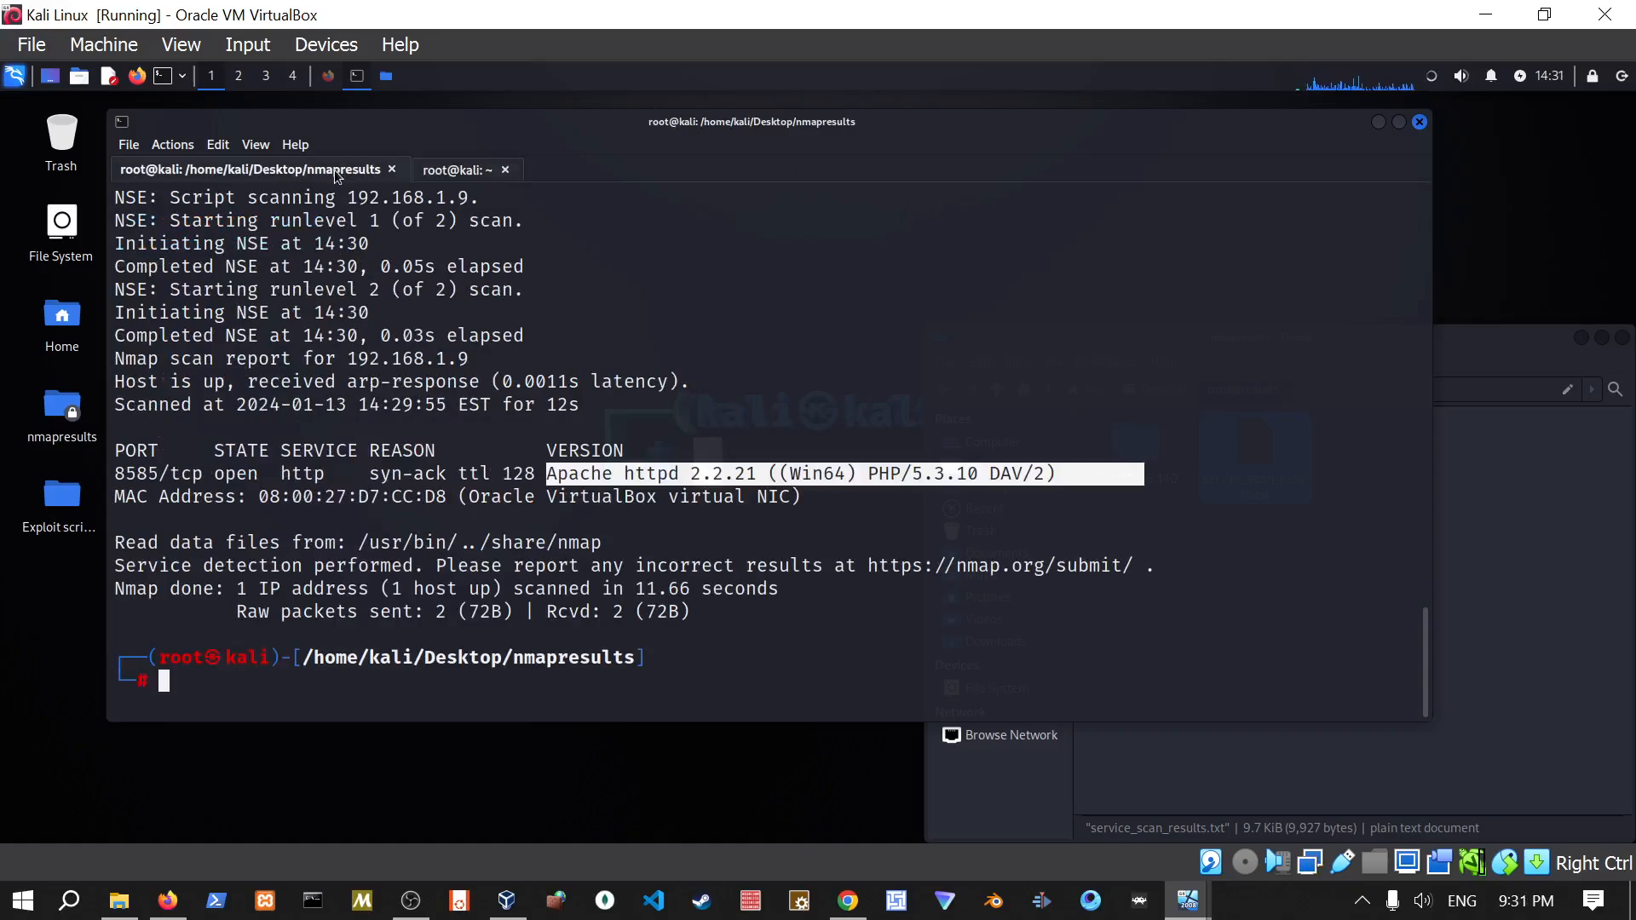
mouse_move(657, 484)
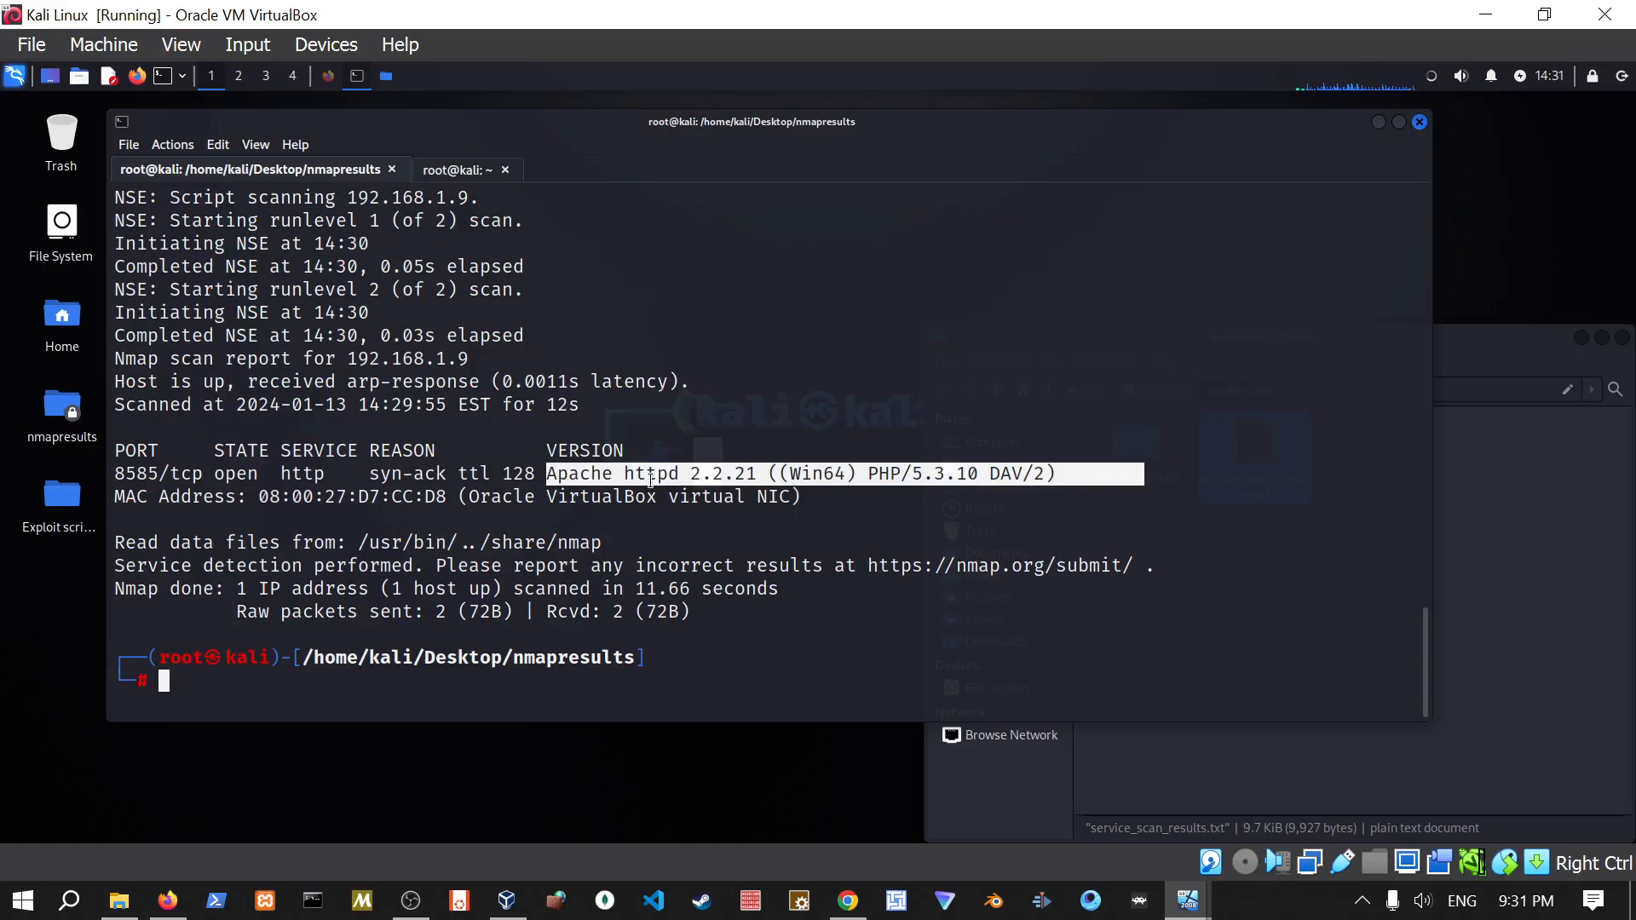
mouse_move(803, 498)
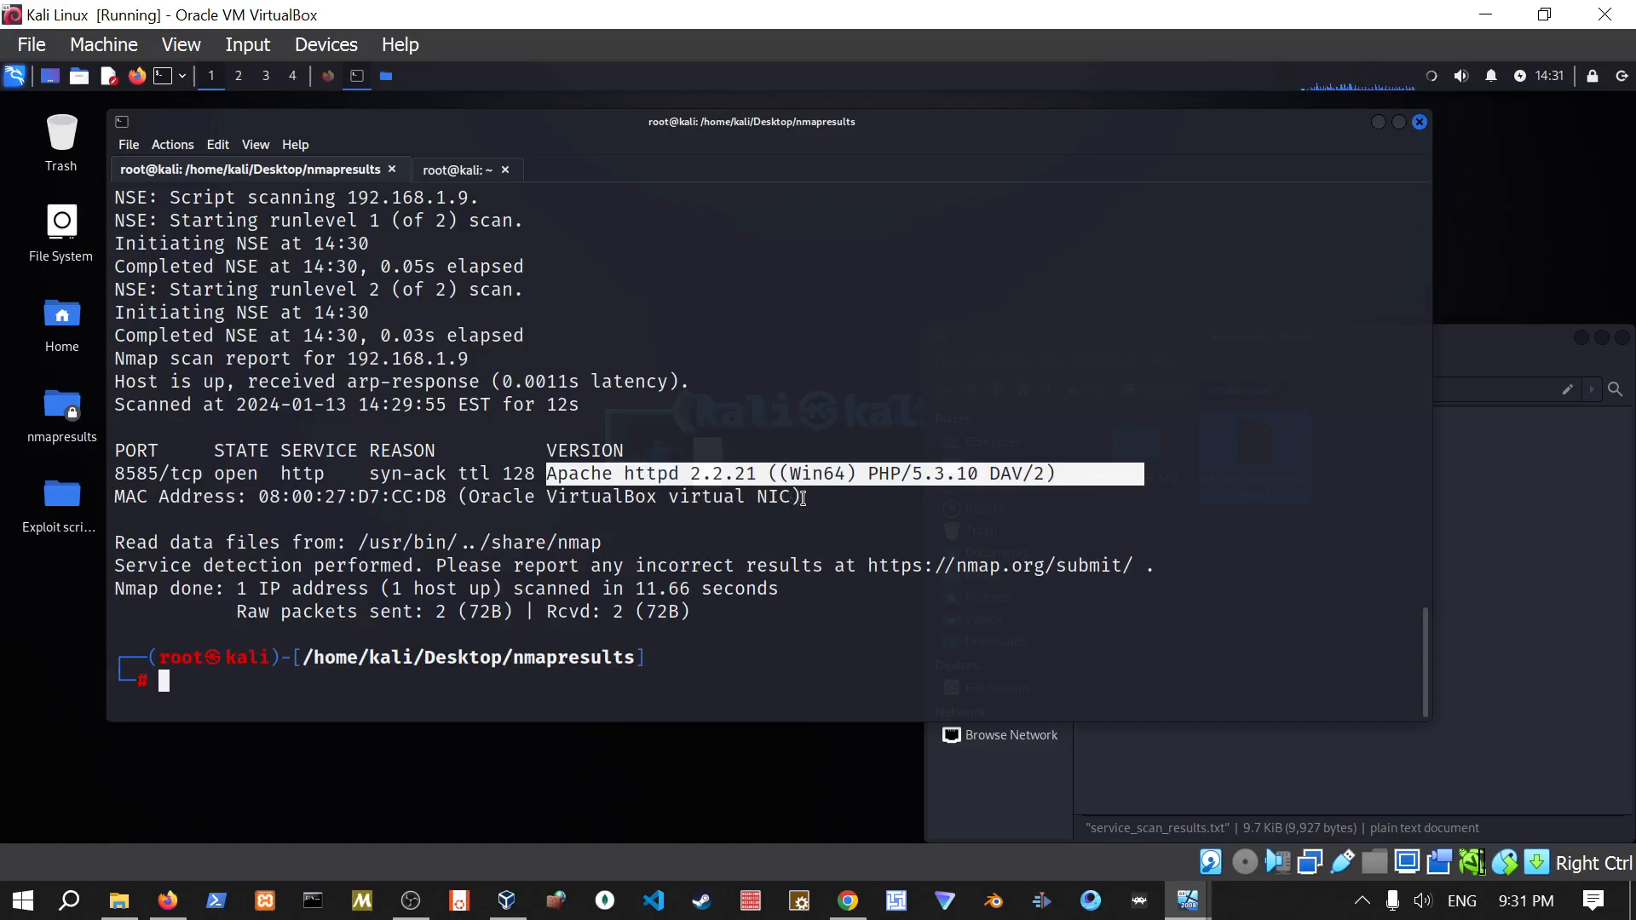